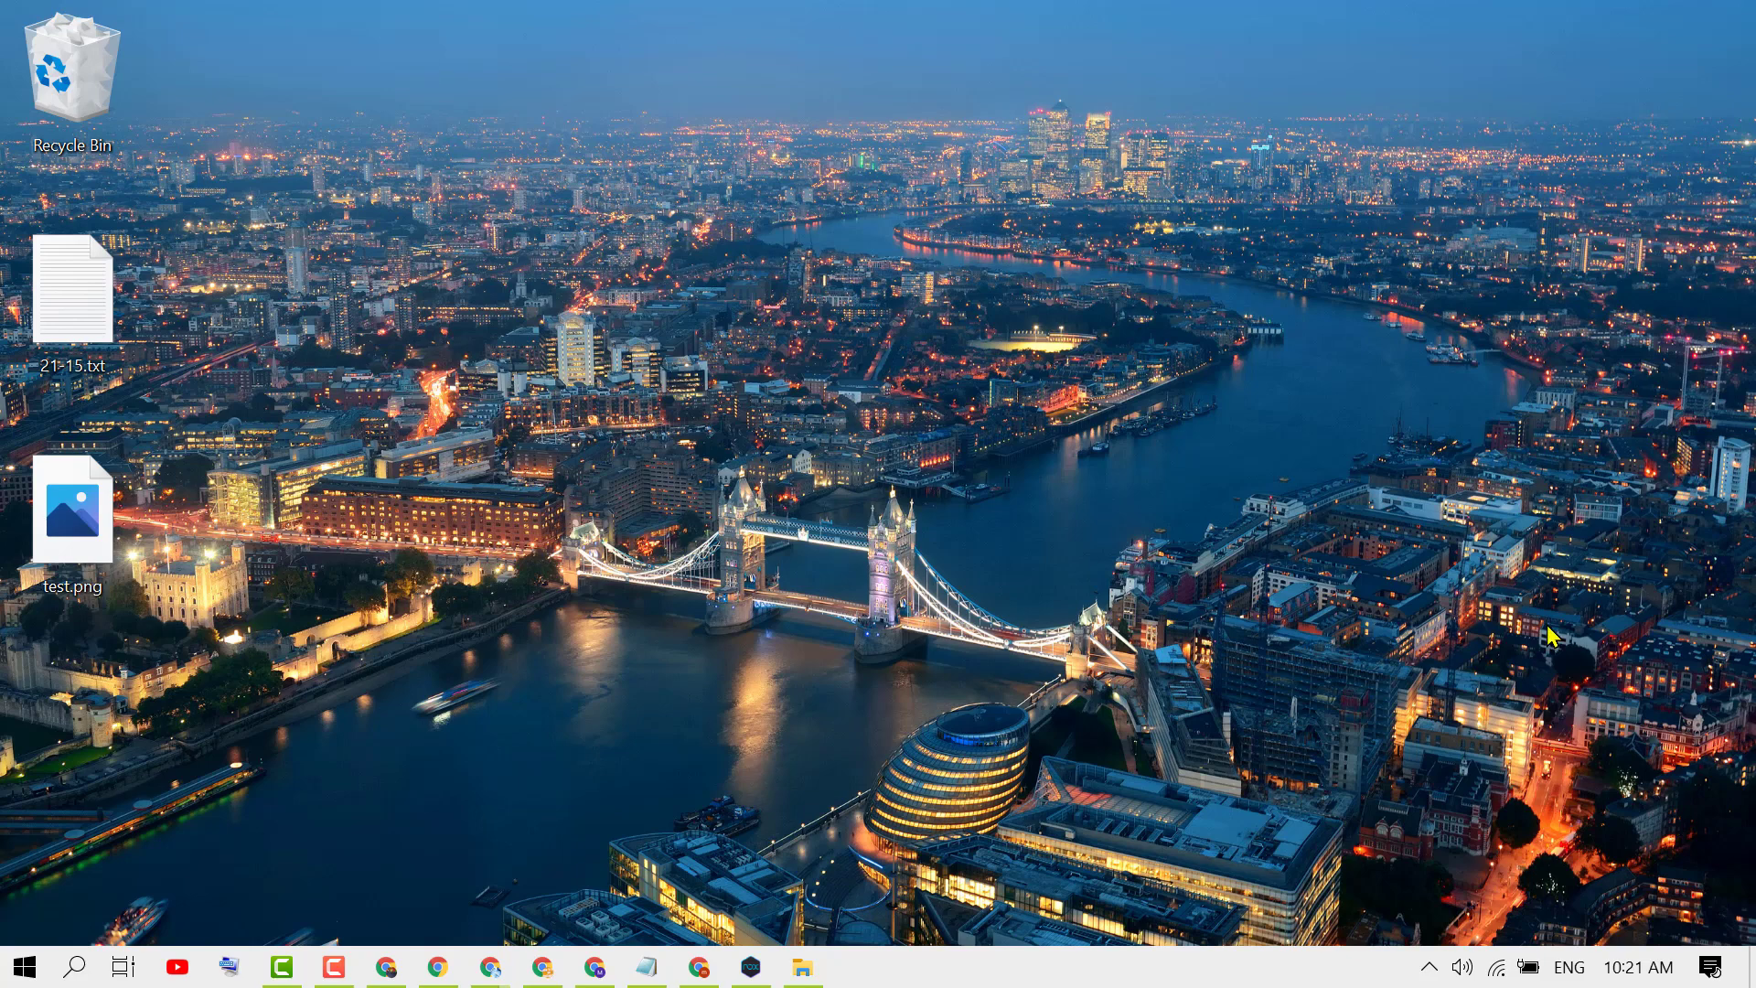
{"action": "mouse_move", "coordinate": [1160, 692]}
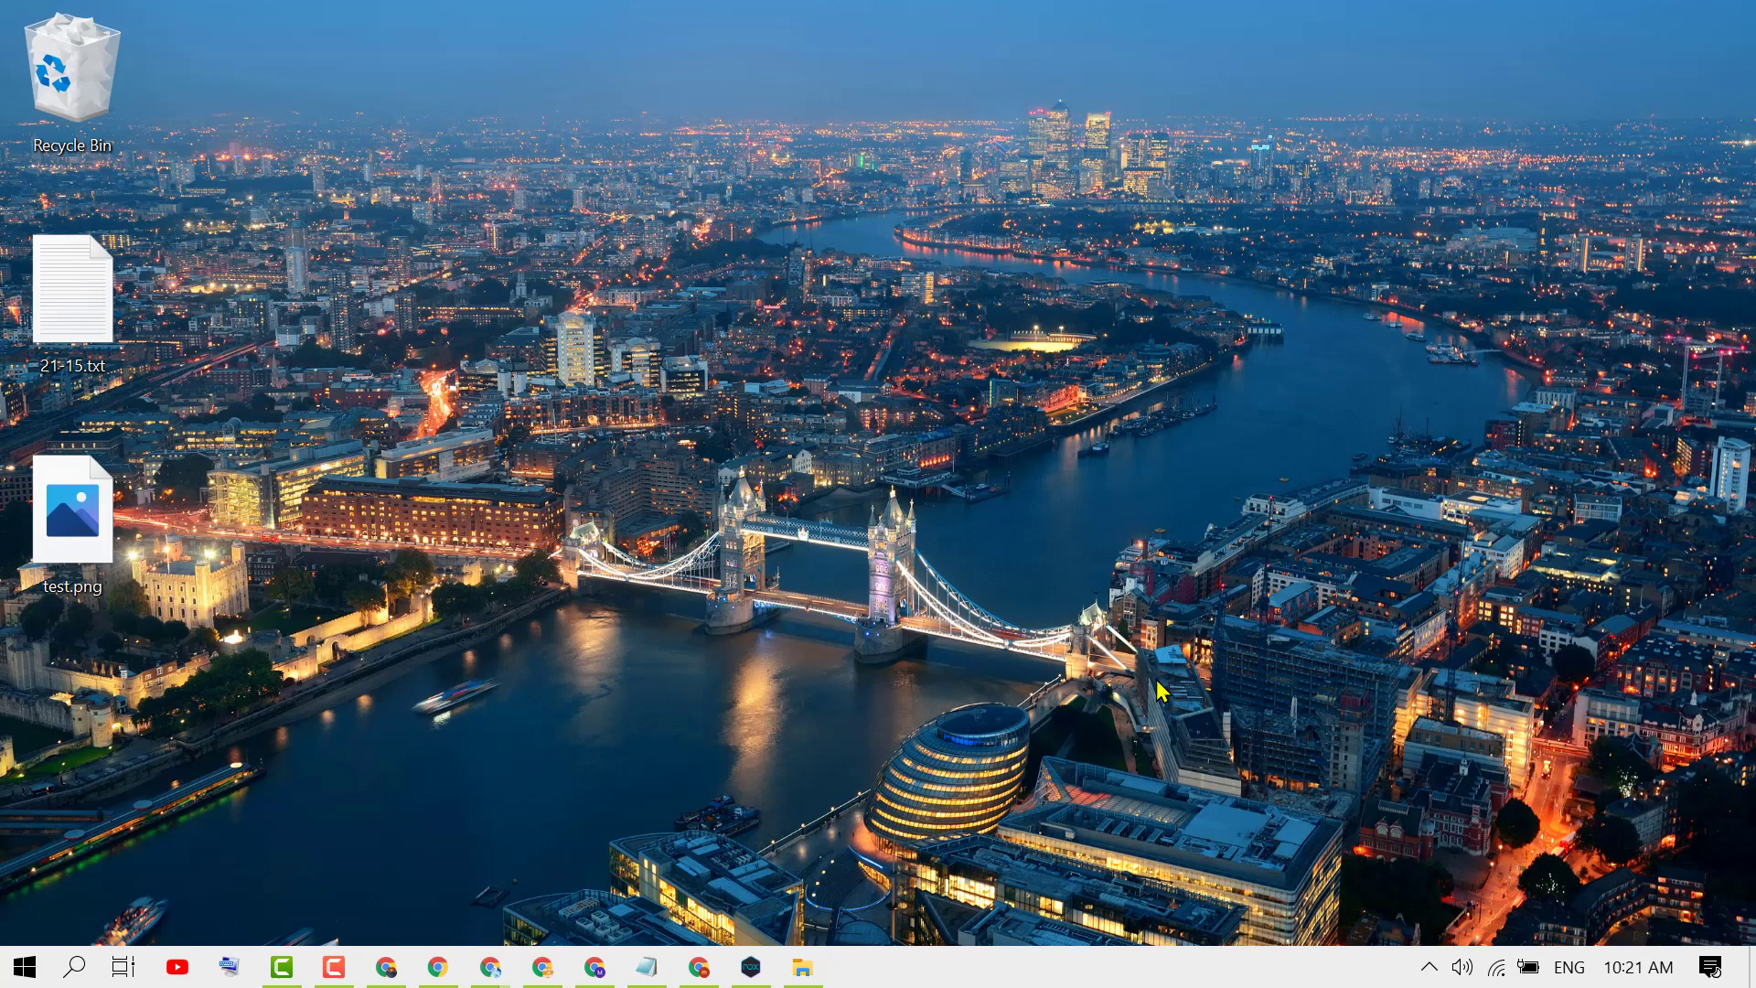
{"action": "mouse_move", "coordinate": [706, 960]}
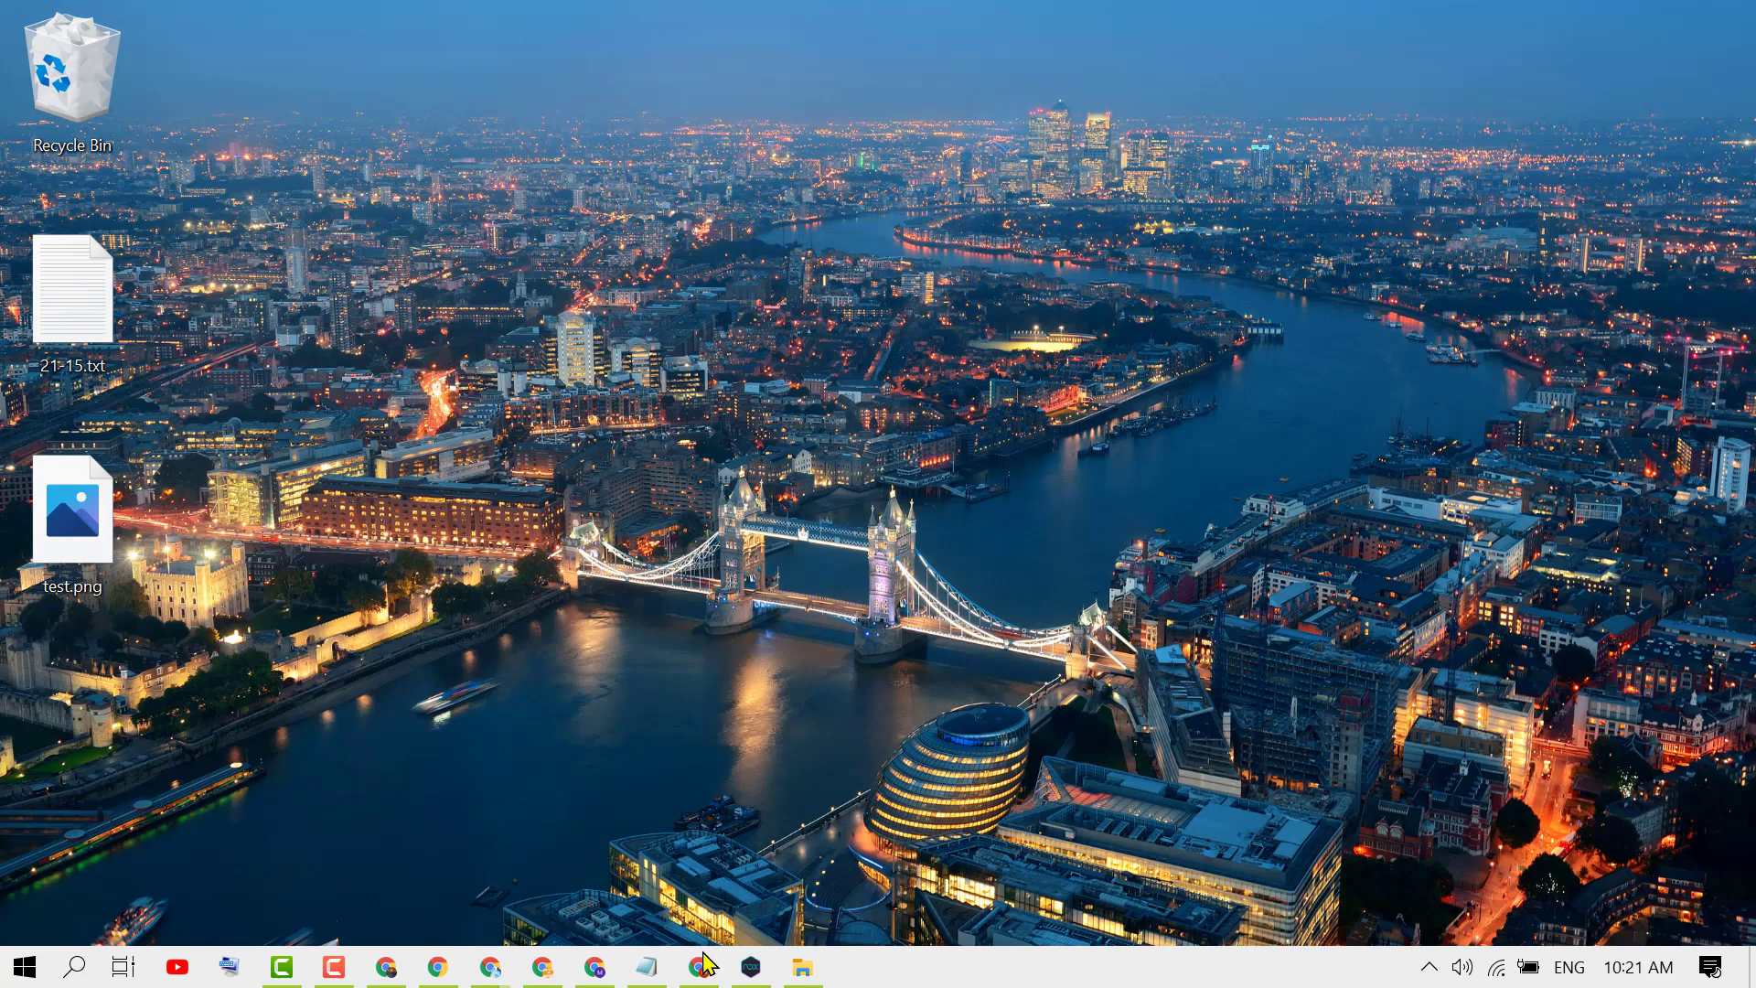
Launch Chrome and enter 'google console cloud' as the search query in the address bar.
{"action": "left_click", "coordinate": [438, 966]}
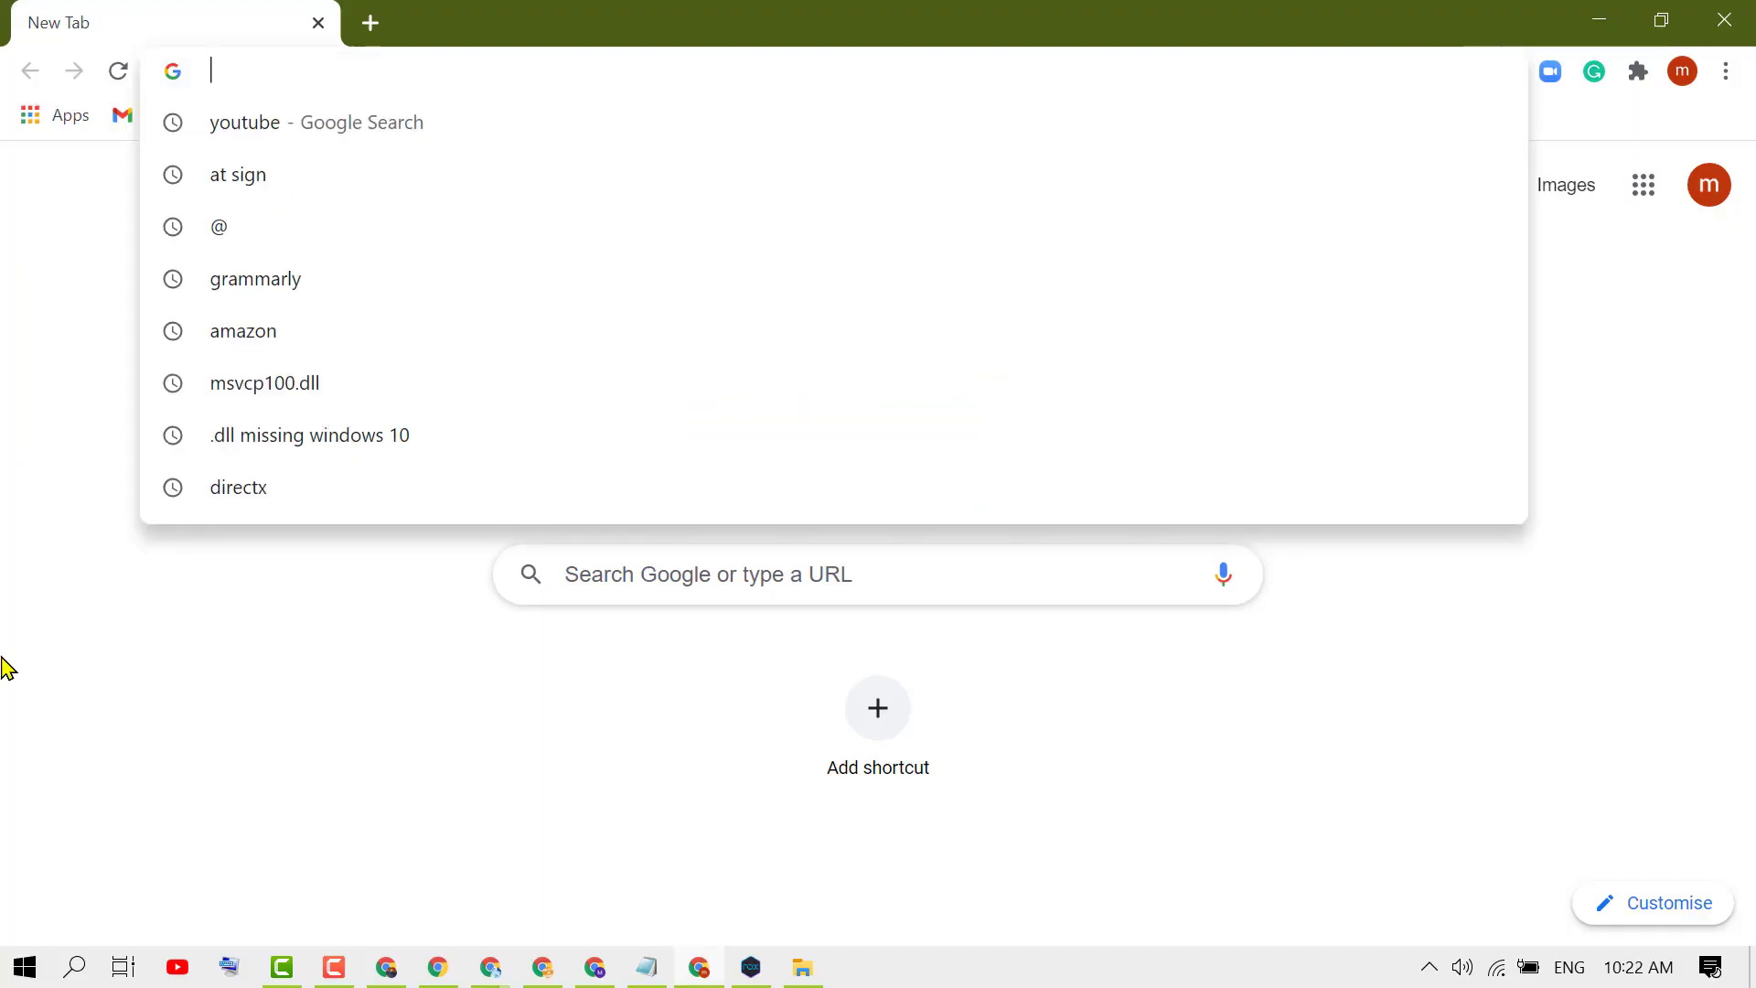
{"action": "type", "text": "google console c"}
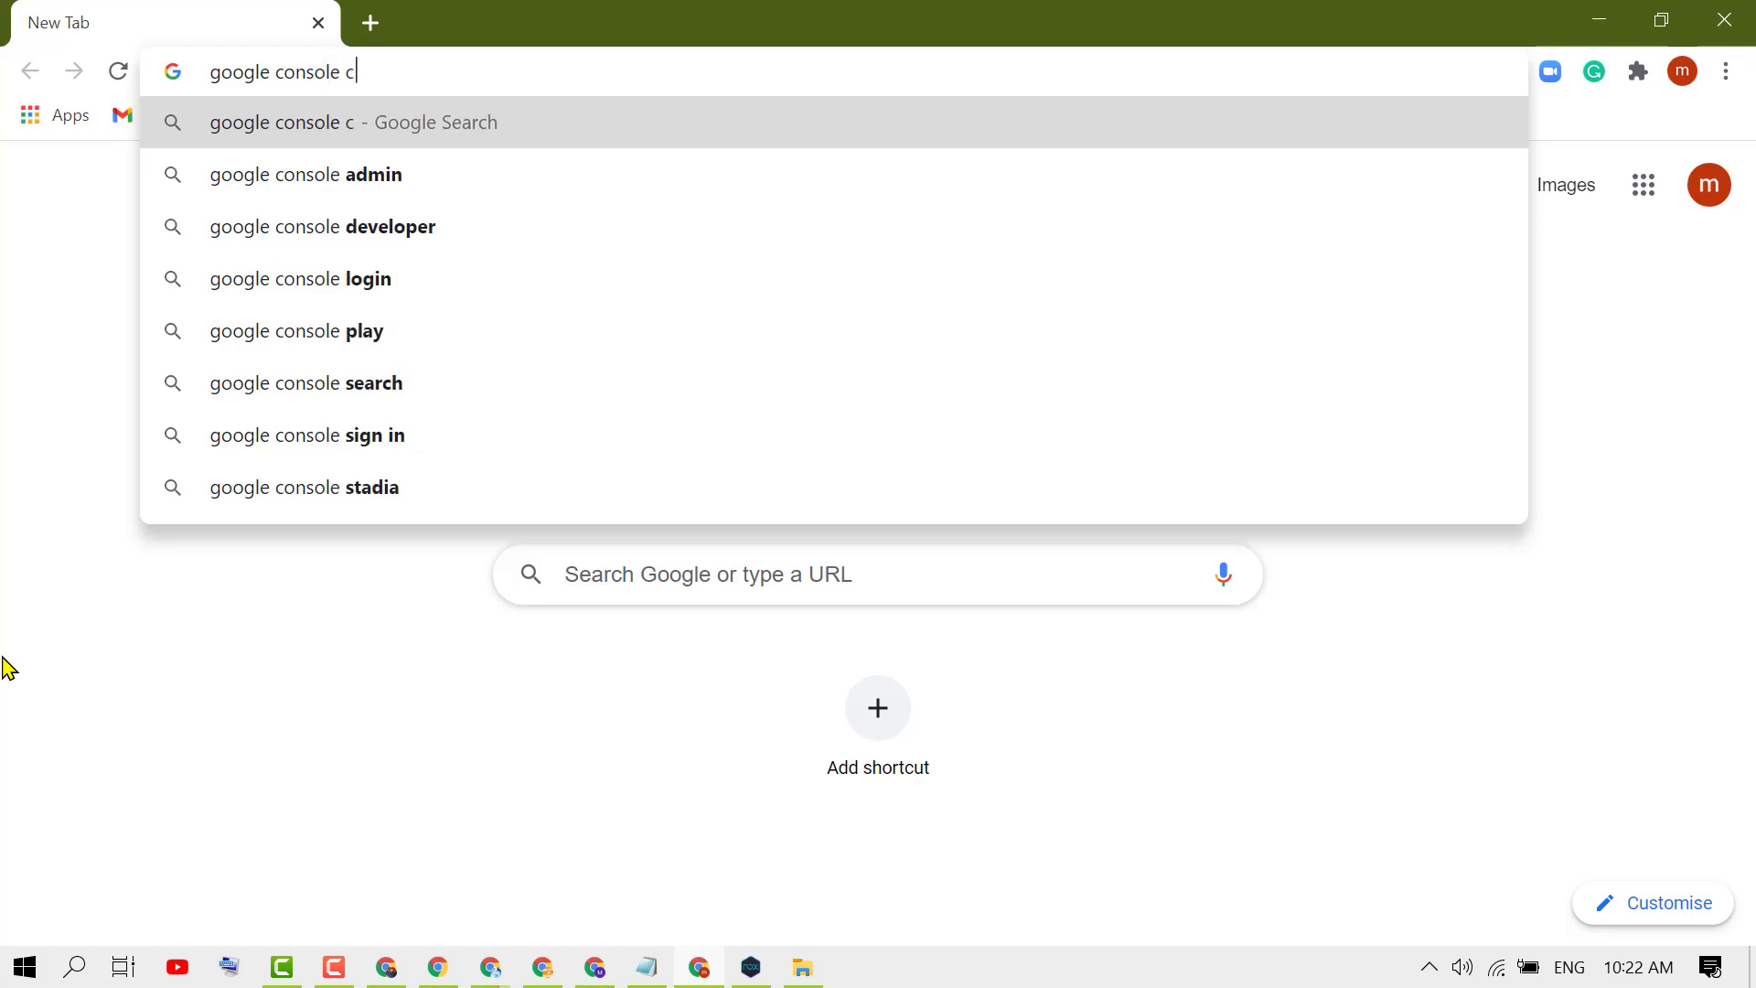
{"action": "type", "text": "loud"}
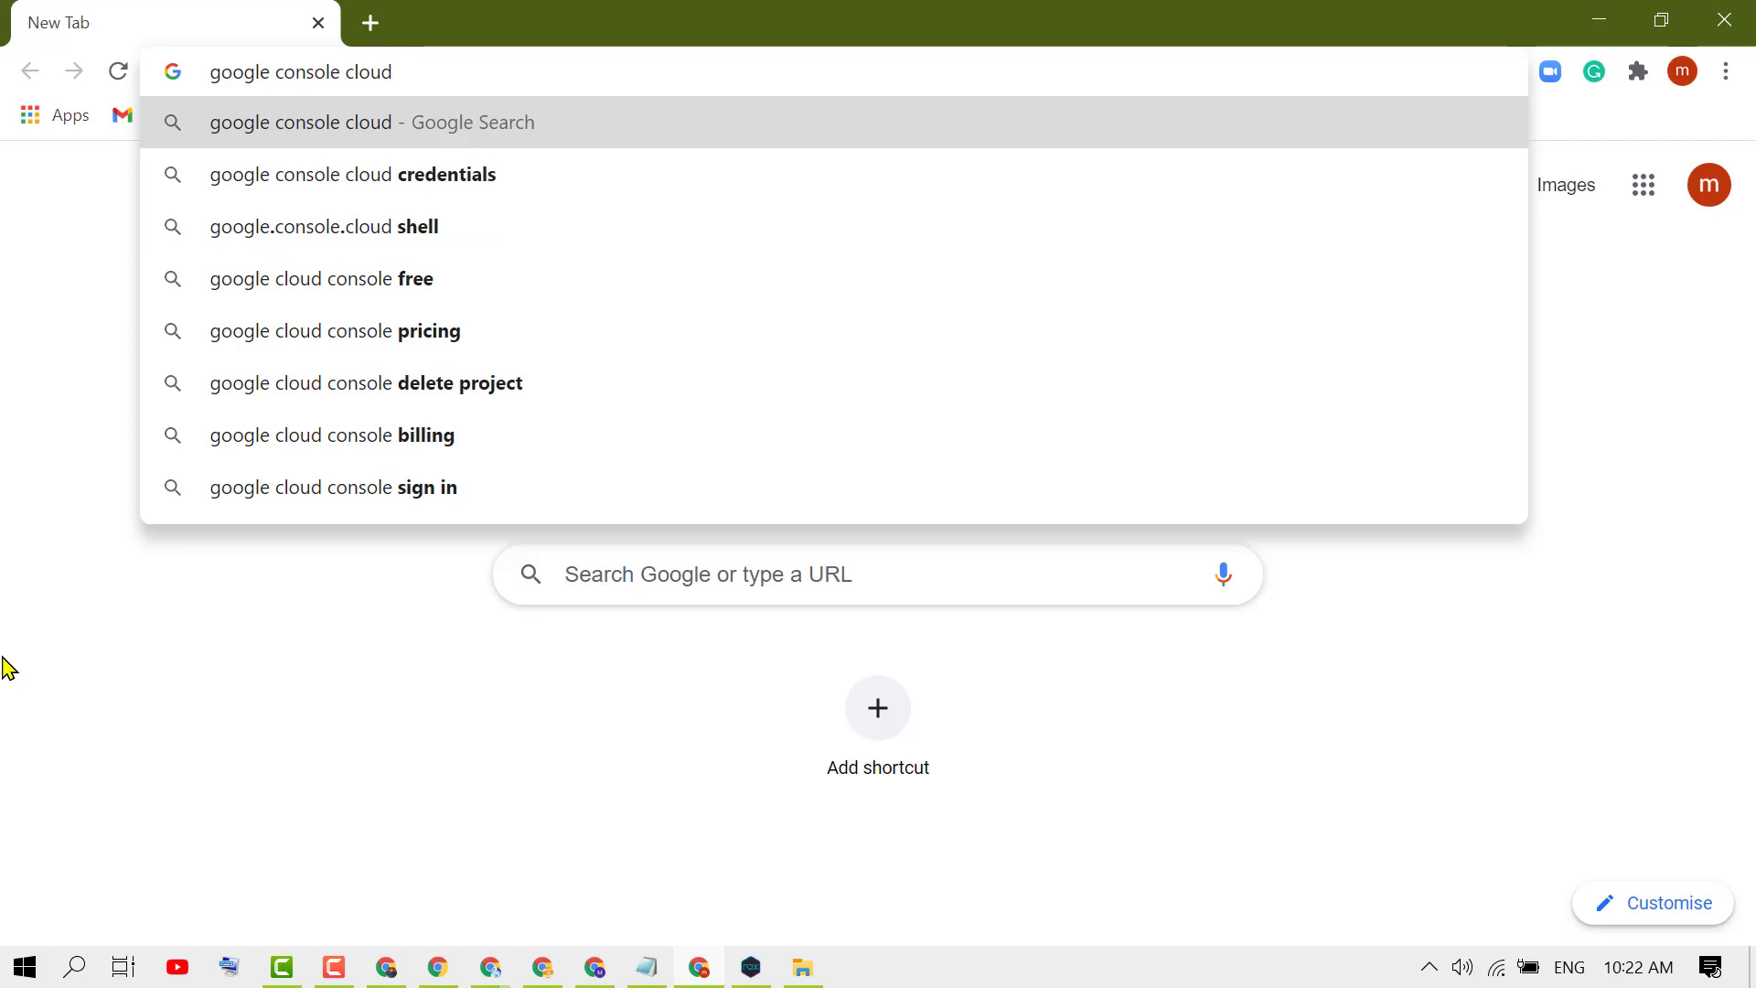
{"action": "mouse_move", "coordinate": [232, 279]}
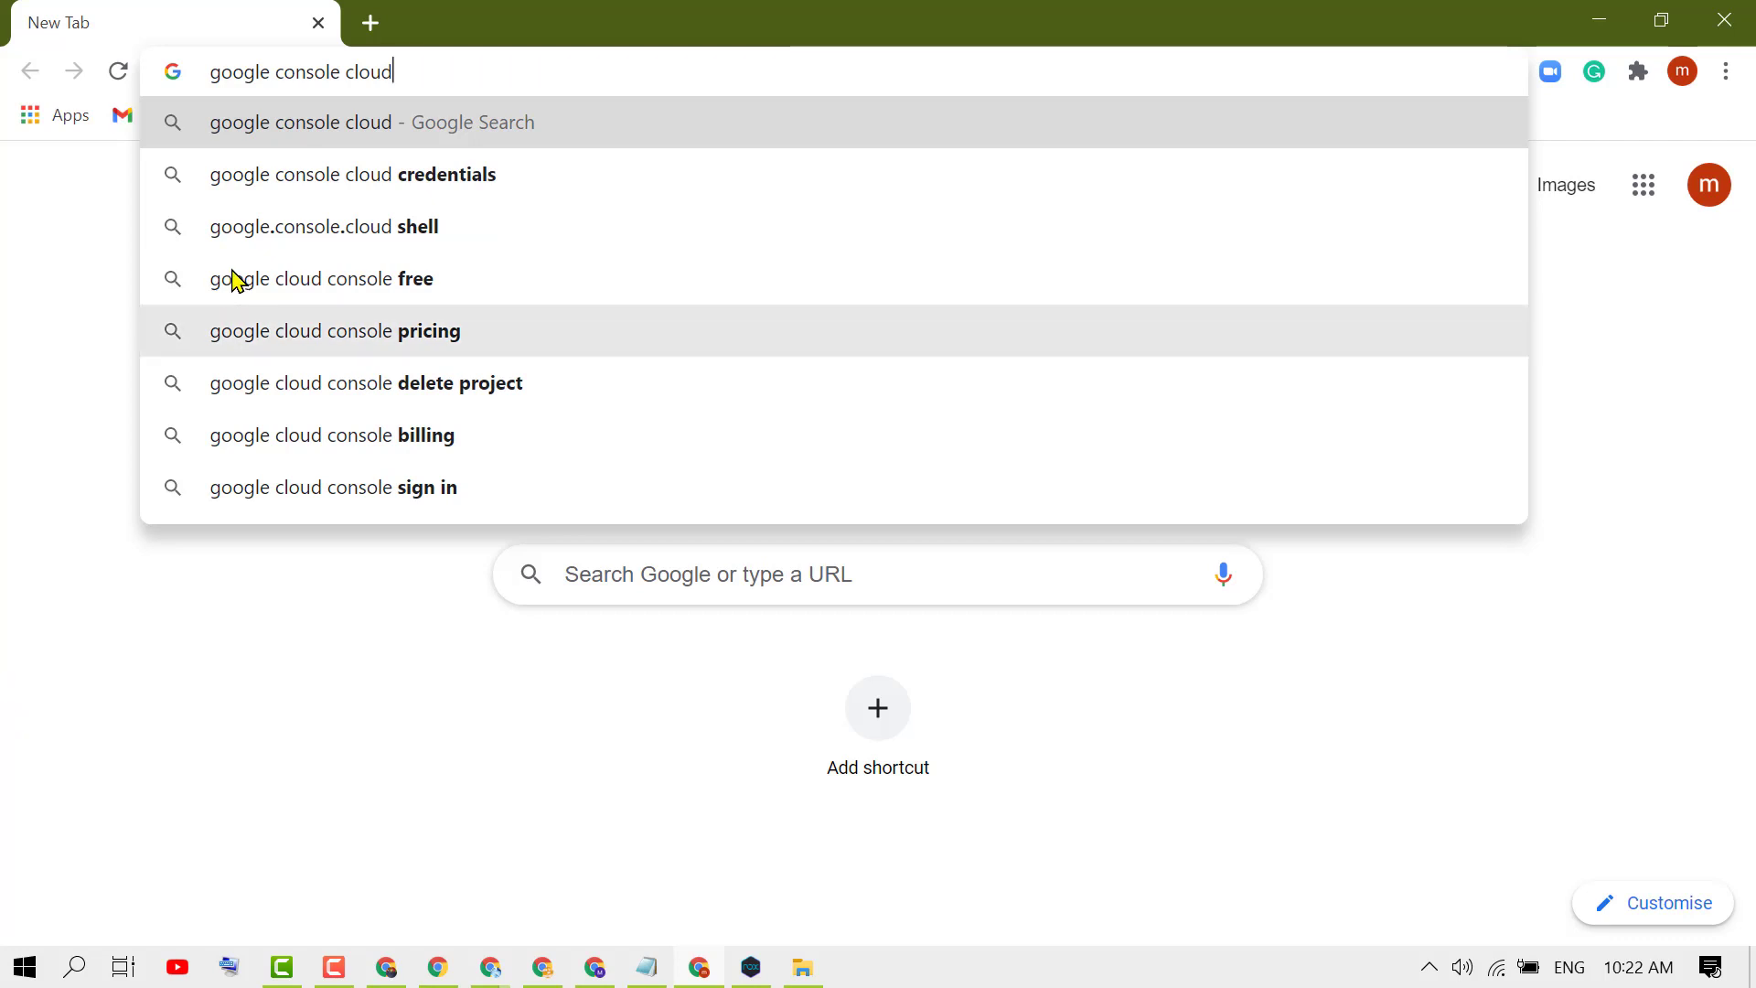
Search for 'google console cloud credentials' via the suggestion to reach the Cloud Console Credentials link.
{"action": "left_click", "coordinate": [351, 175]}
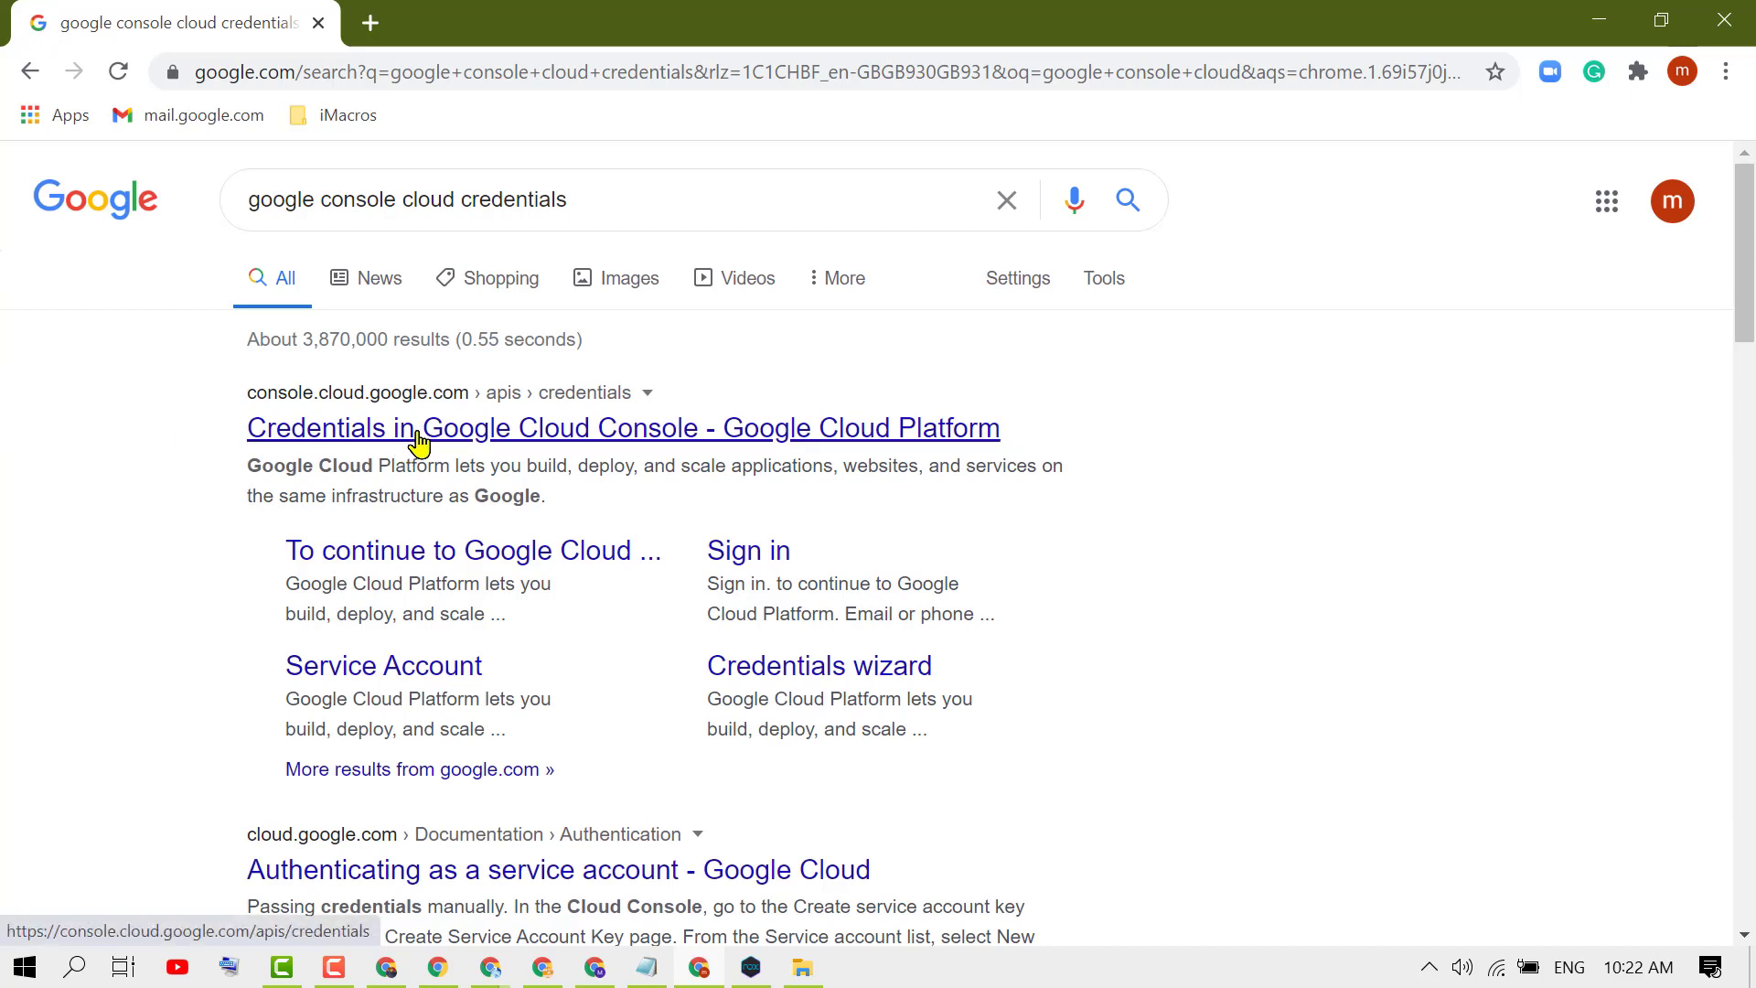
{"action": "mouse_move", "coordinate": [278, 417]}
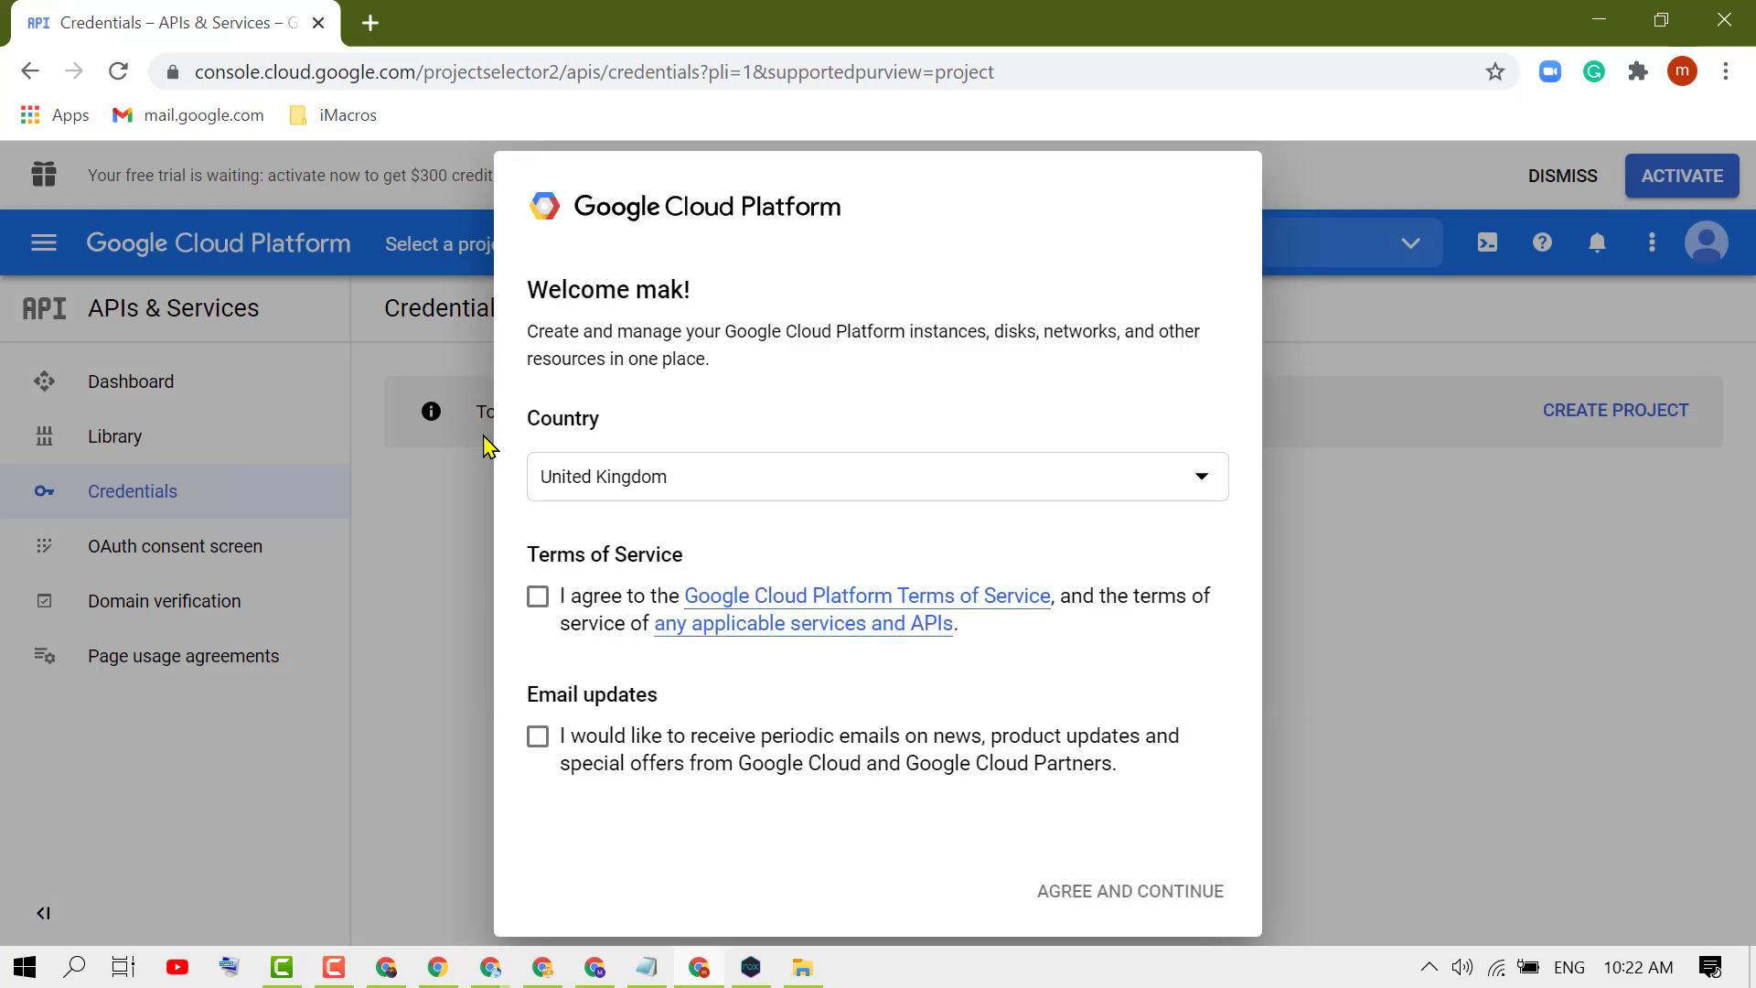
Accept the Terms of Service, opt in to email updates, and agree and continue.
{"action": "left_click", "coordinate": [538, 596]}
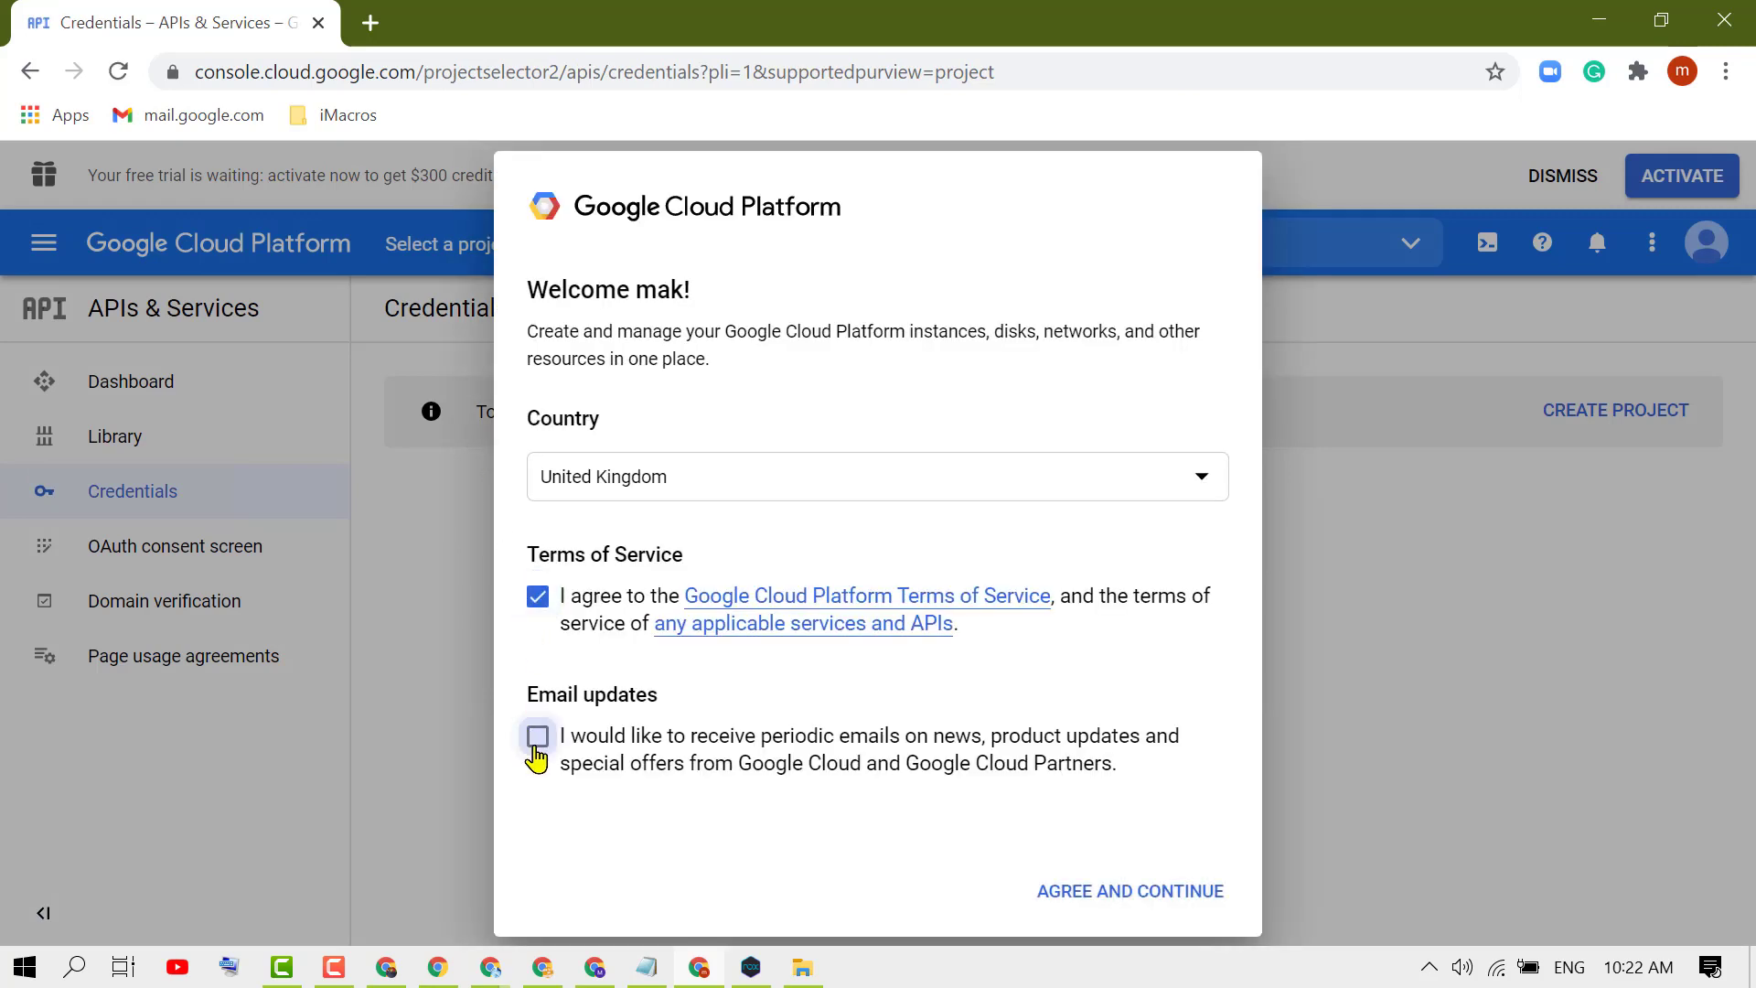
{"action": "left_click", "coordinate": [538, 735]}
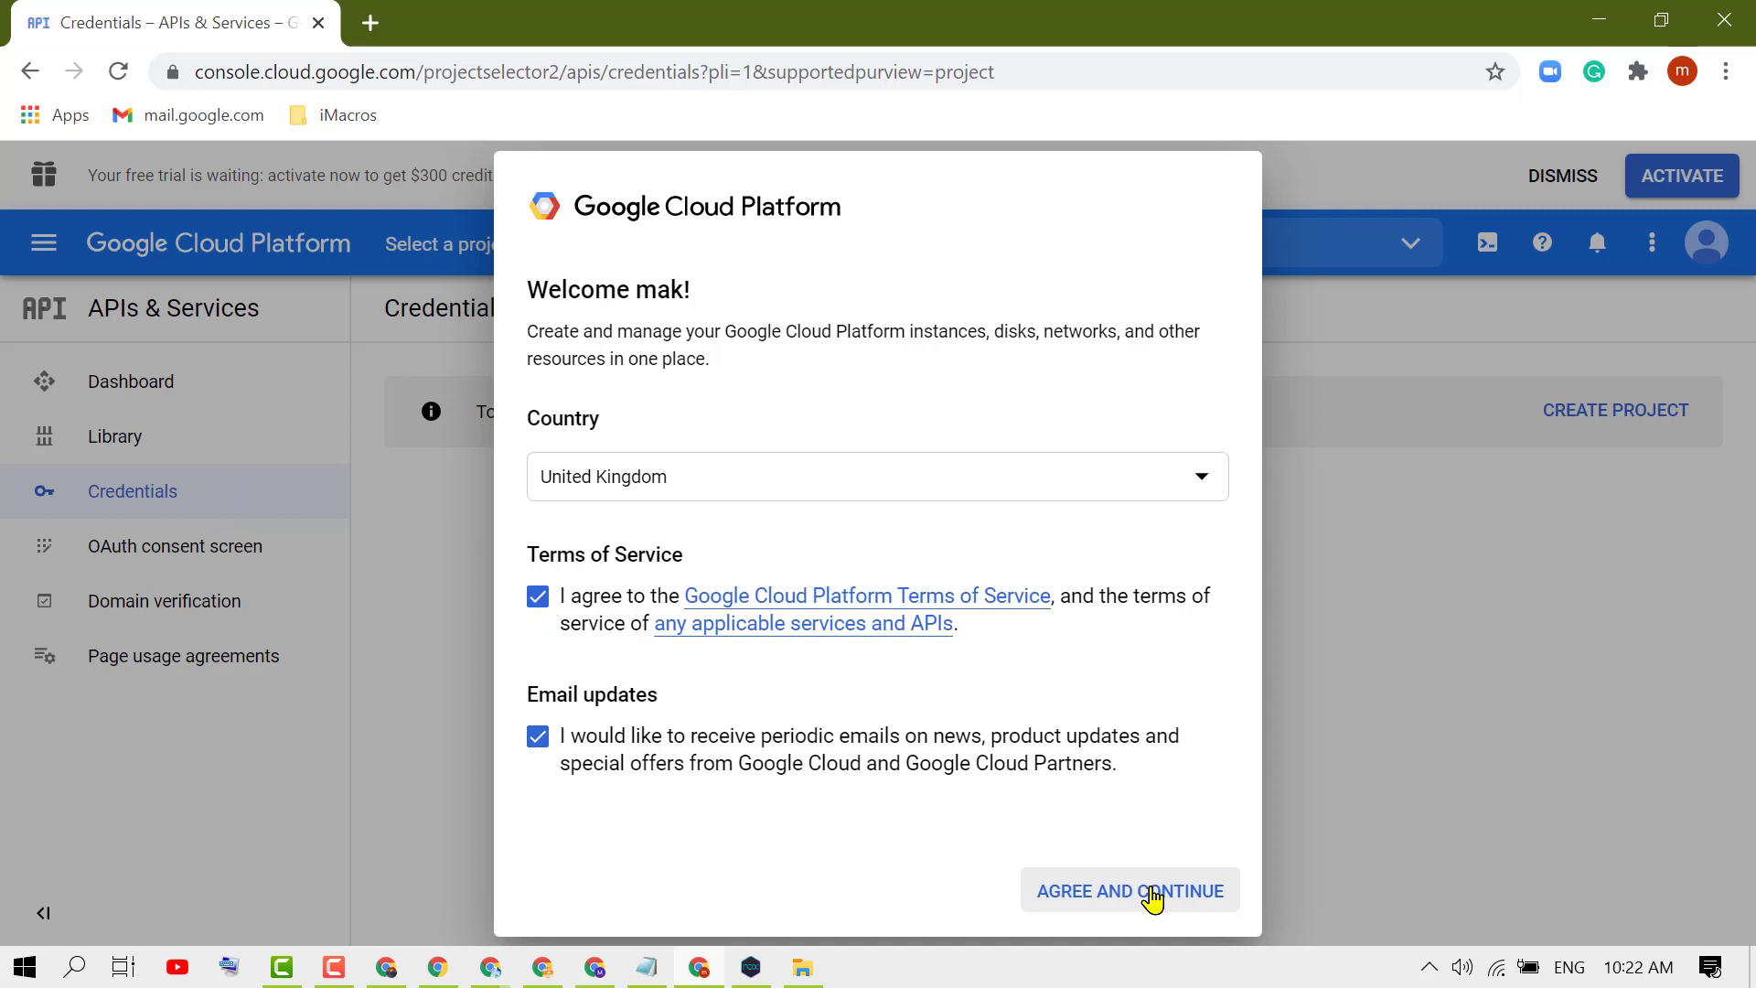
{"action": "mouse_move", "coordinate": [1148, 915]}
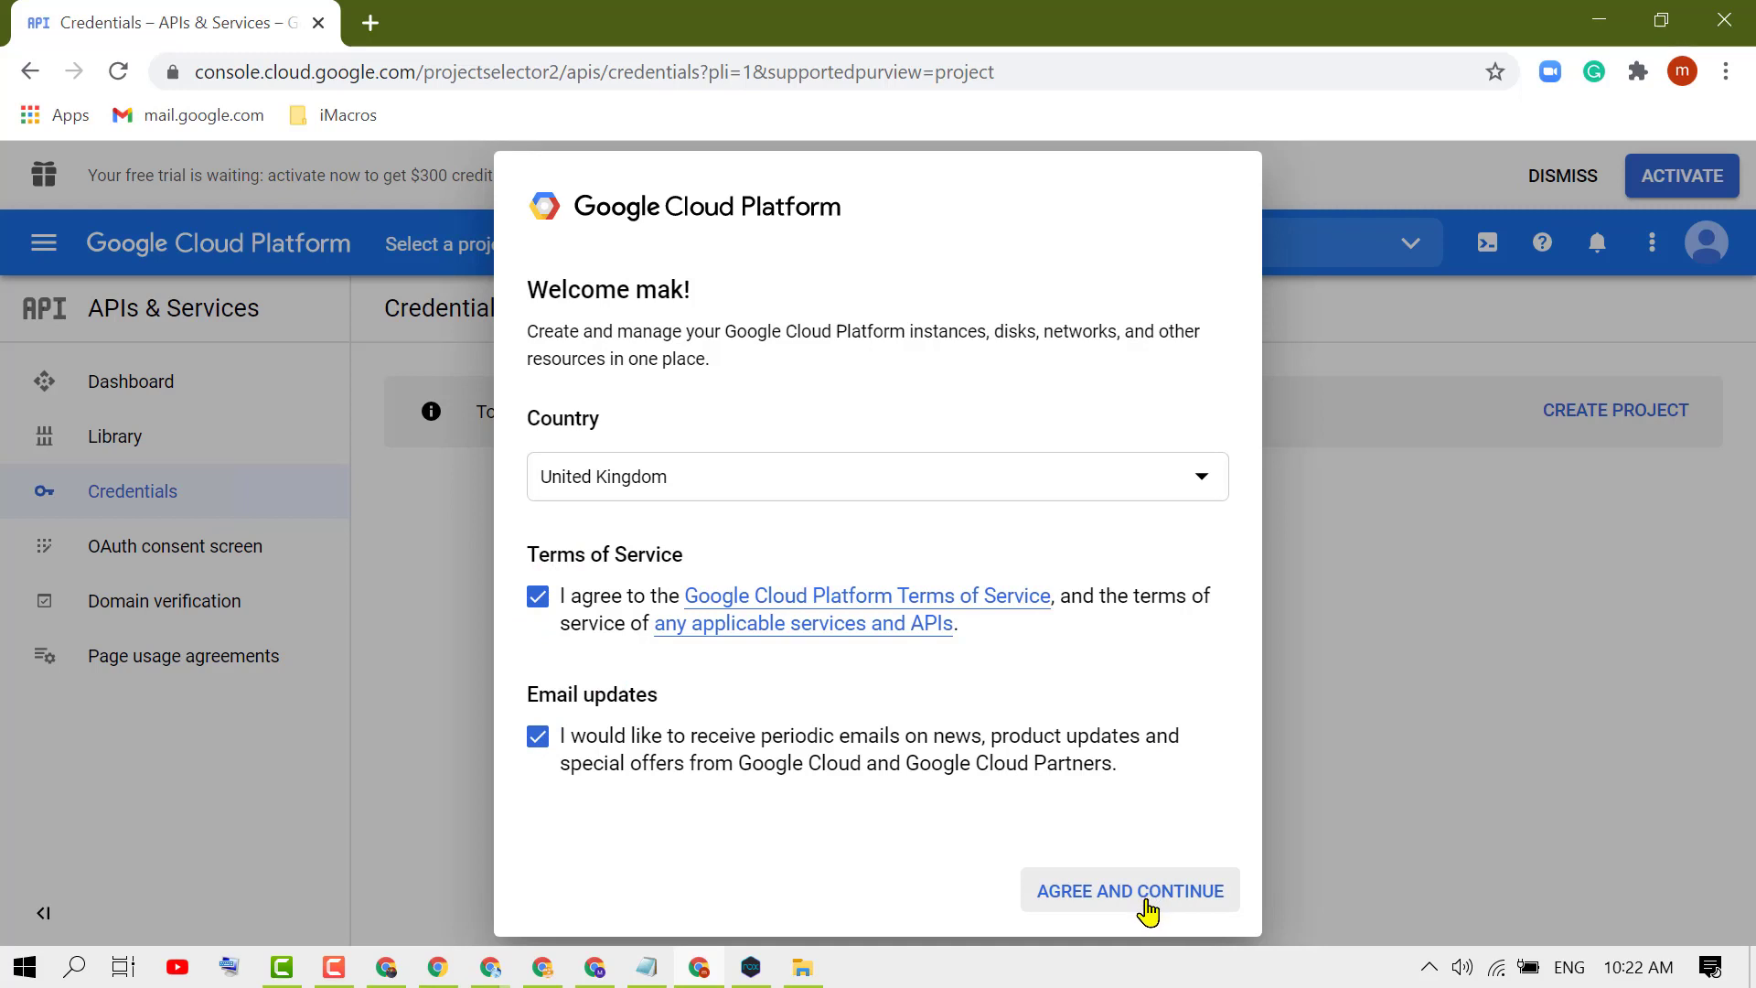
{"action": "left_click", "coordinate": [1131, 889]}
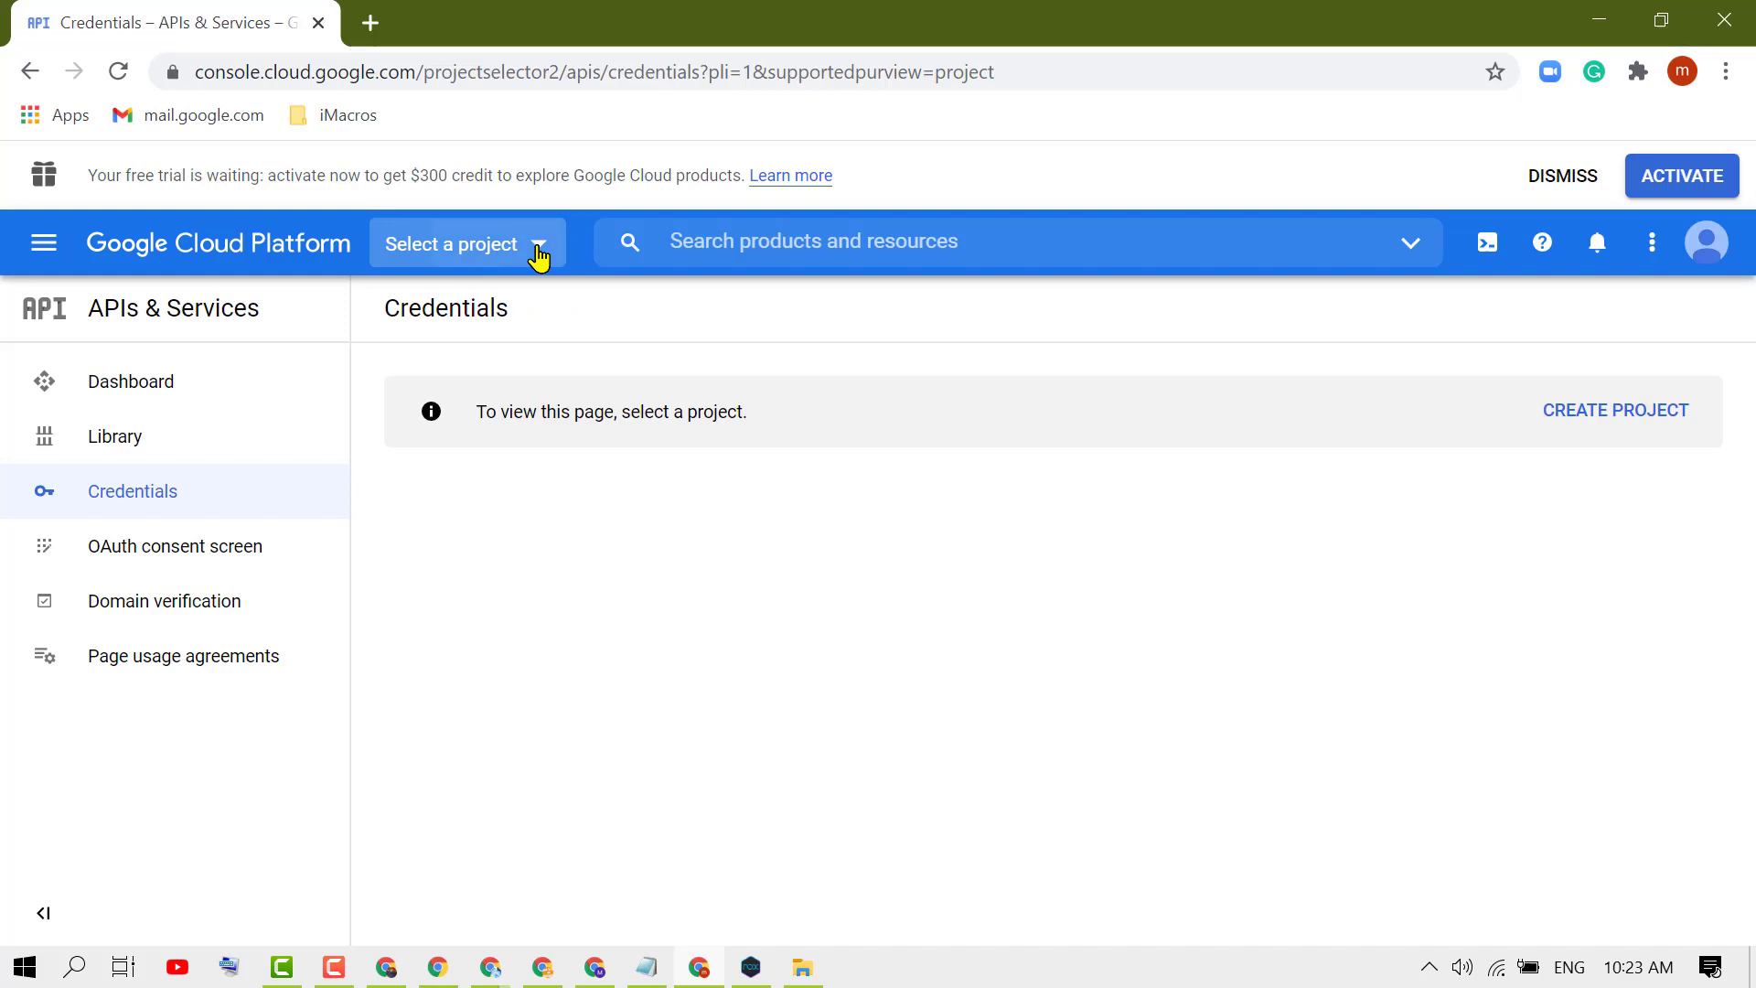
Start a new project from the project selector and name it 'my test'.
{"action": "left_click", "coordinate": [467, 243]}
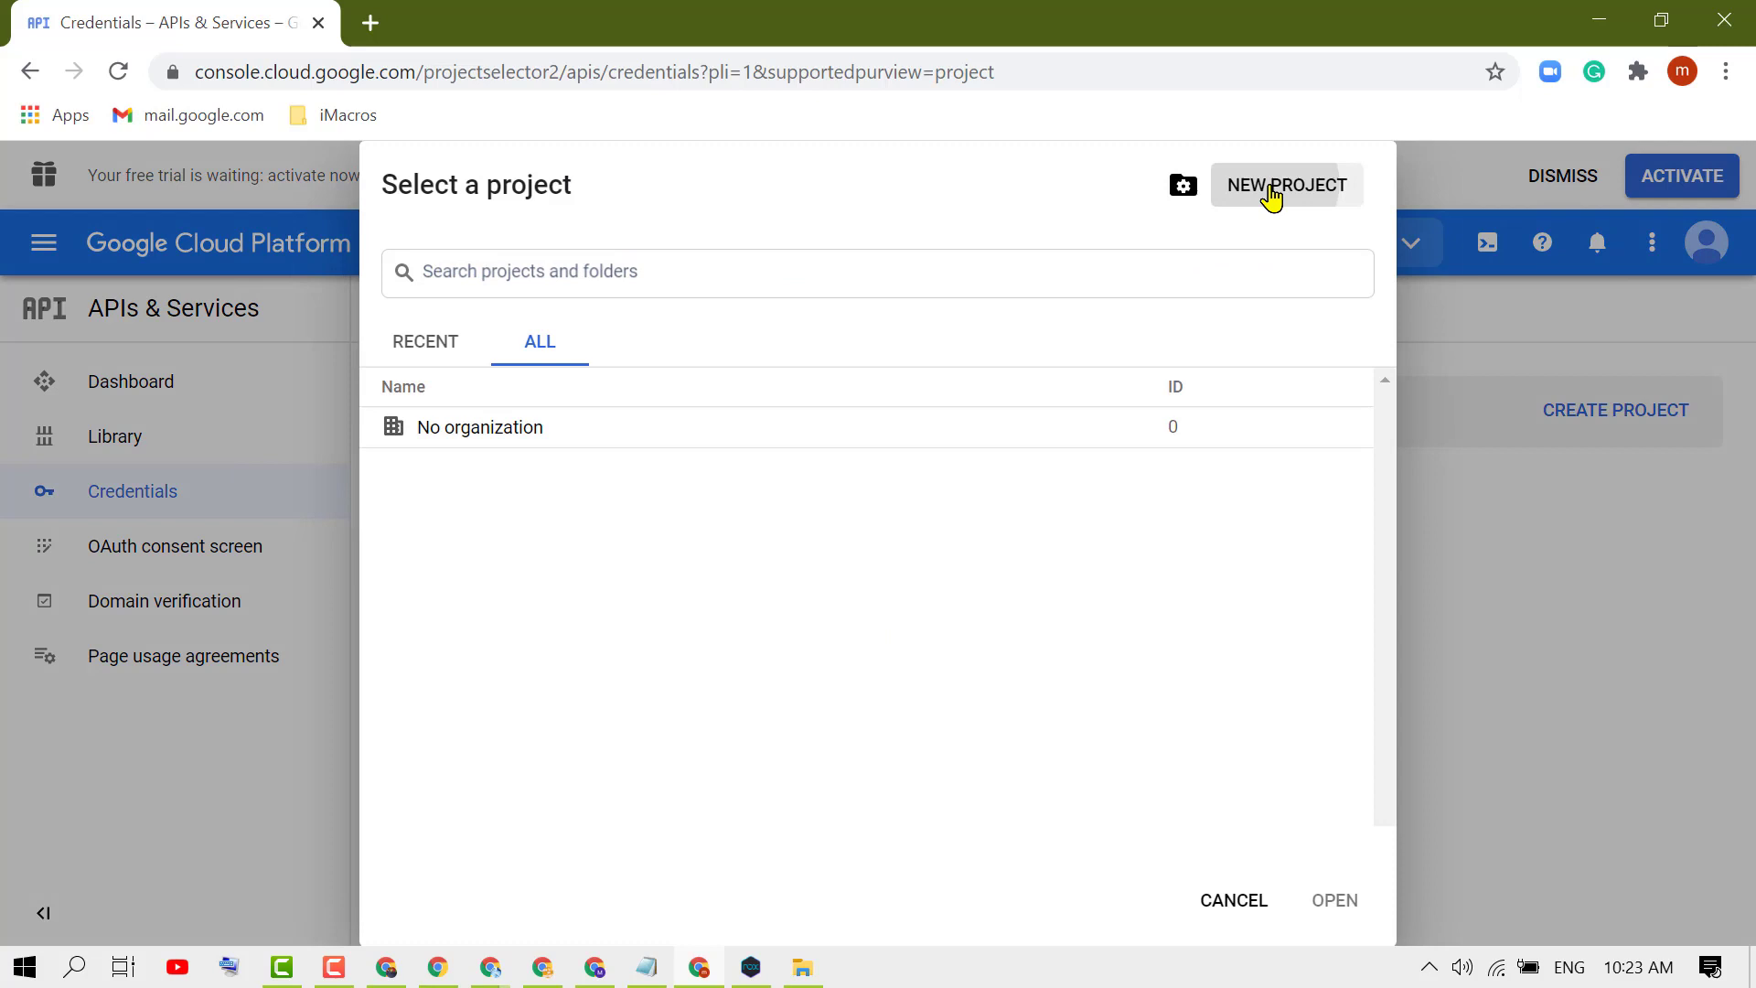
{"action": "left_click", "coordinate": [1286, 184]}
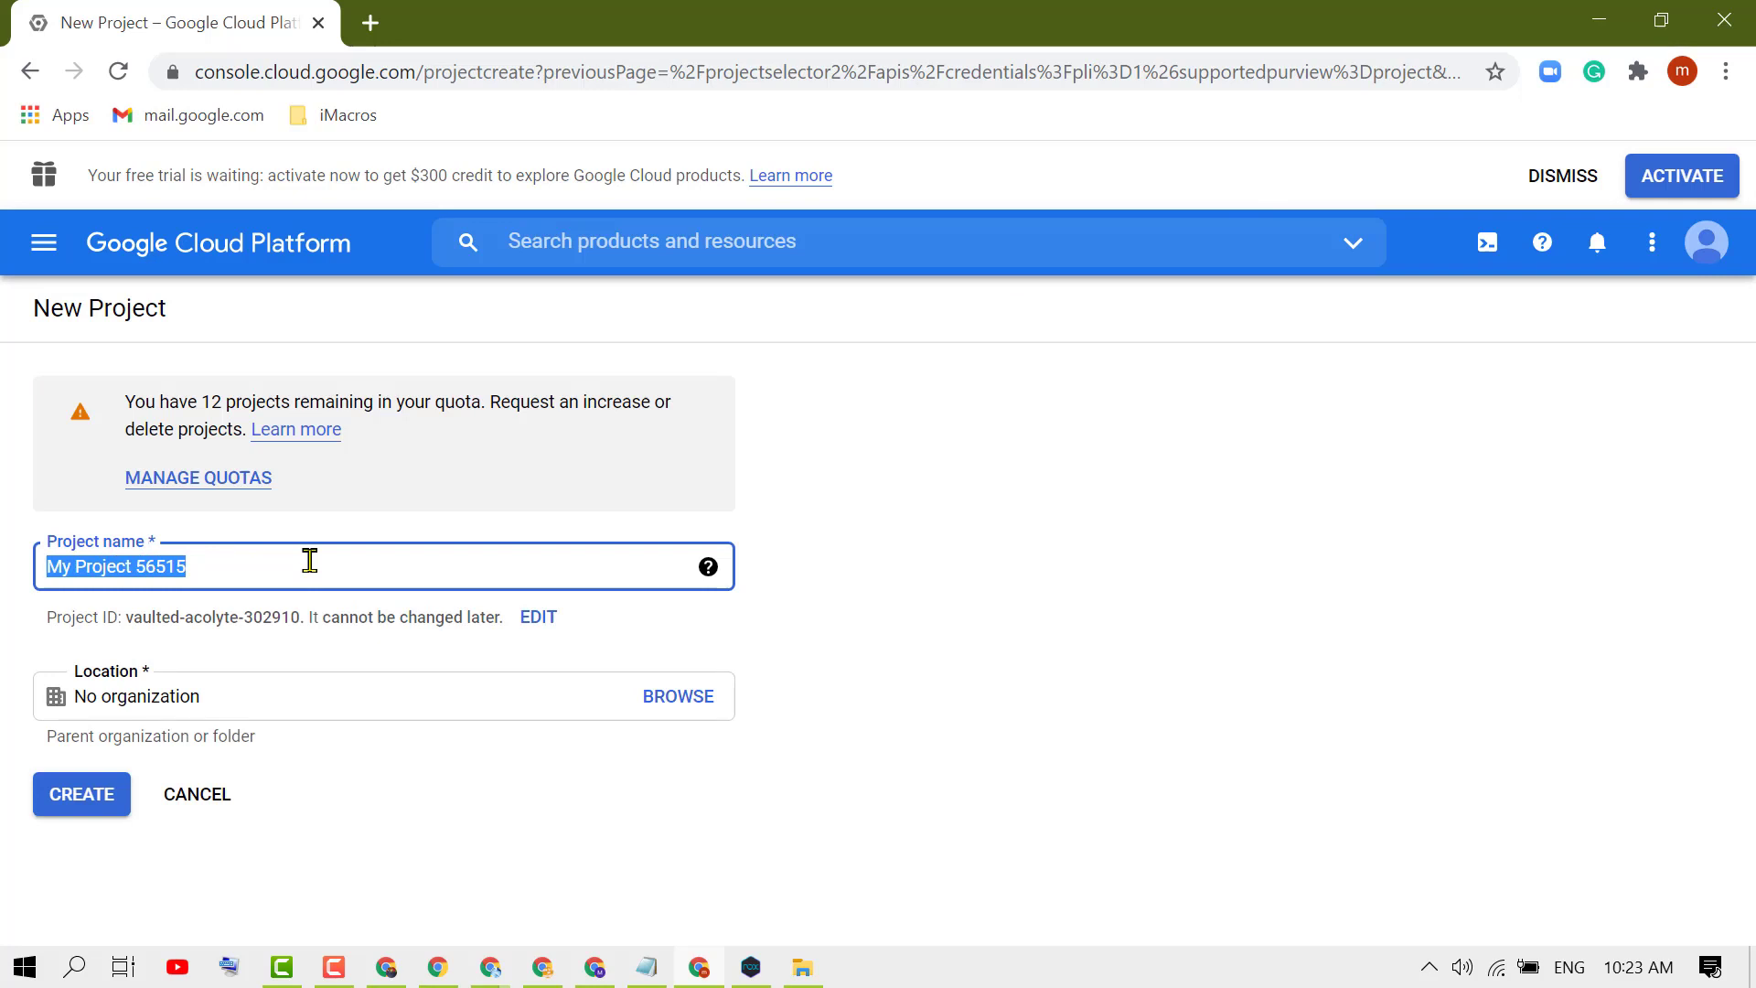
{"action": "type", "text": "mt"}
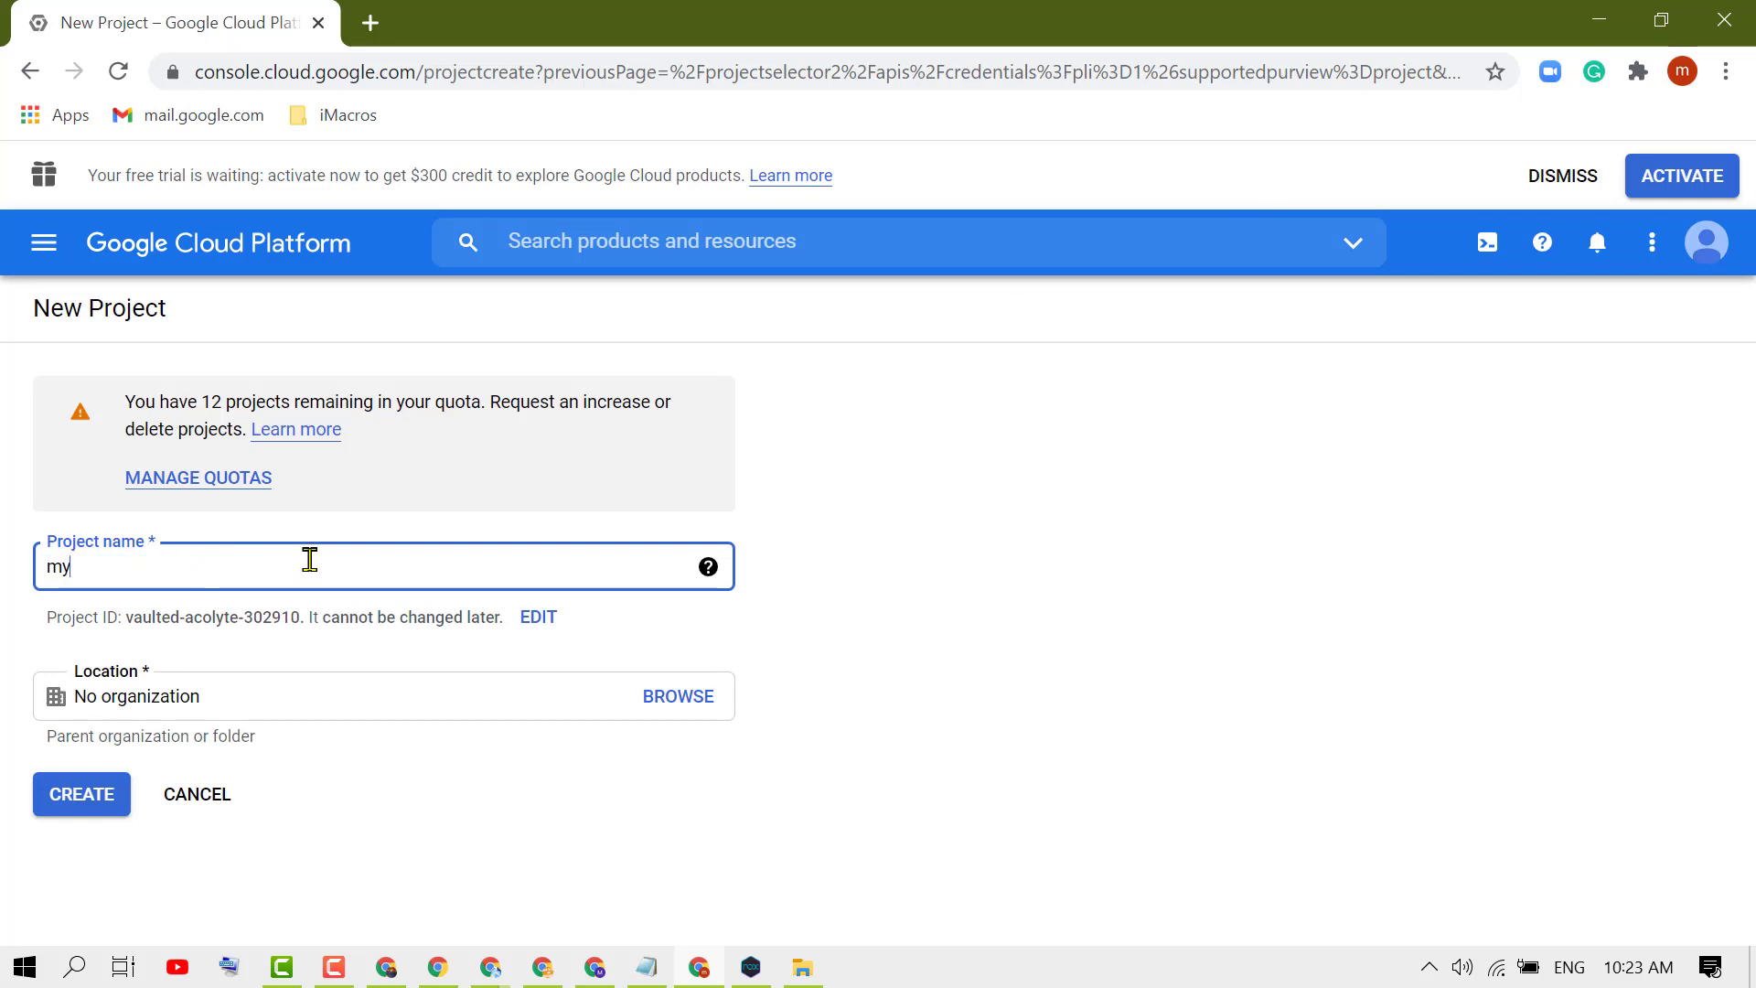
{"action": "type", "text": "test"}
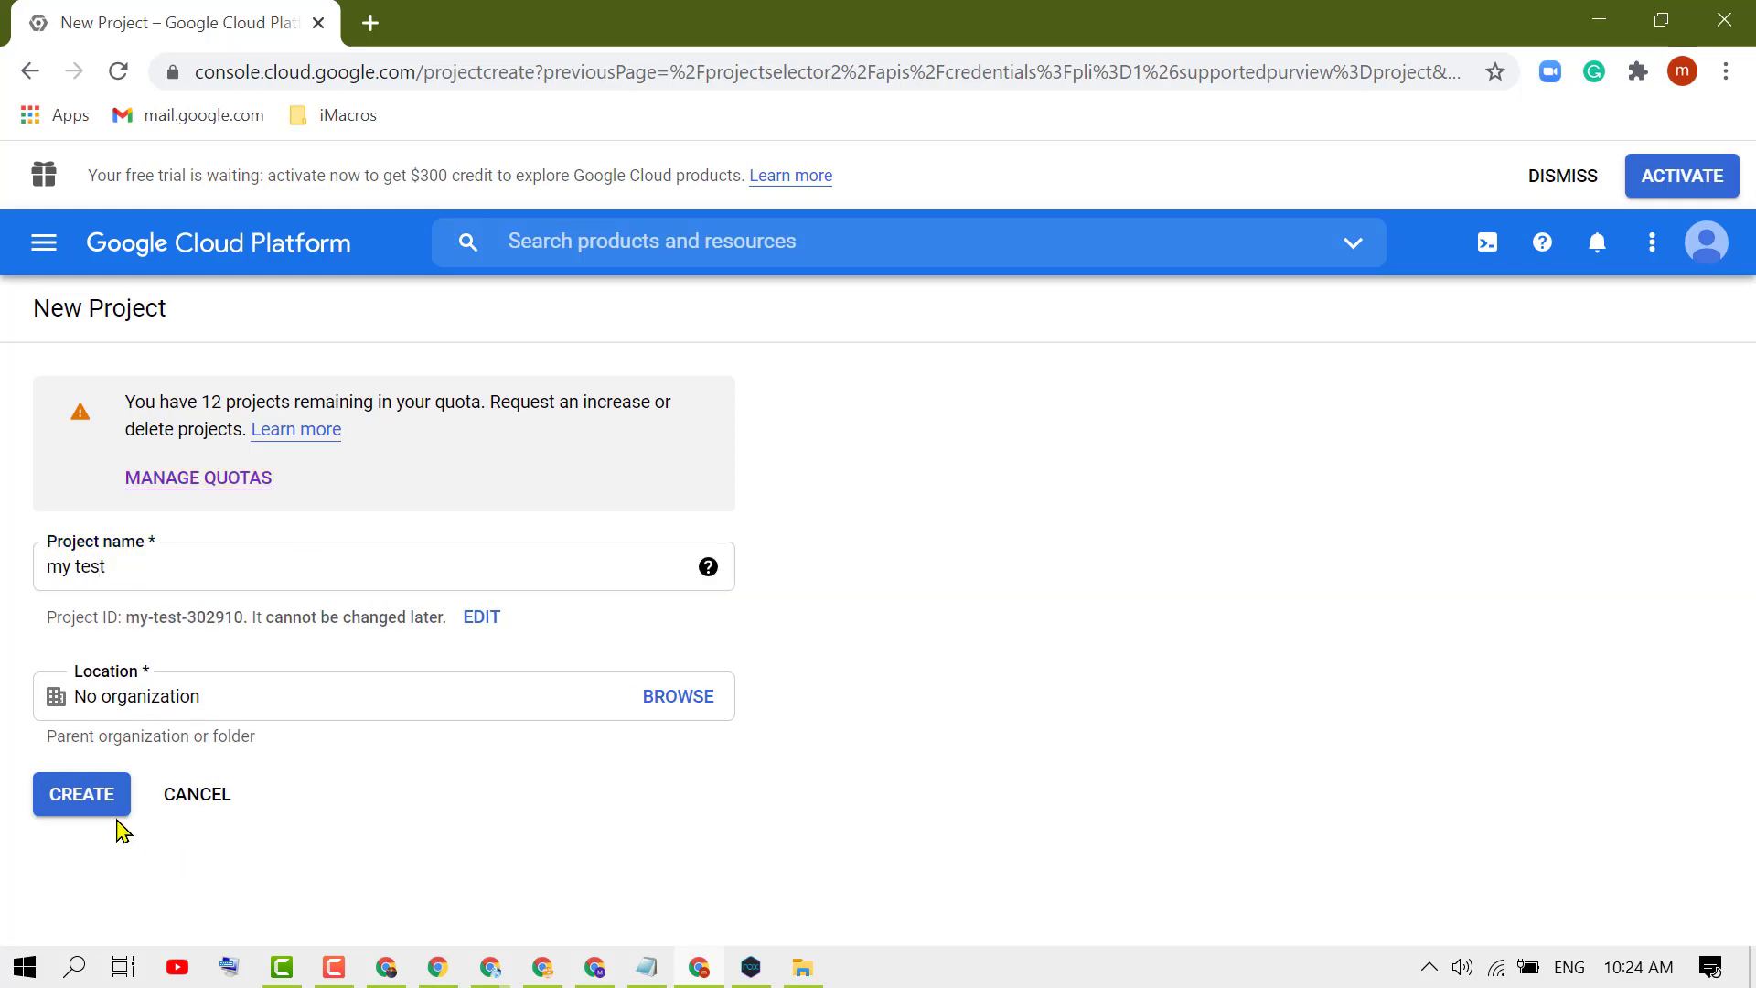
Create the 'my test' project and navigate to its APIs & Services dashboard.
{"action": "left_click", "coordinate": [81, 794]}
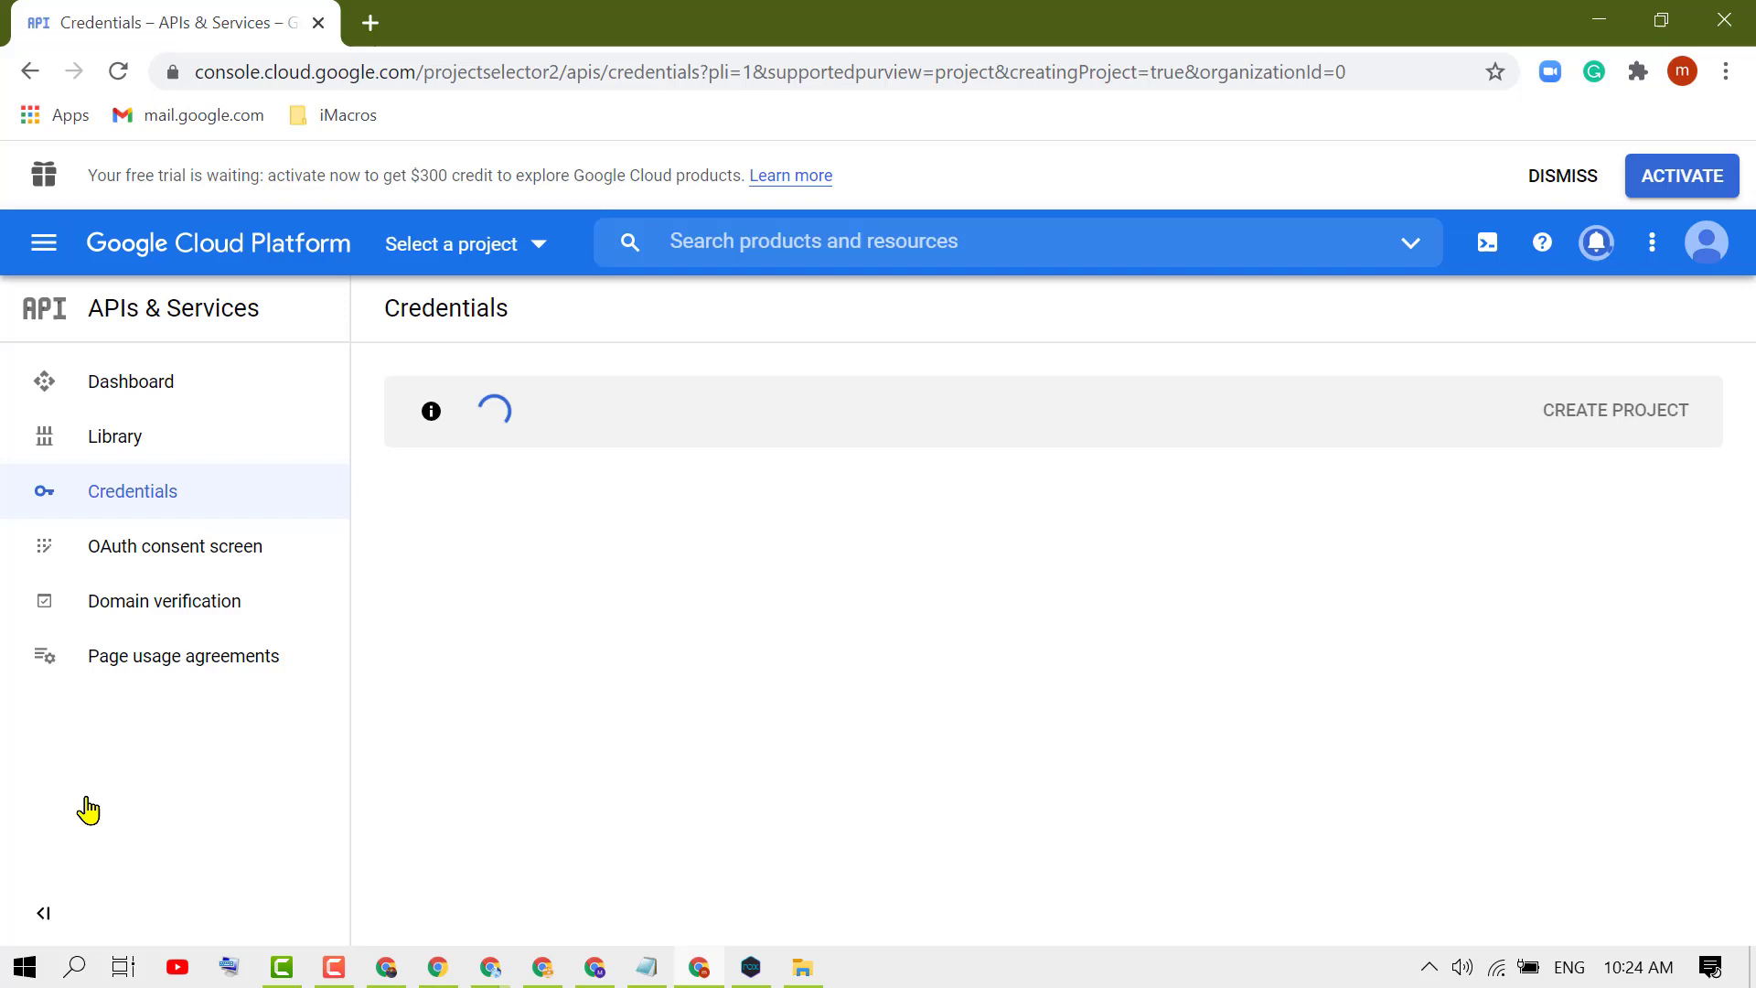
{"action": "mouse_move", "coordinate": [571, 860]}
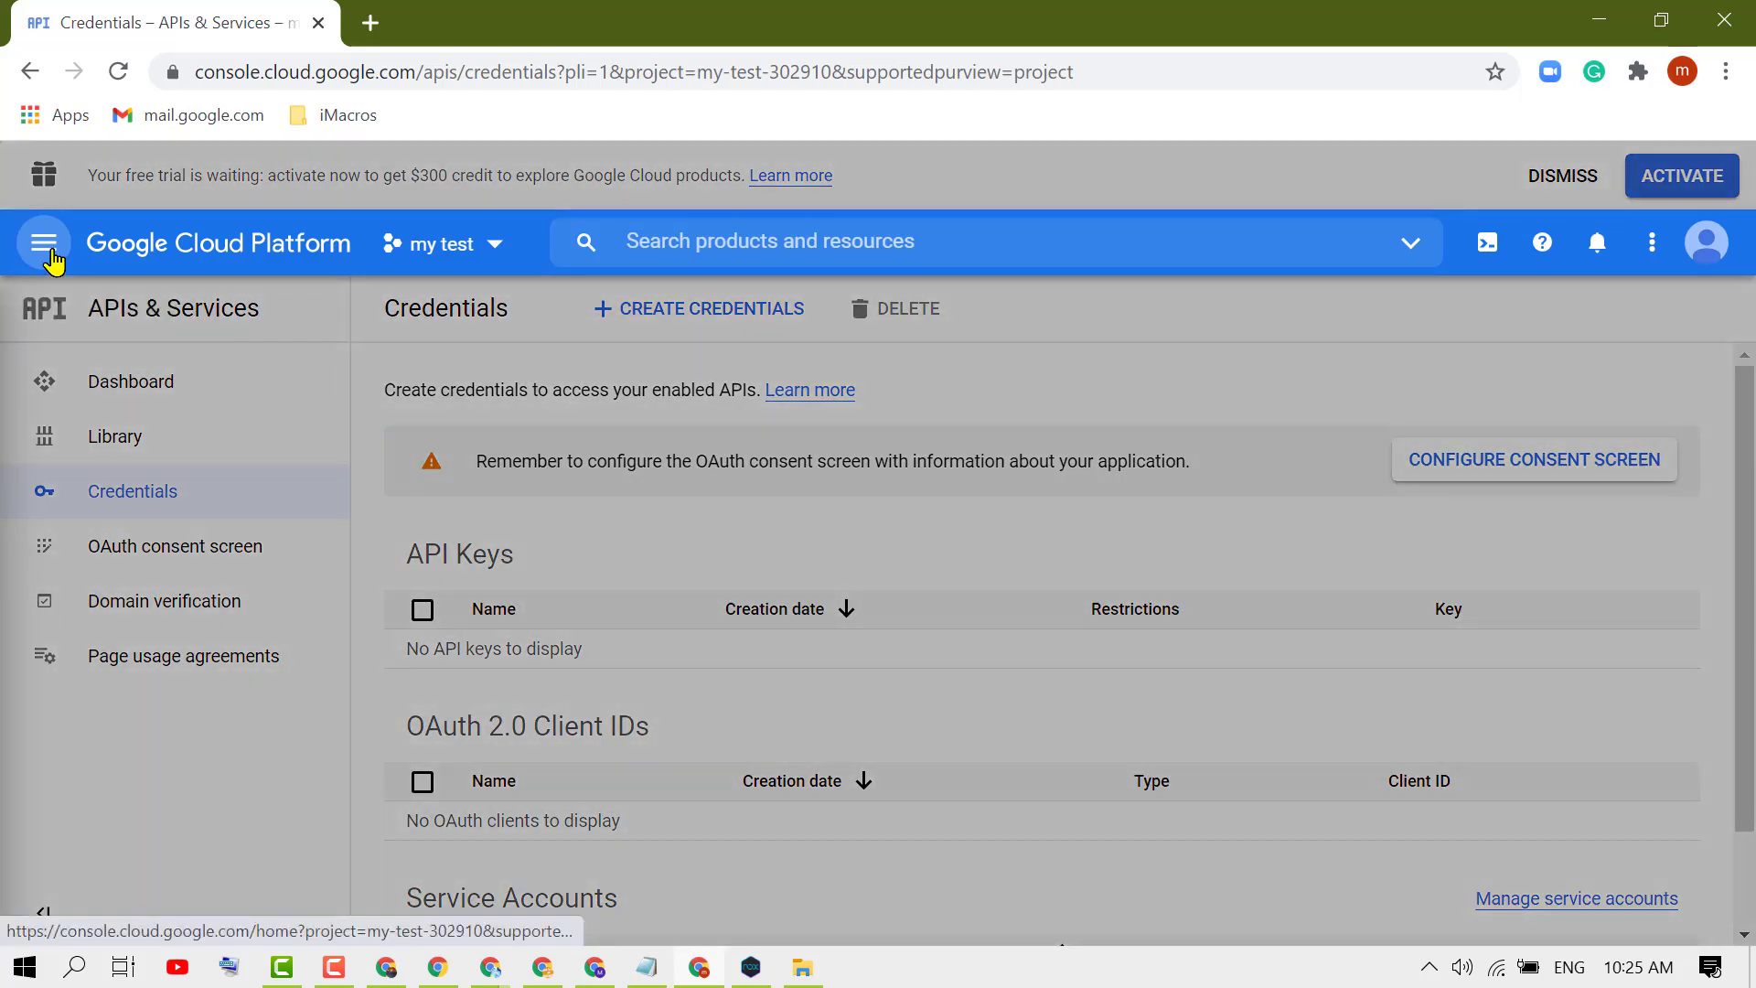
{"action": "left_click", "coordinate": [44, 241]}
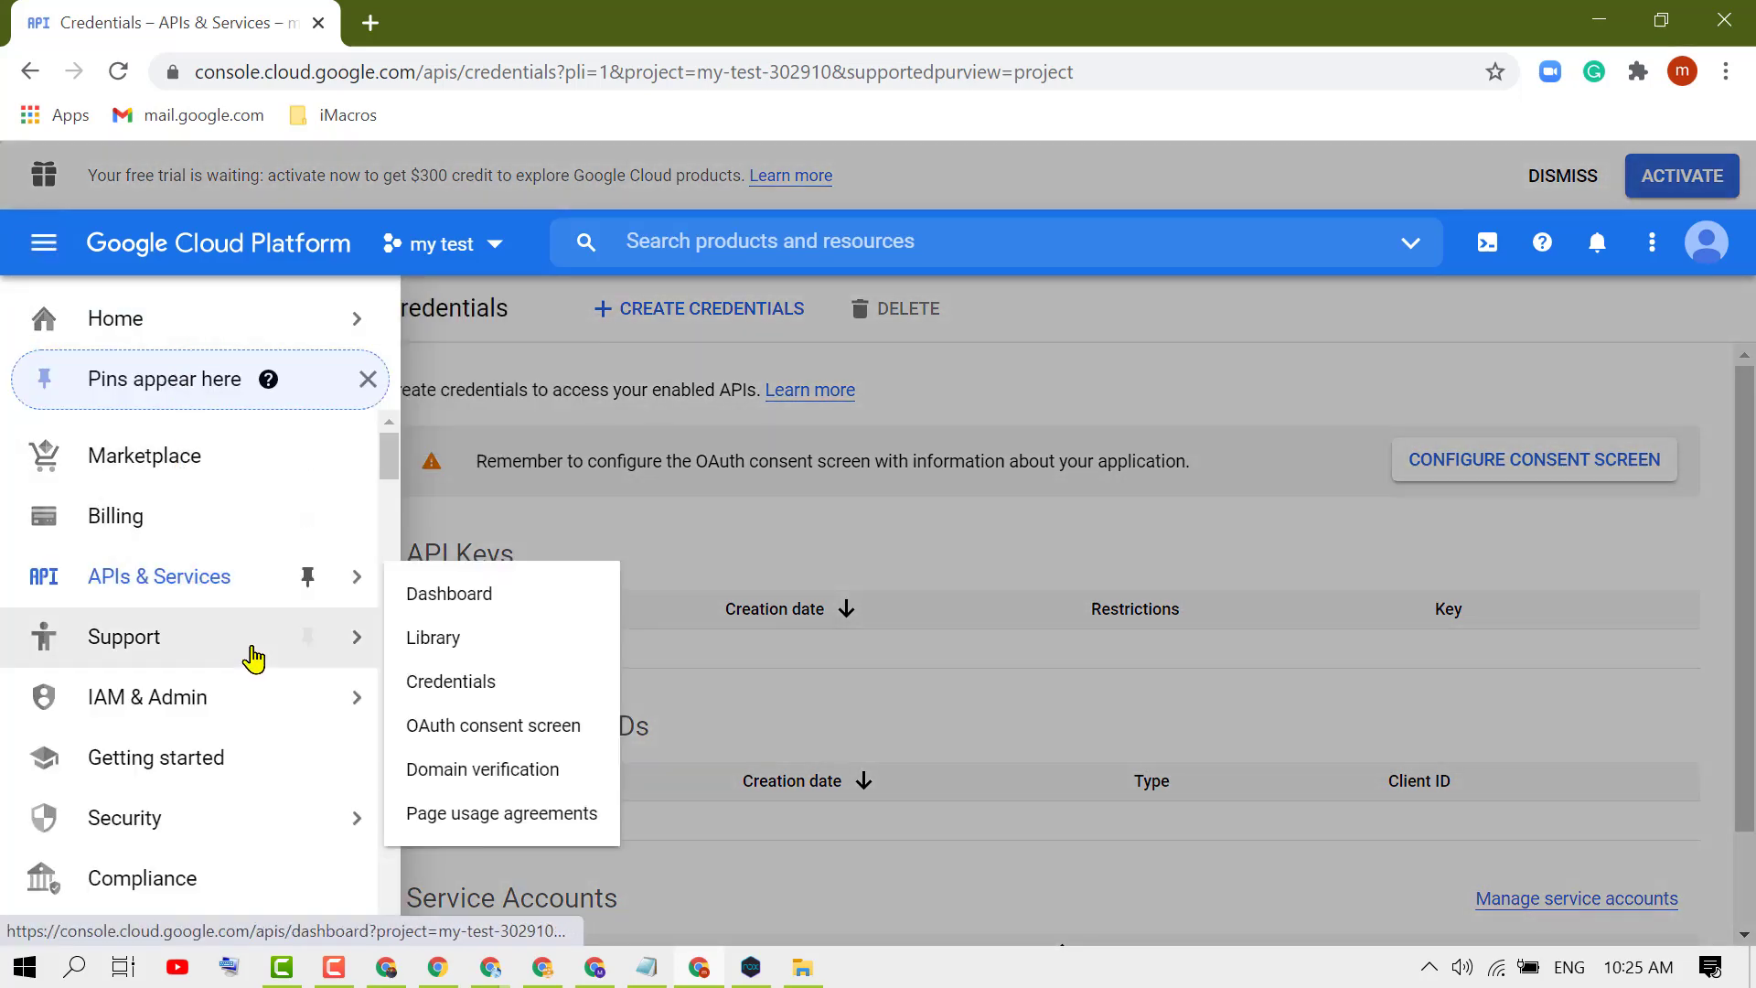
{"action": "mouse_move", "coordinate": [178, 593]}
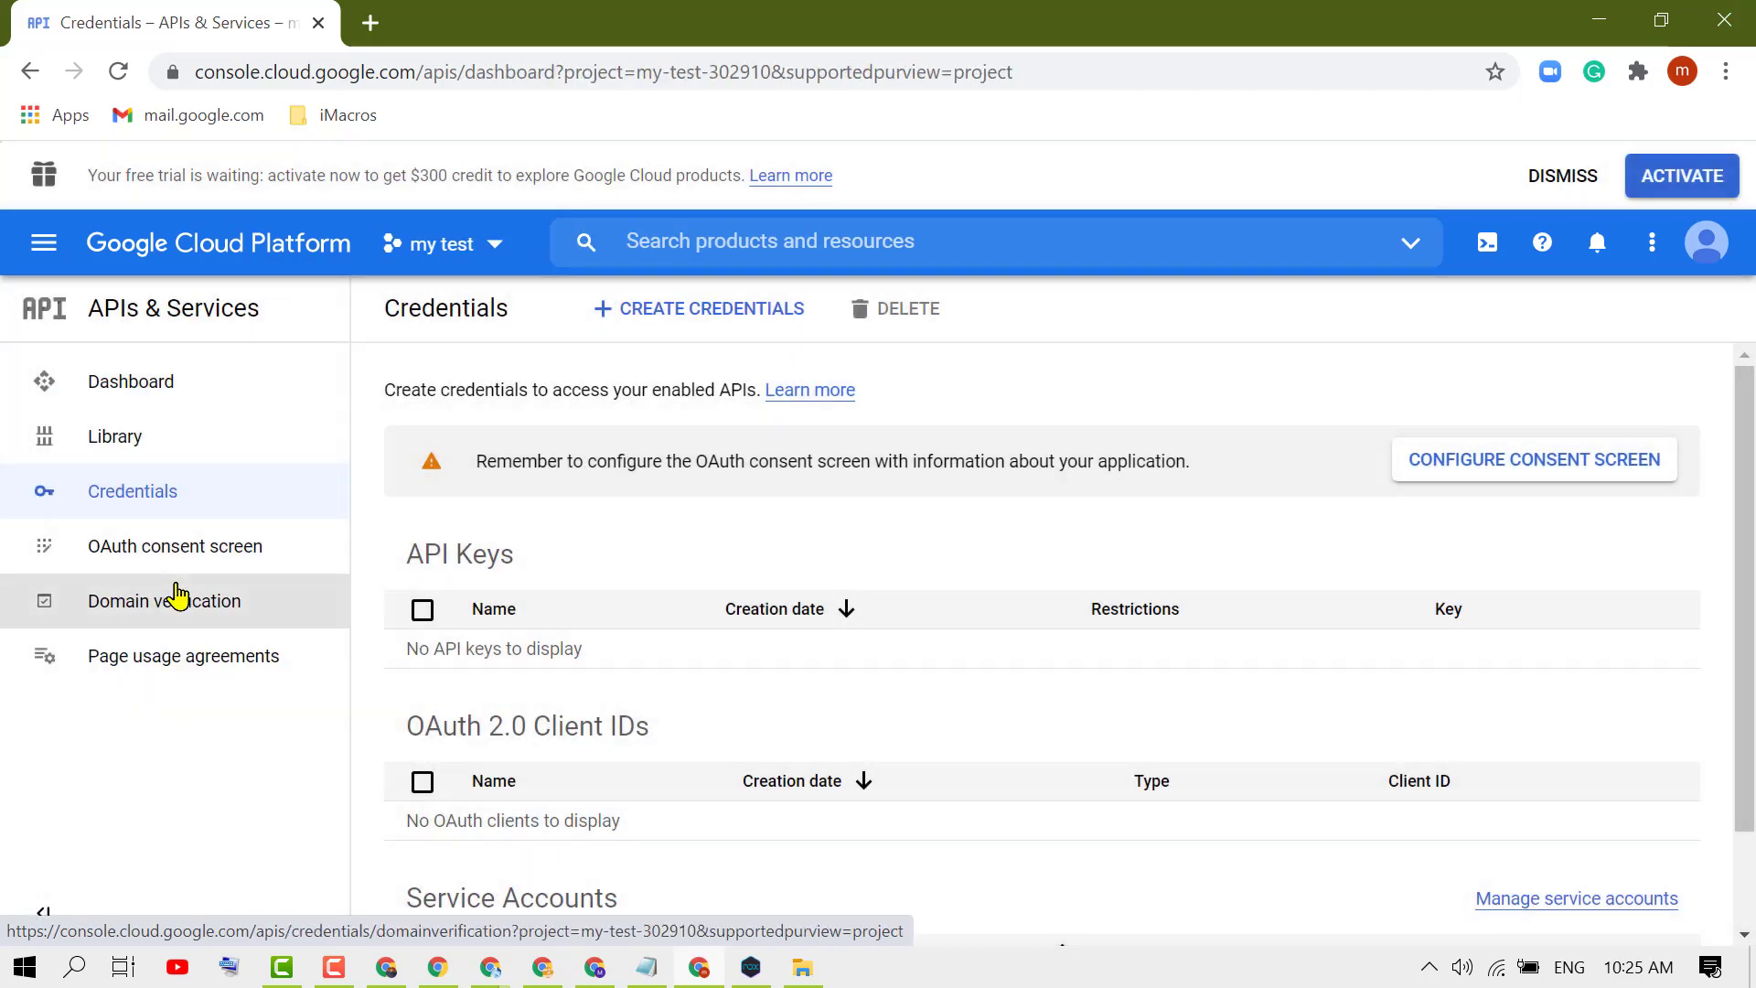
{"action": "left_click", "coordinate": [130, 380]}
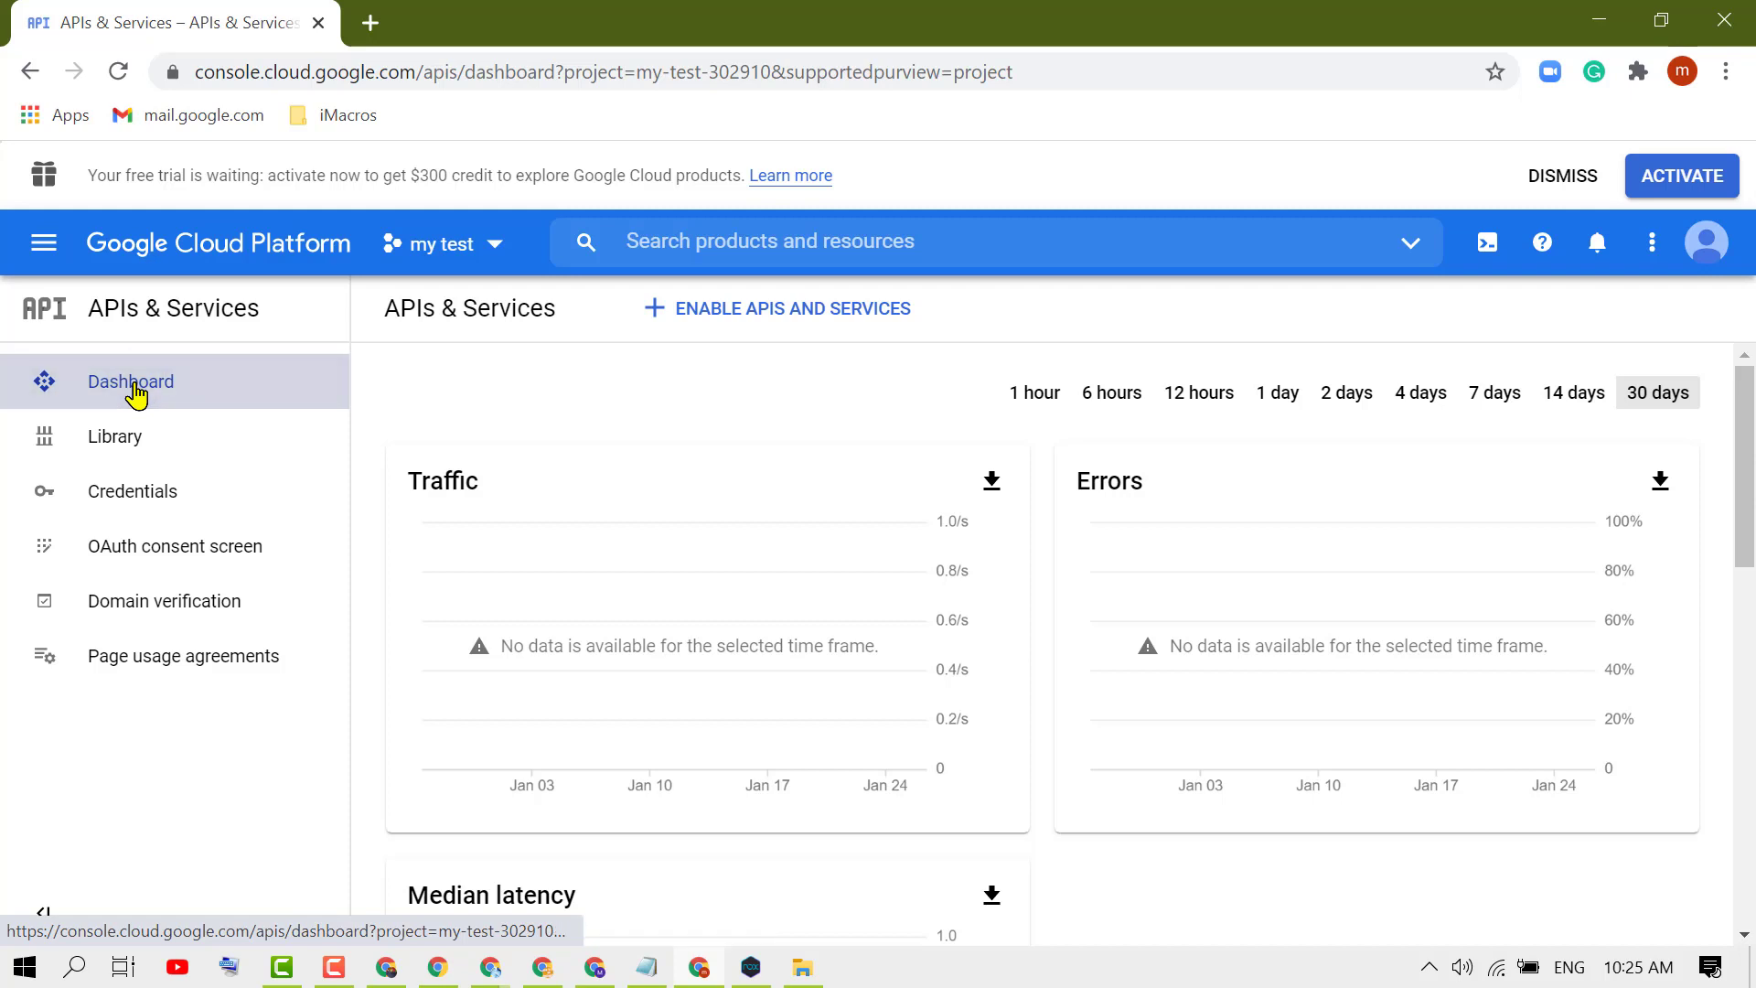
{"action": "mouse_move", "coordinate": [444, 443]}
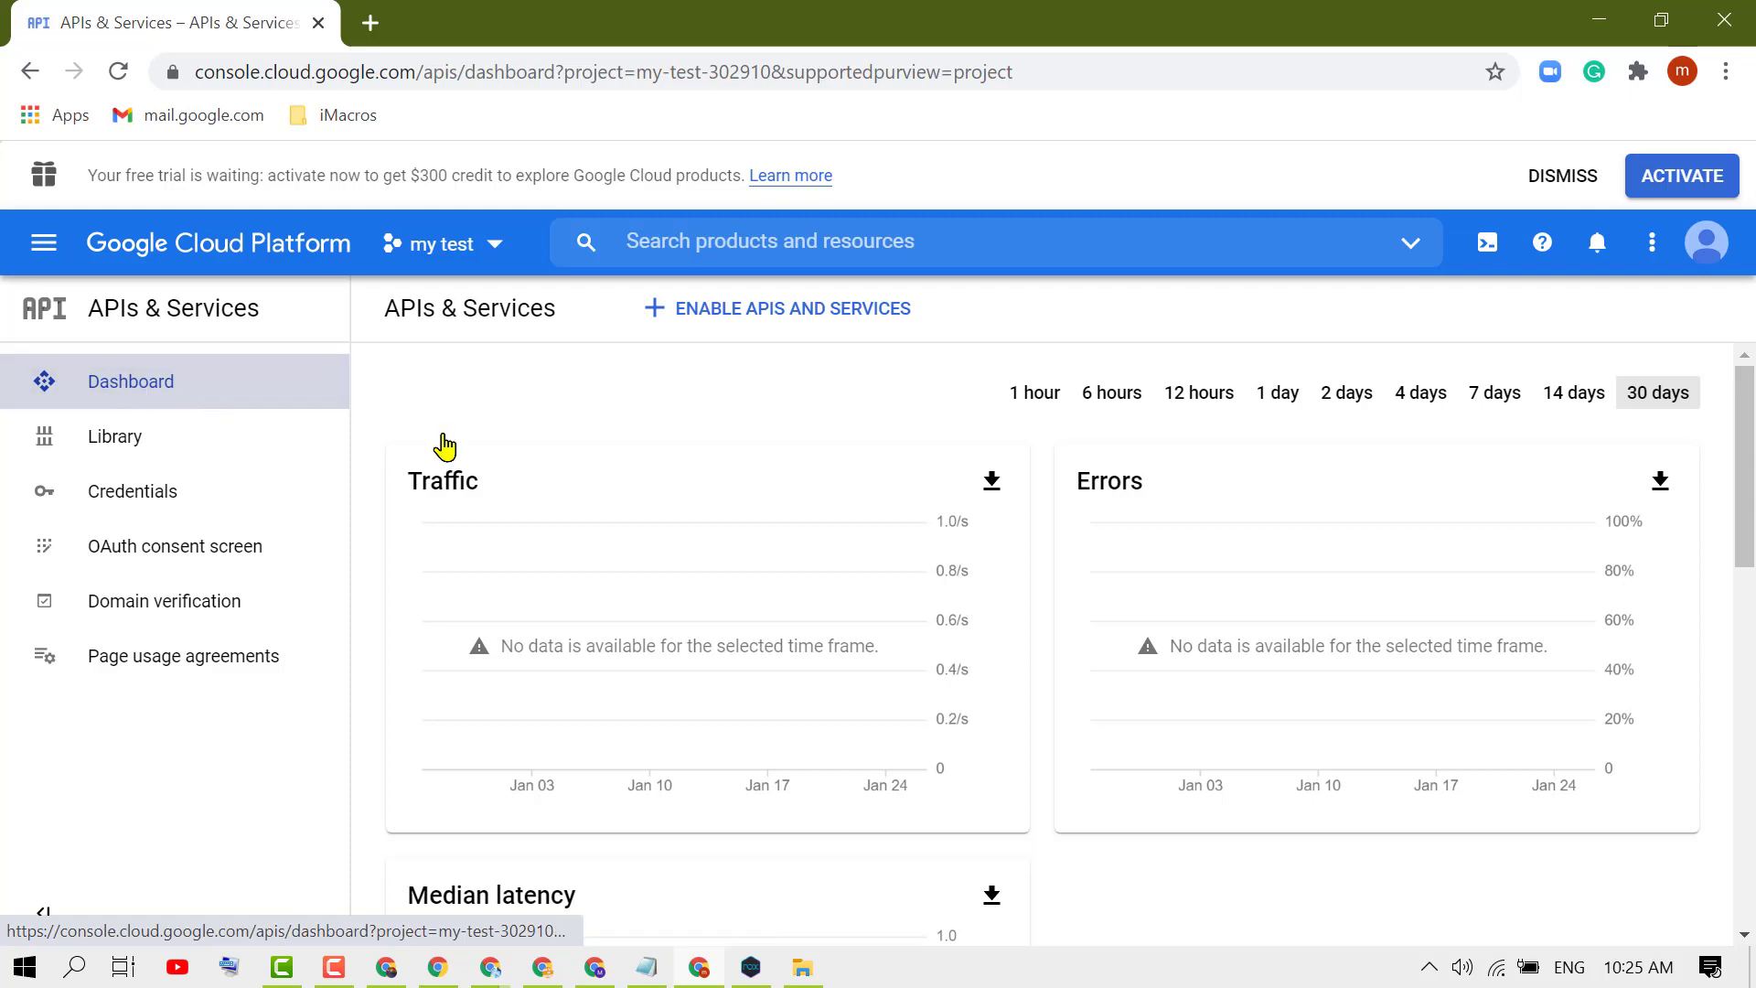
{"action": "left_click", "coordinate": [432, 243]}
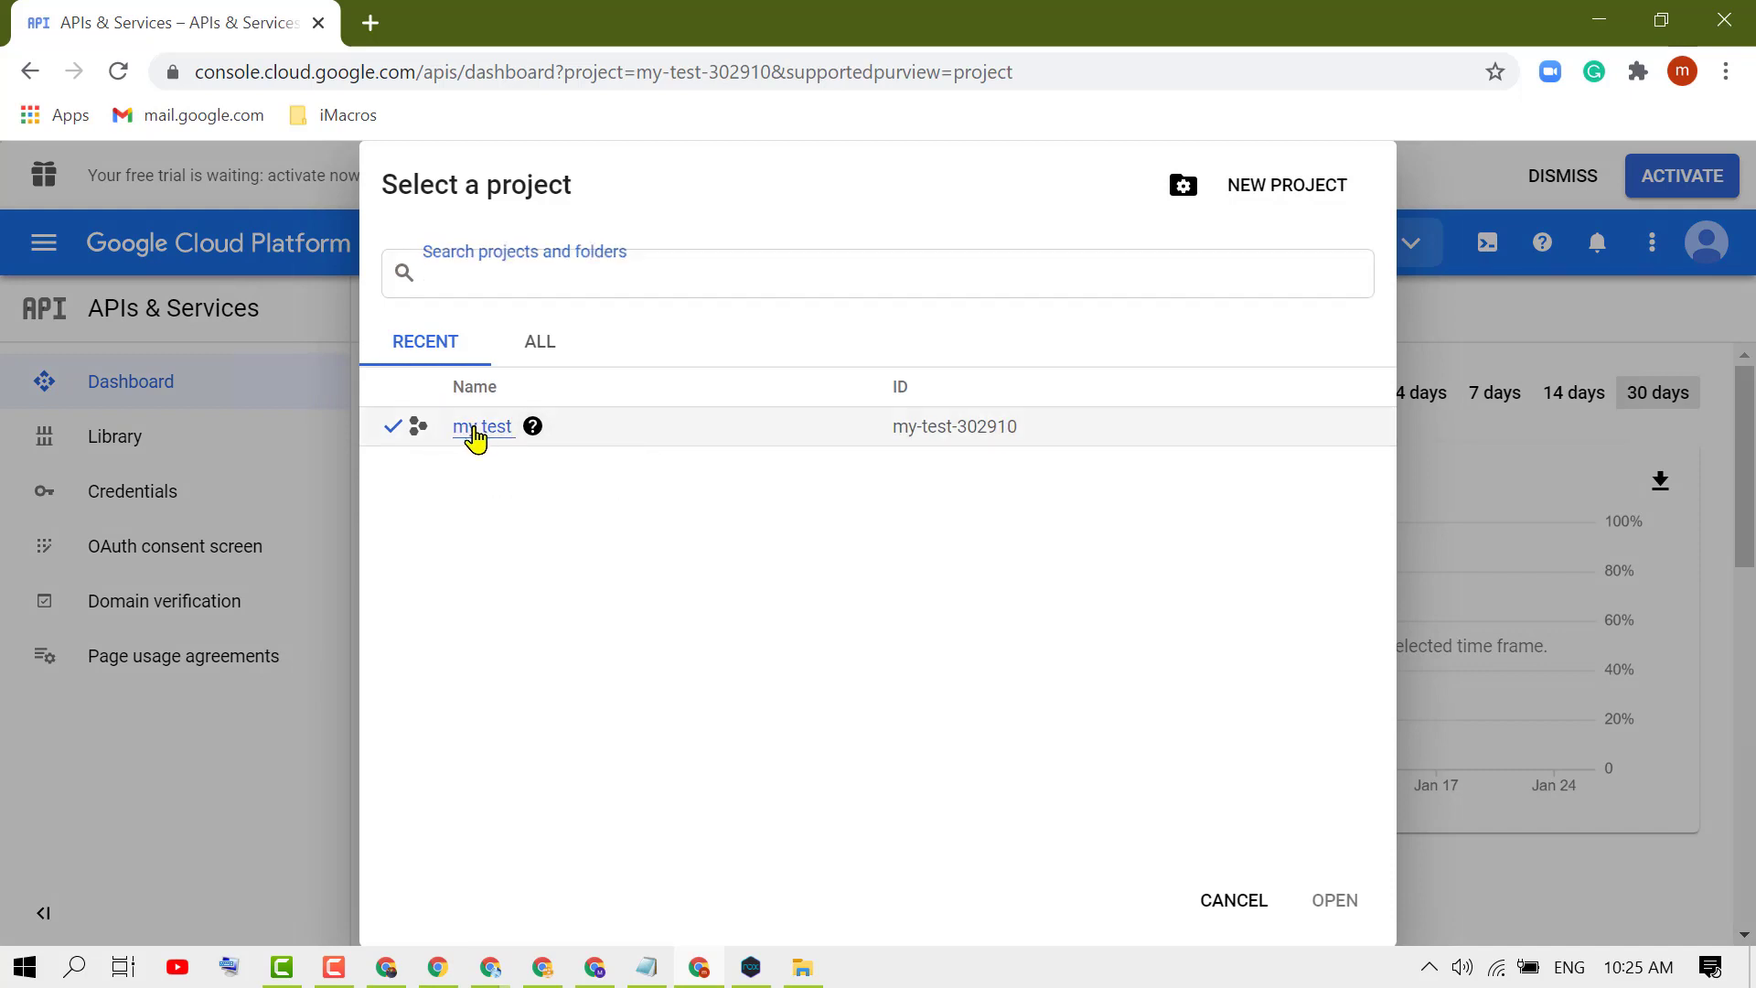
{"action": "left_click", "coordinate": [483, 427]}
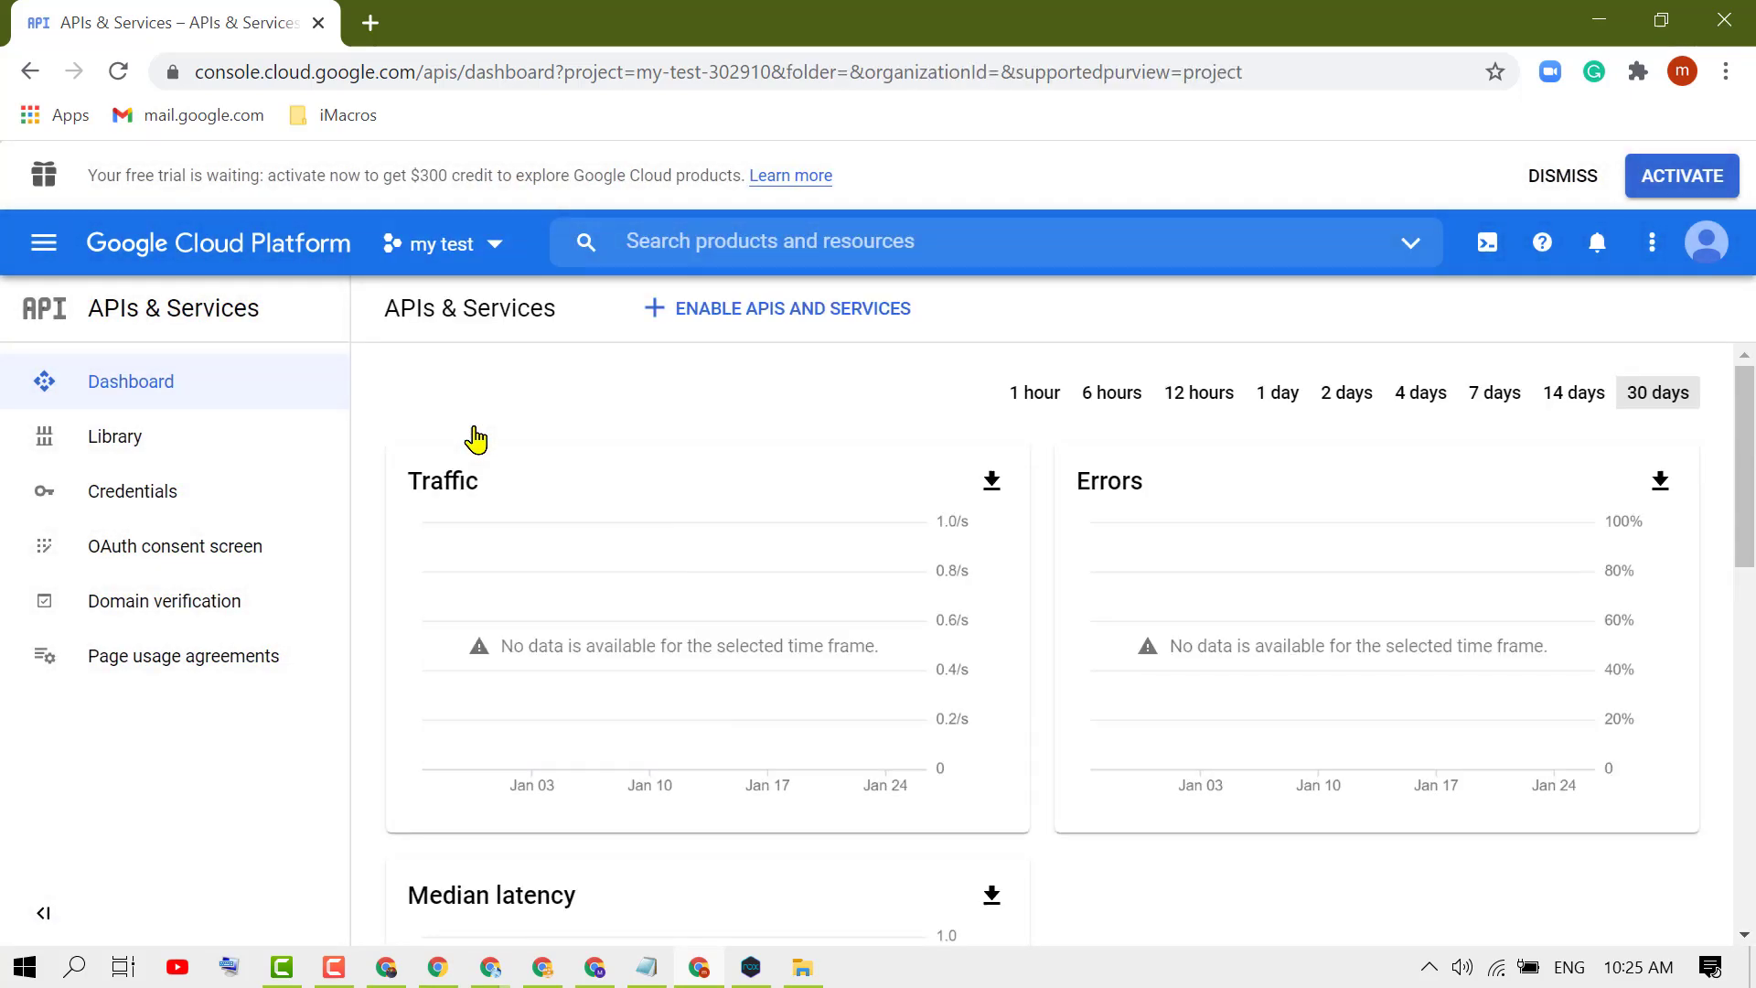
{"action": "mouse_move", "coordinate": [417, 972]}
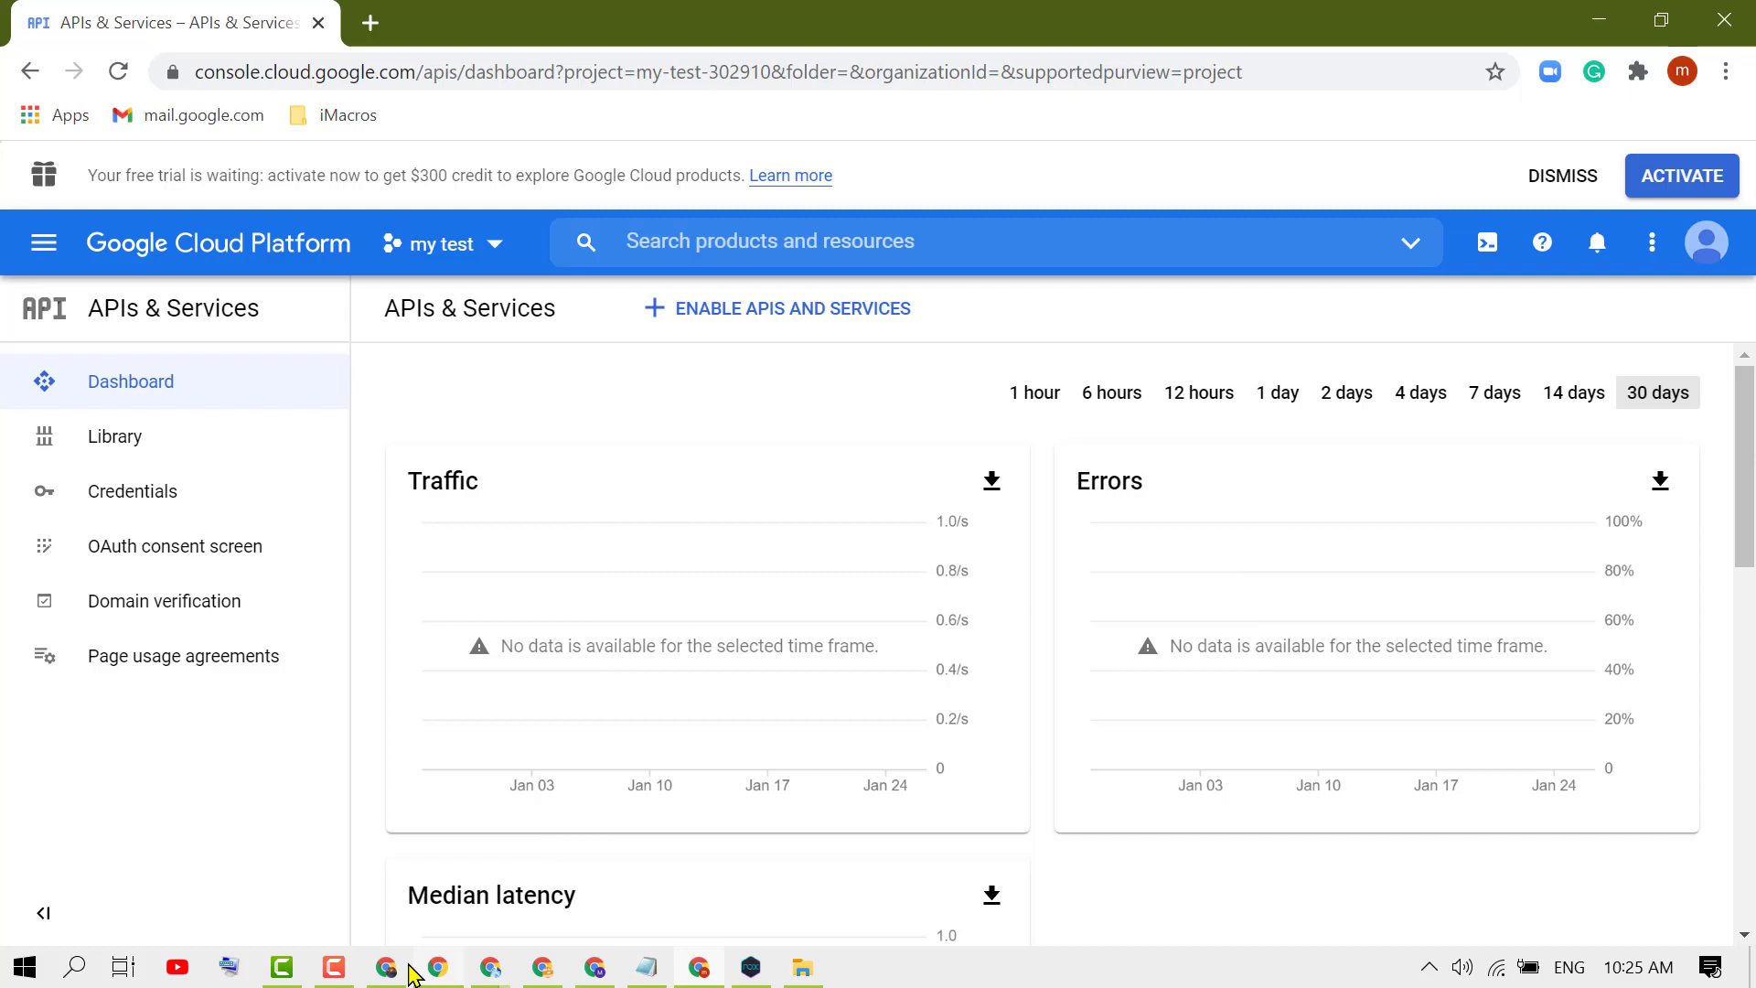
{"action": "mouse_move", "coordinate": [134, 446]}
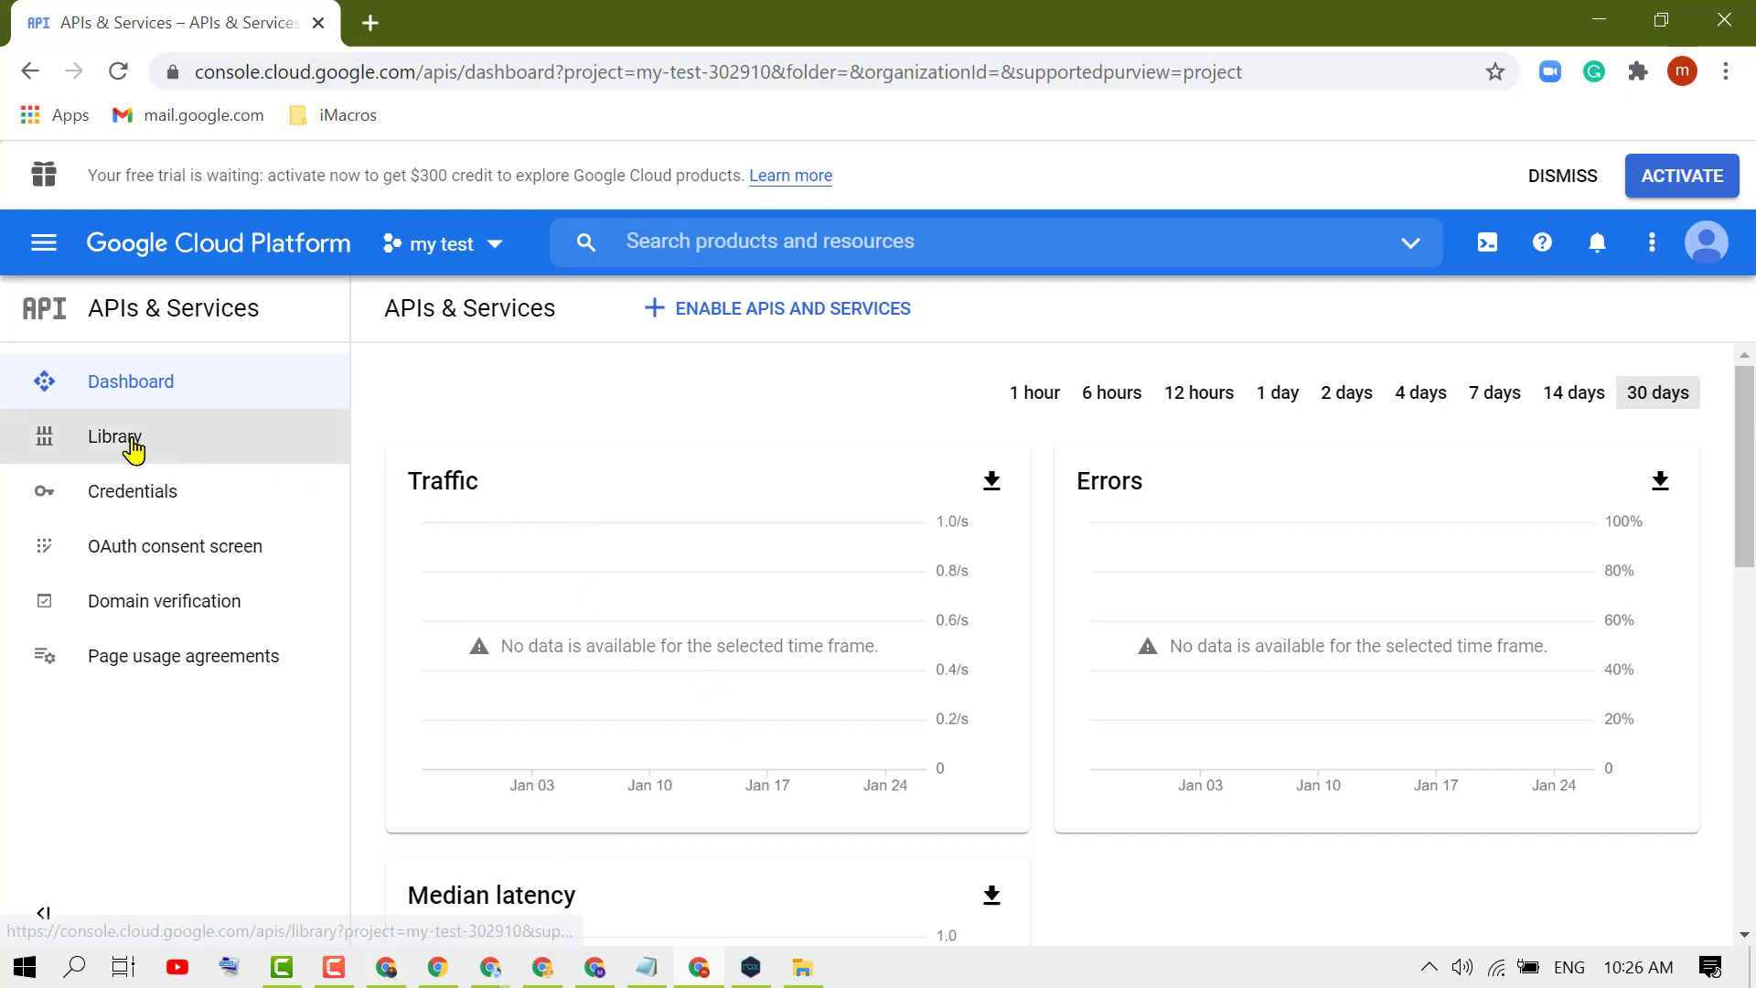
Open the API Library, scroll to the YouTube section, and open YouTube Data API v3.
{"action": "left_click", "coordinate": [115, 435]}
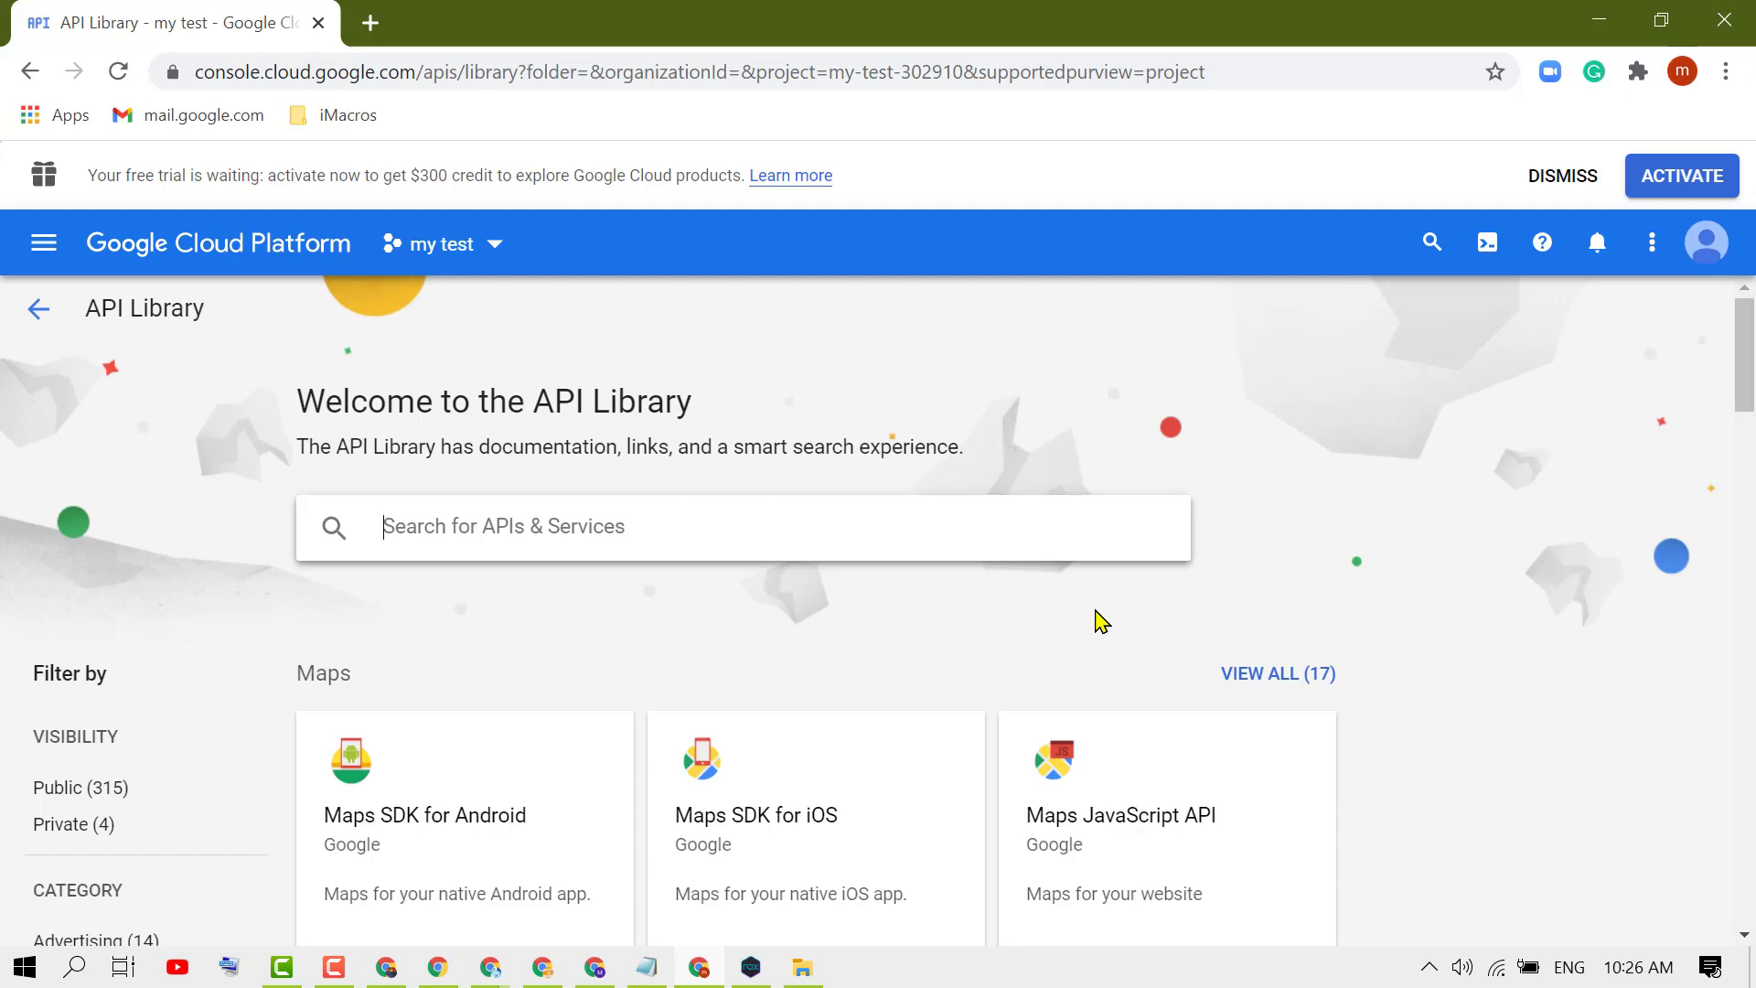
{"action": "scroll", "scroll_direction": "down", "scroll_amount": 3}
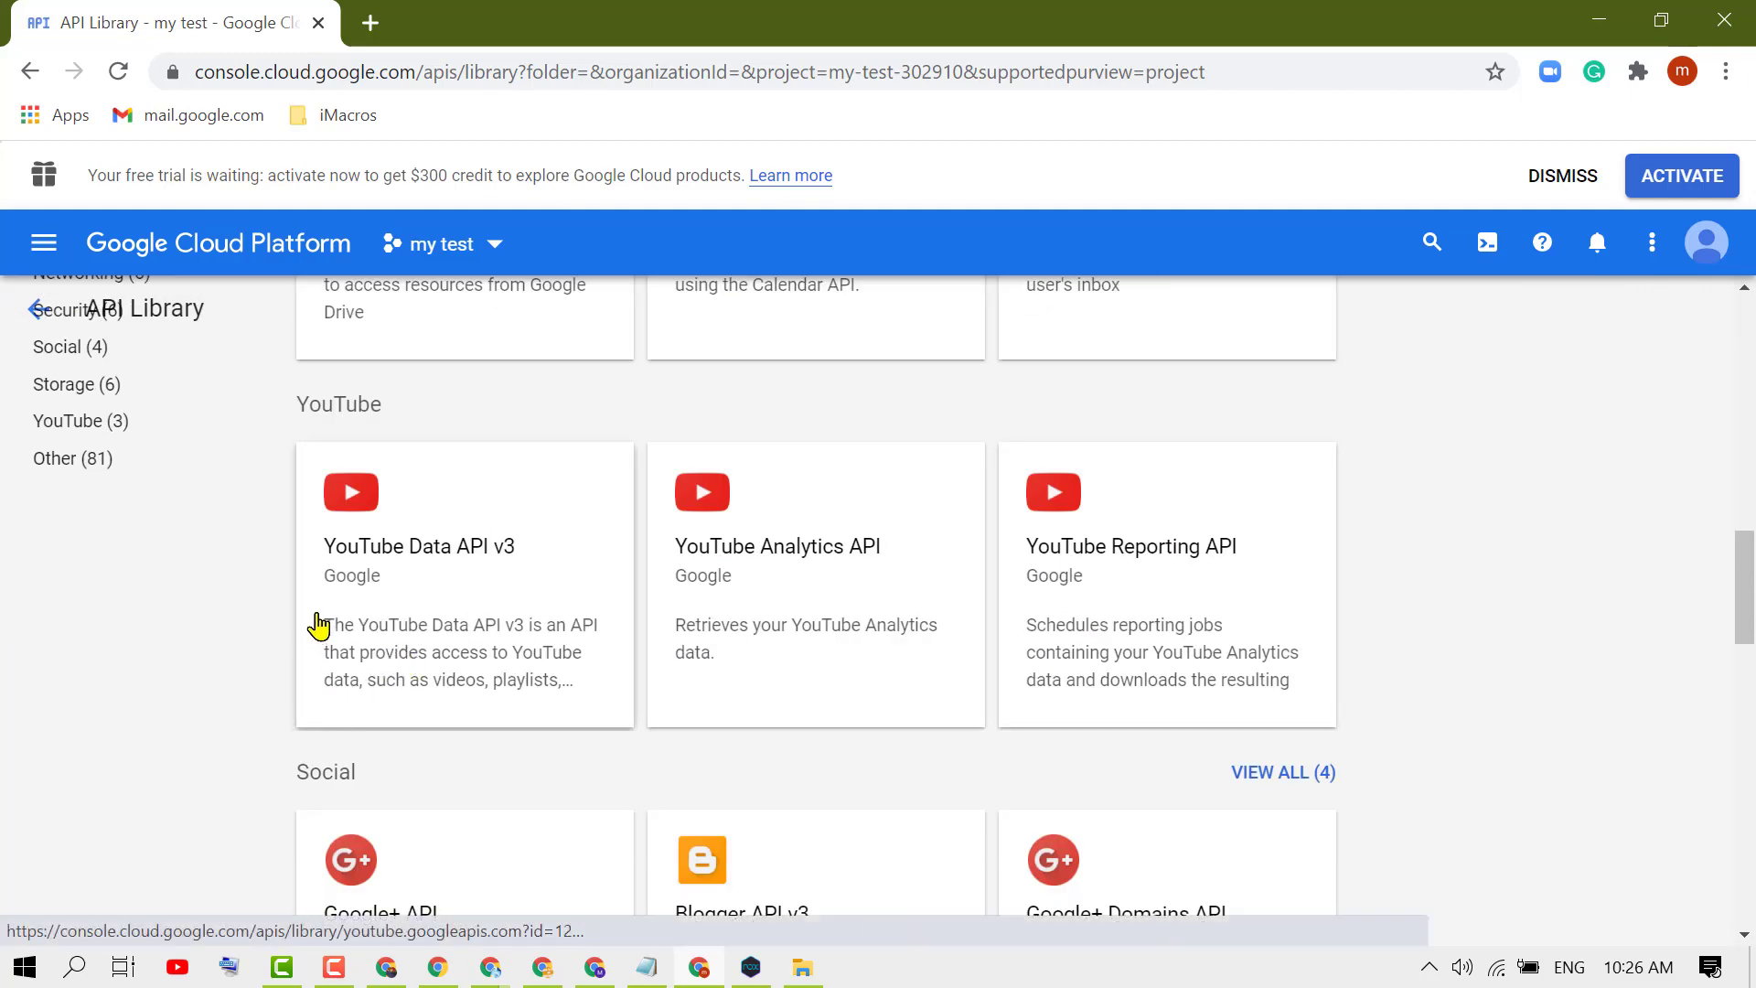
{"action": "mouse_move", "coordinate": [893, 576]}
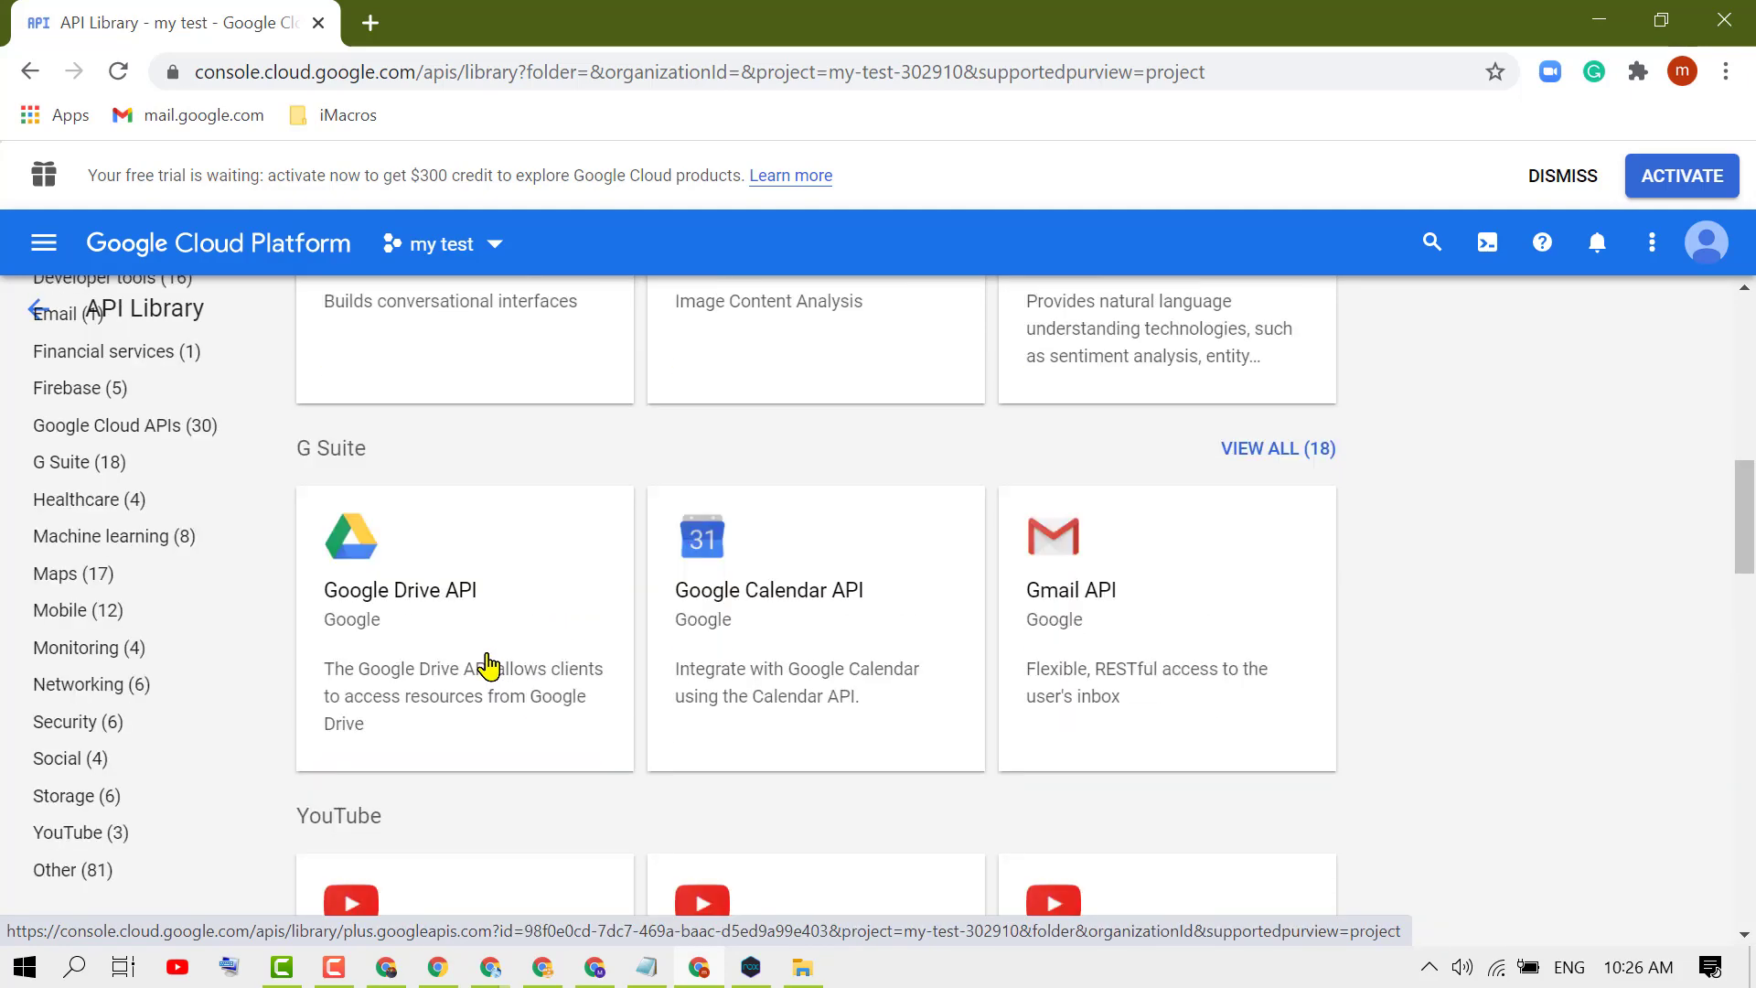
{"action": "scroll", "scroll_direction": "down", "scroll_amount": 3}
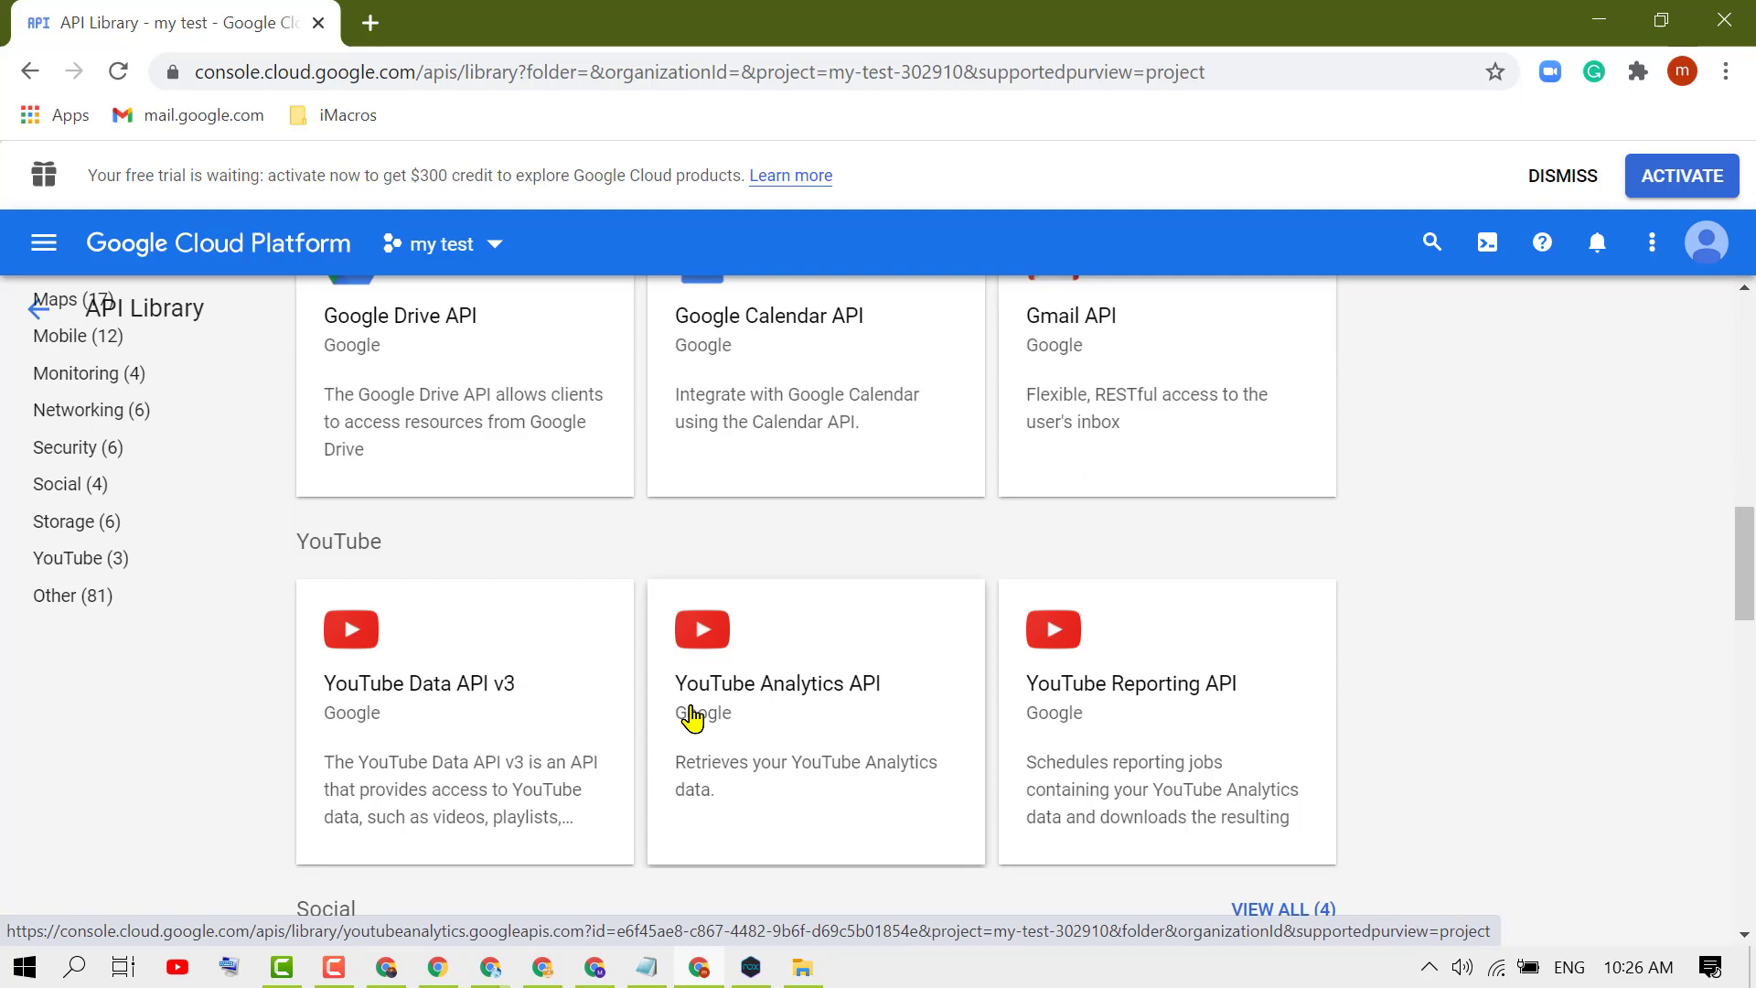
{"action": "mouse_move", "coordinate": [816, 699]}
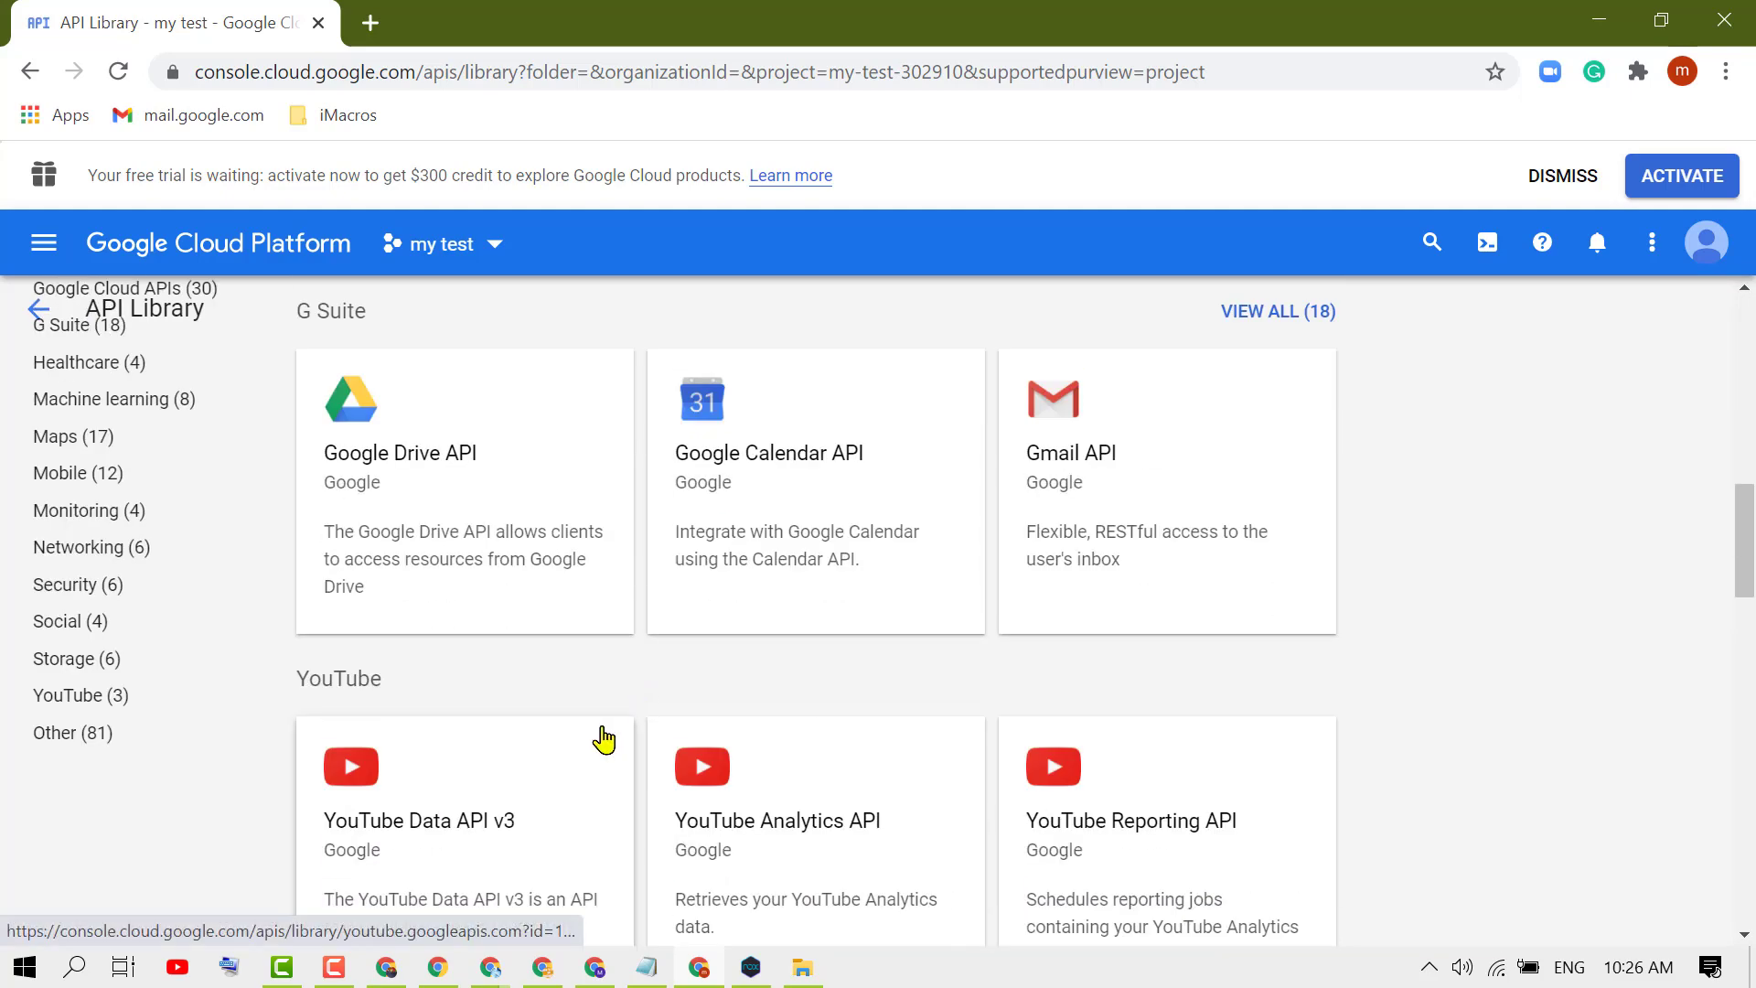
{"action": "scroll", "scroll_direction": "down", "scroll_amount": 3}
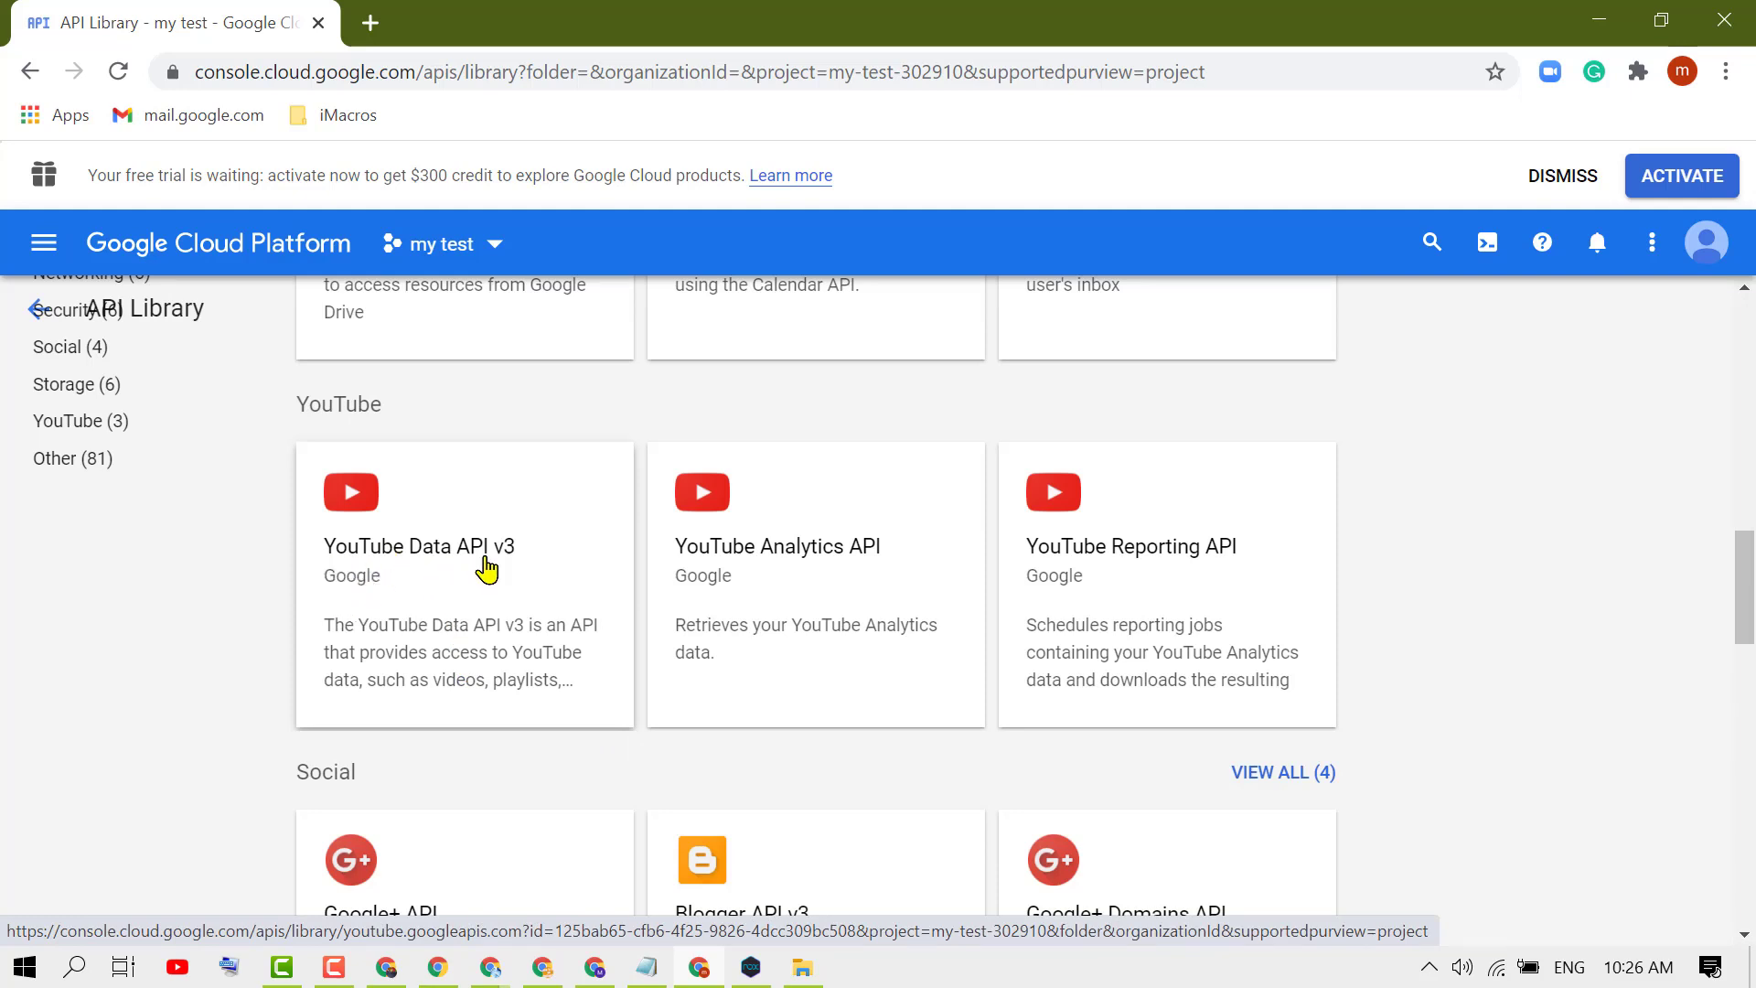
{"action": "mouse_move", "coordinate": [466, 557]}
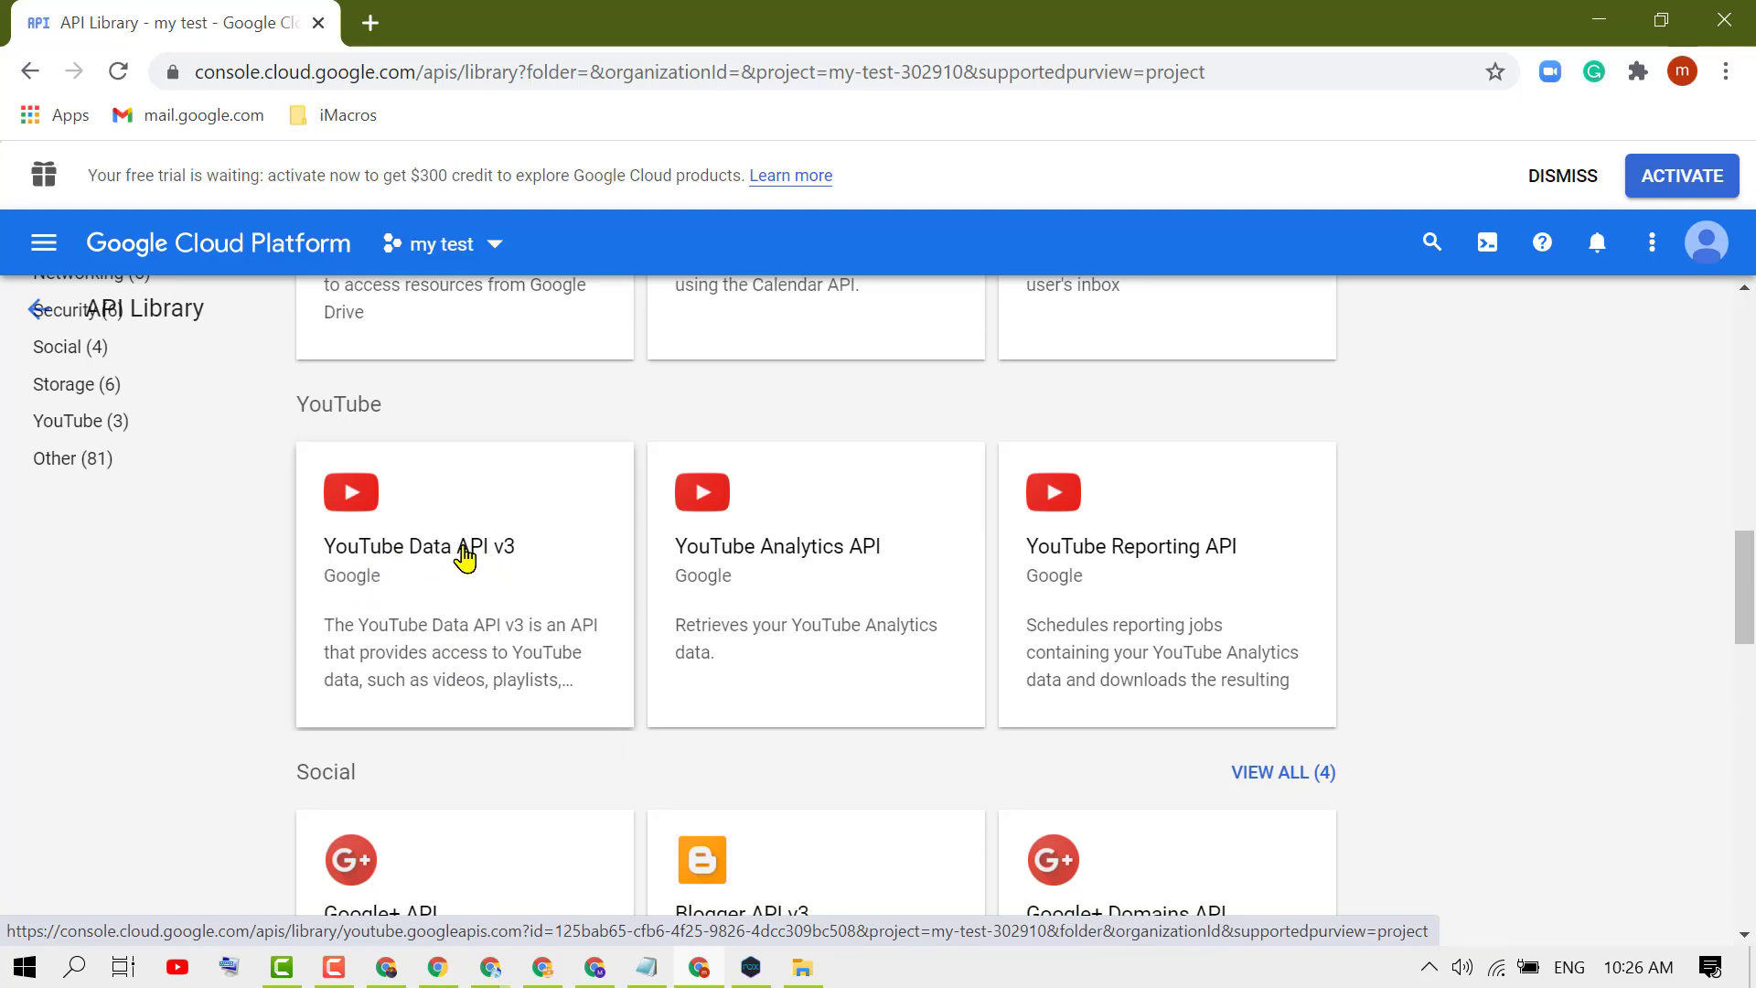
{"action": "left_click", "coordinate": [417, 545]}
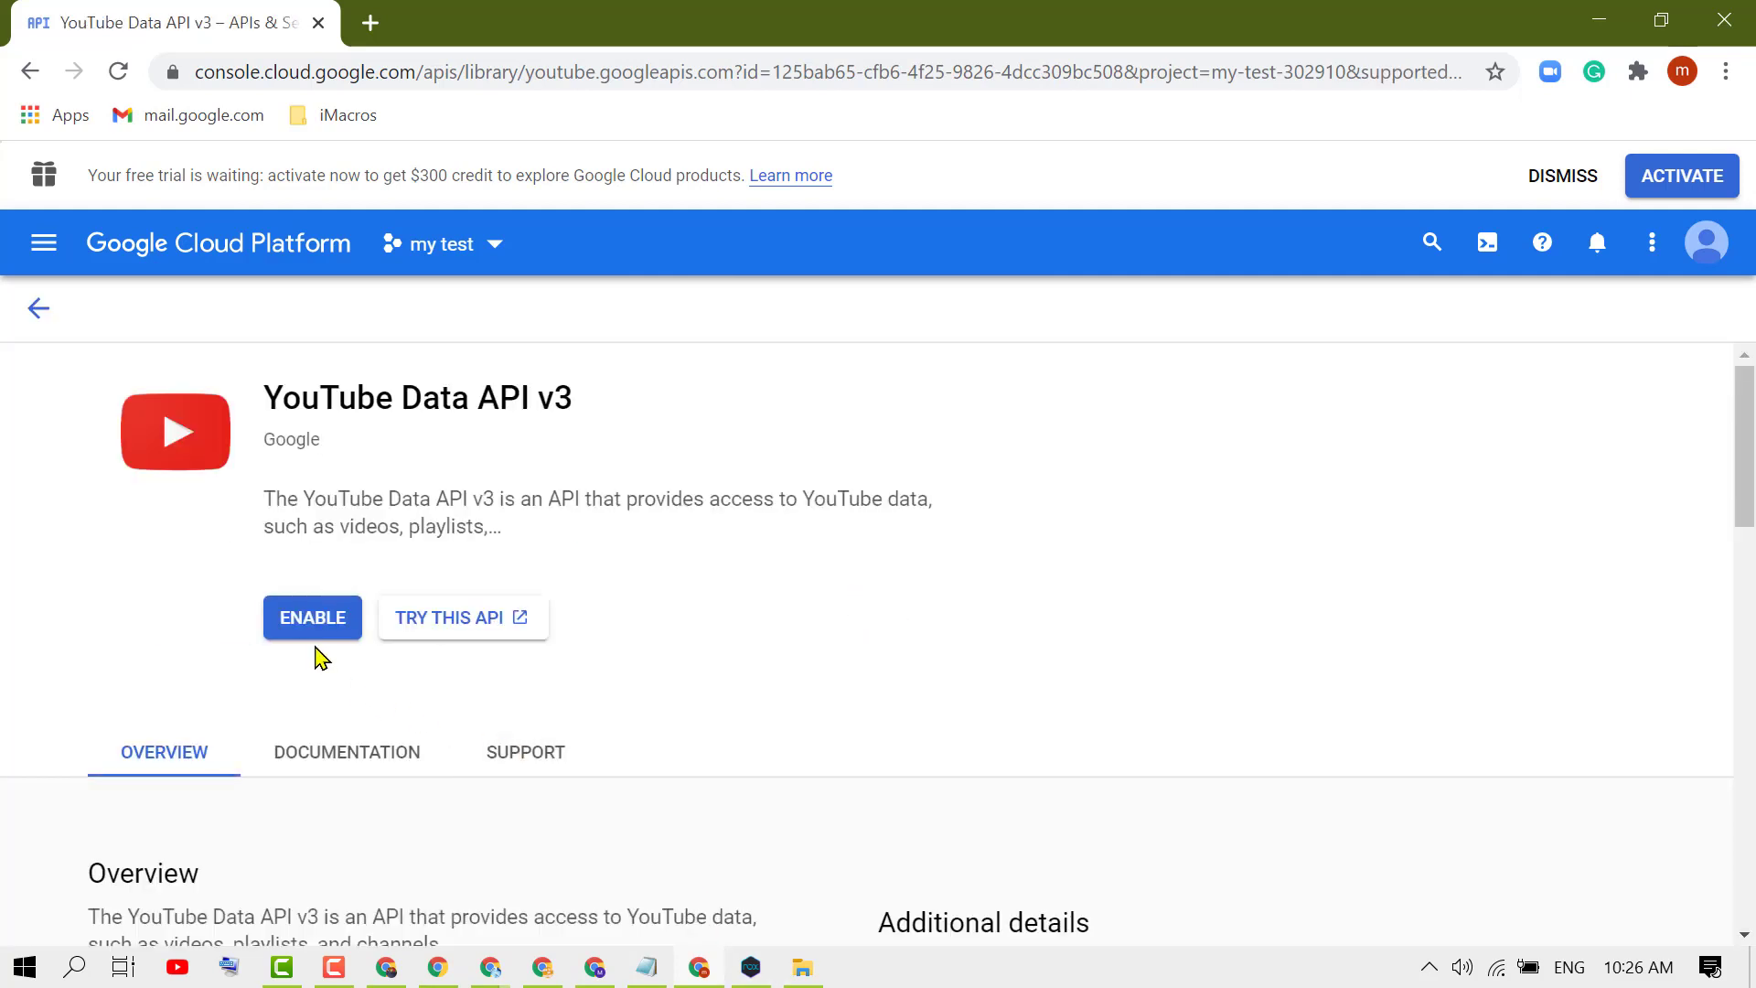
Enable the YouTube Data API v3 for the 'my test' project.
{"action": "left_click", "coordinate": [311, 618]}
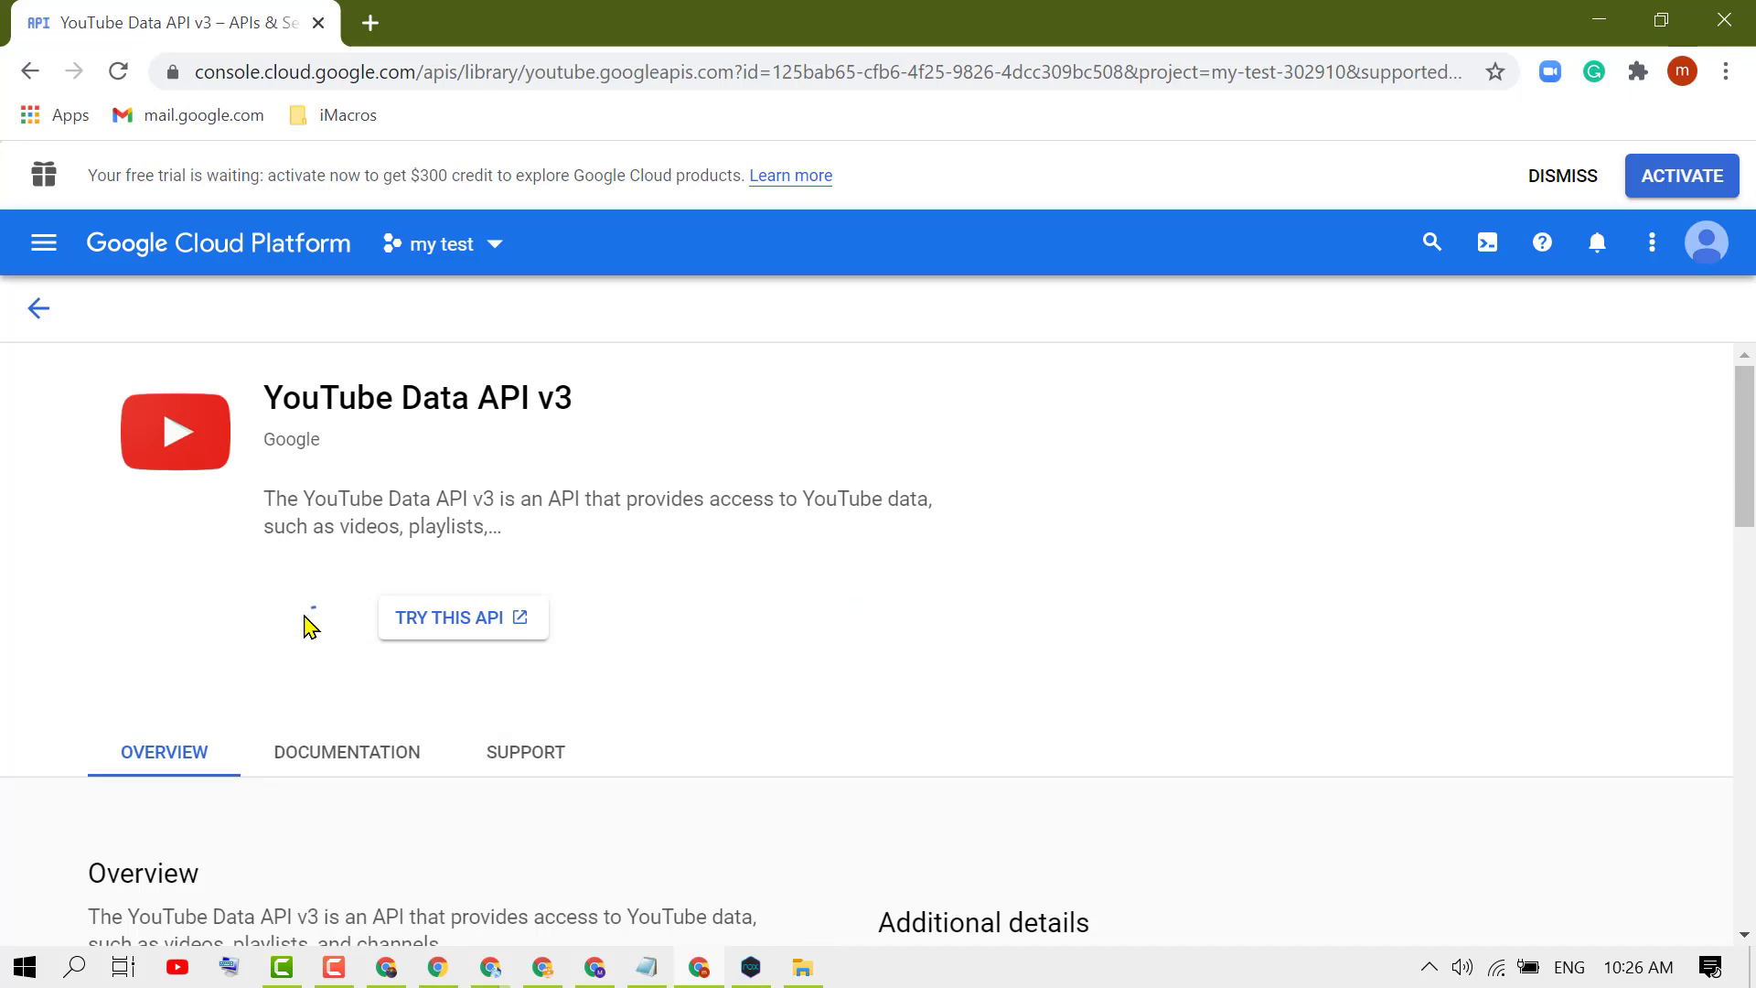
{"action": "mouse_move", "coordinate": [880, 606]}
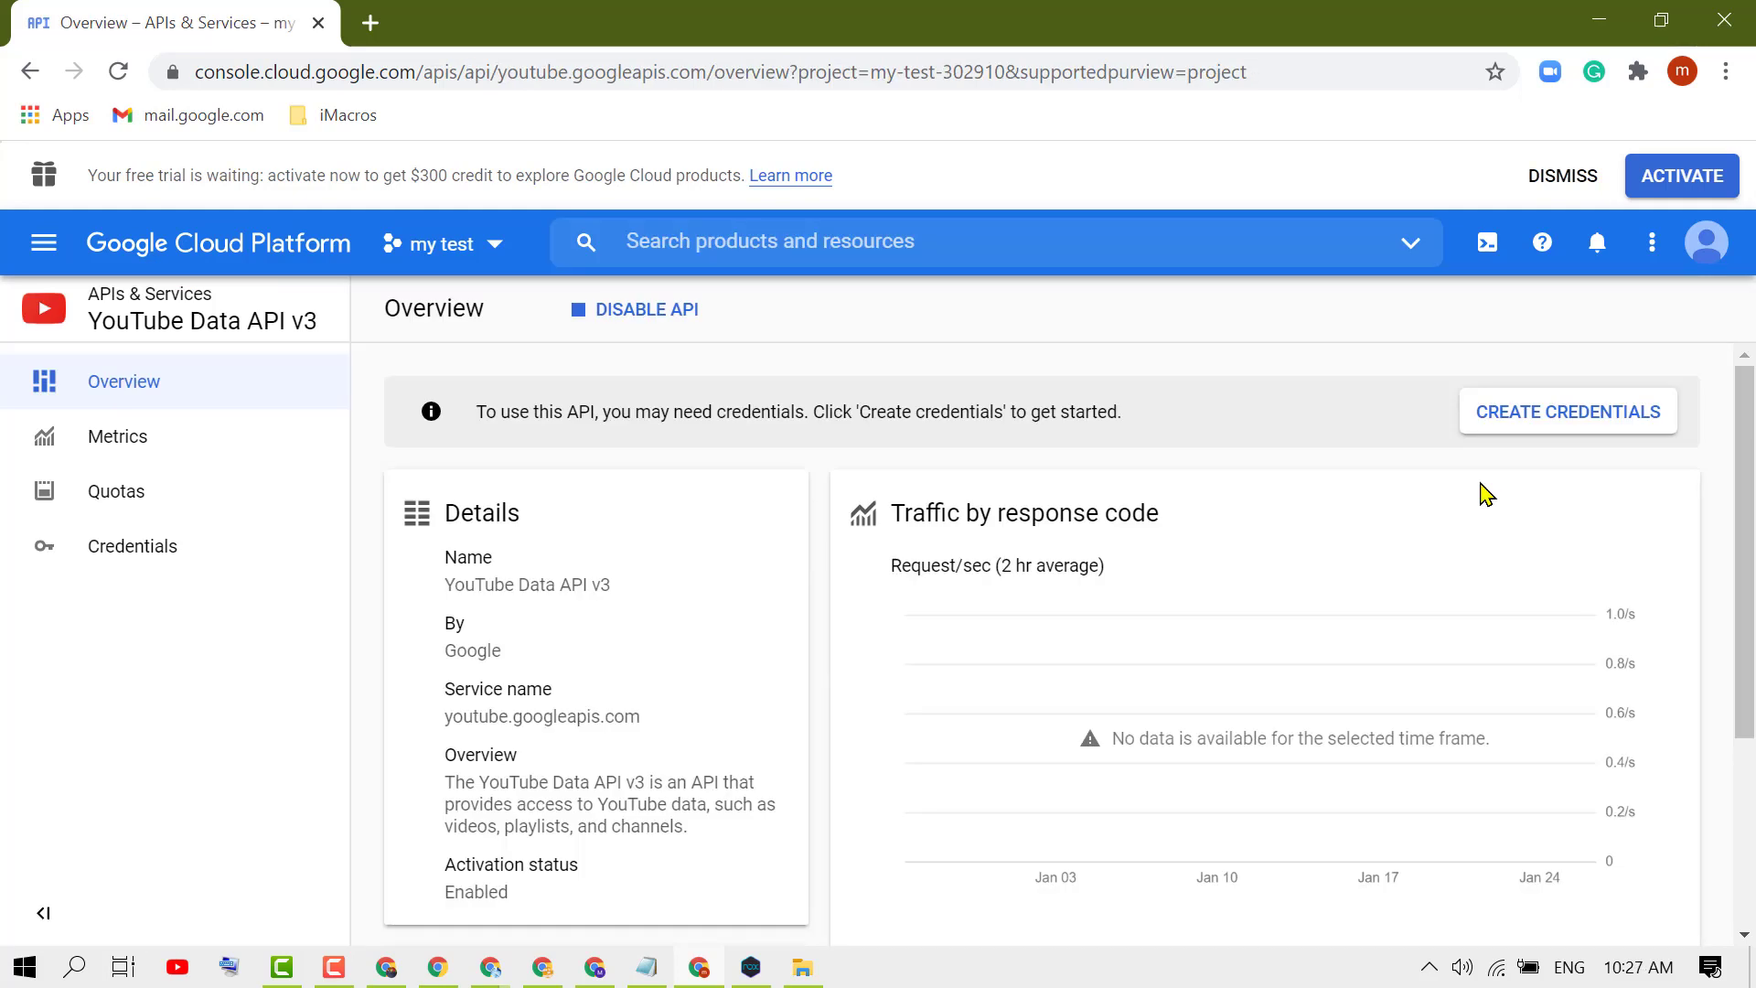
{"action": "mouse_move", "coordinate": [1522, 448]}
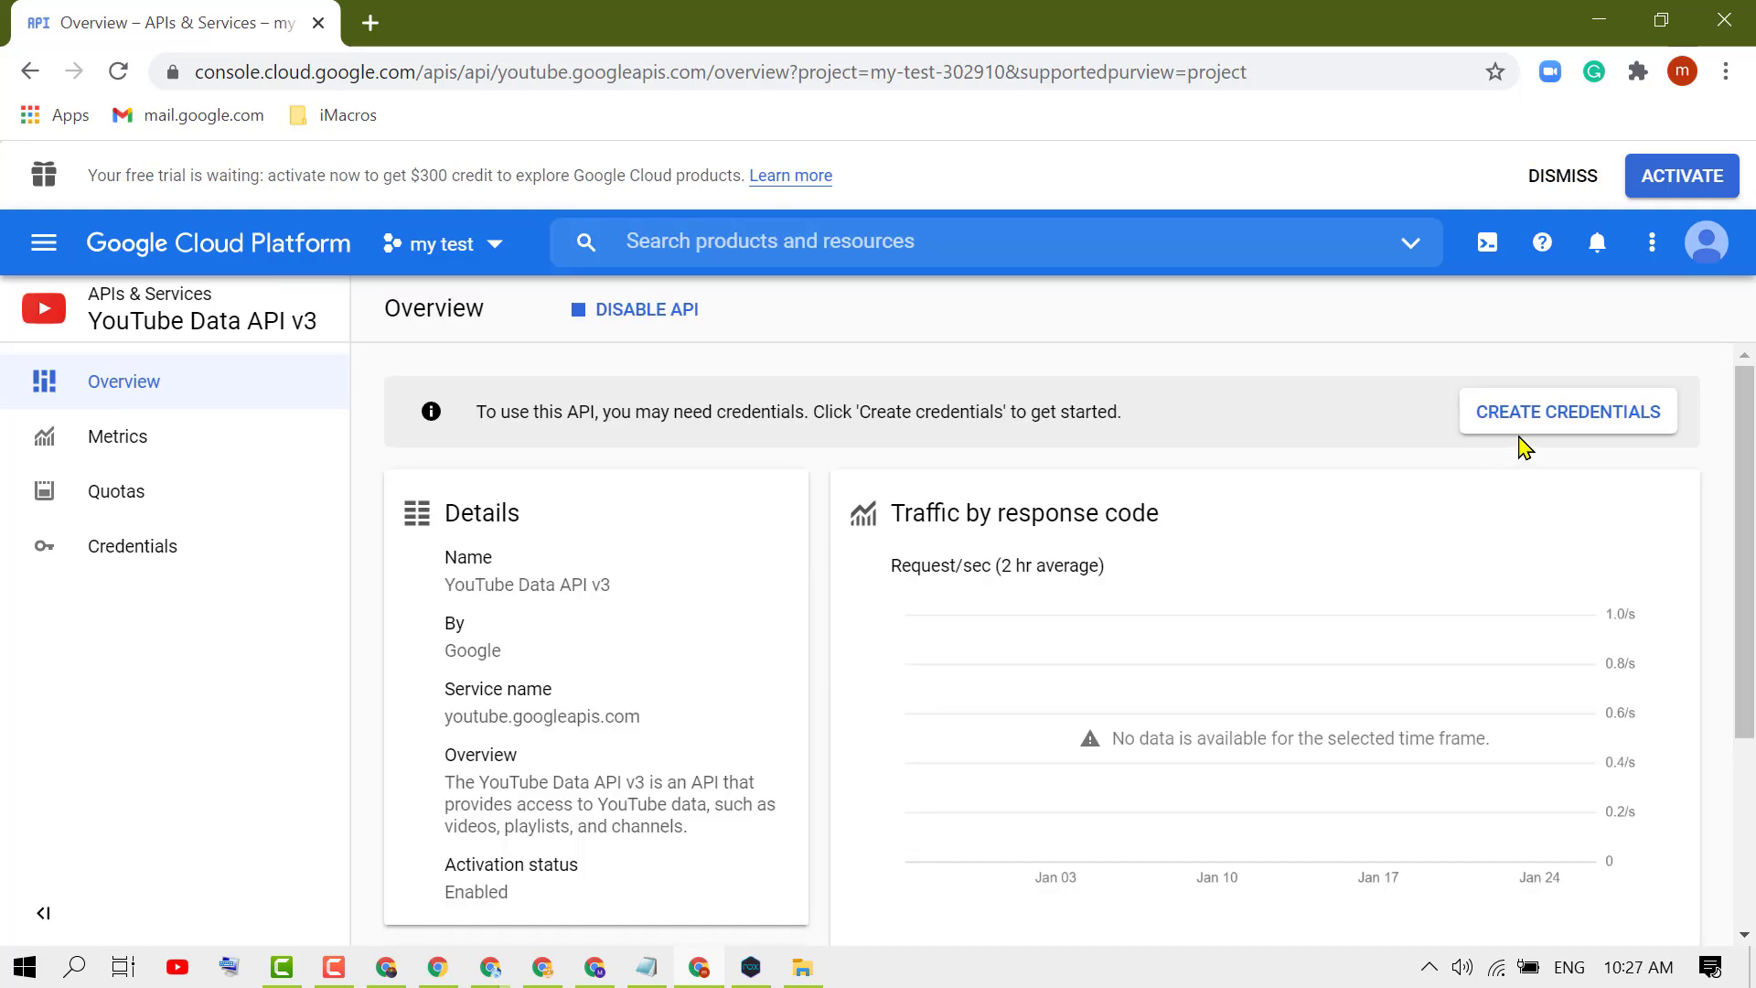
{"action": "mouse_move", "coordinate": [1545, 421]}
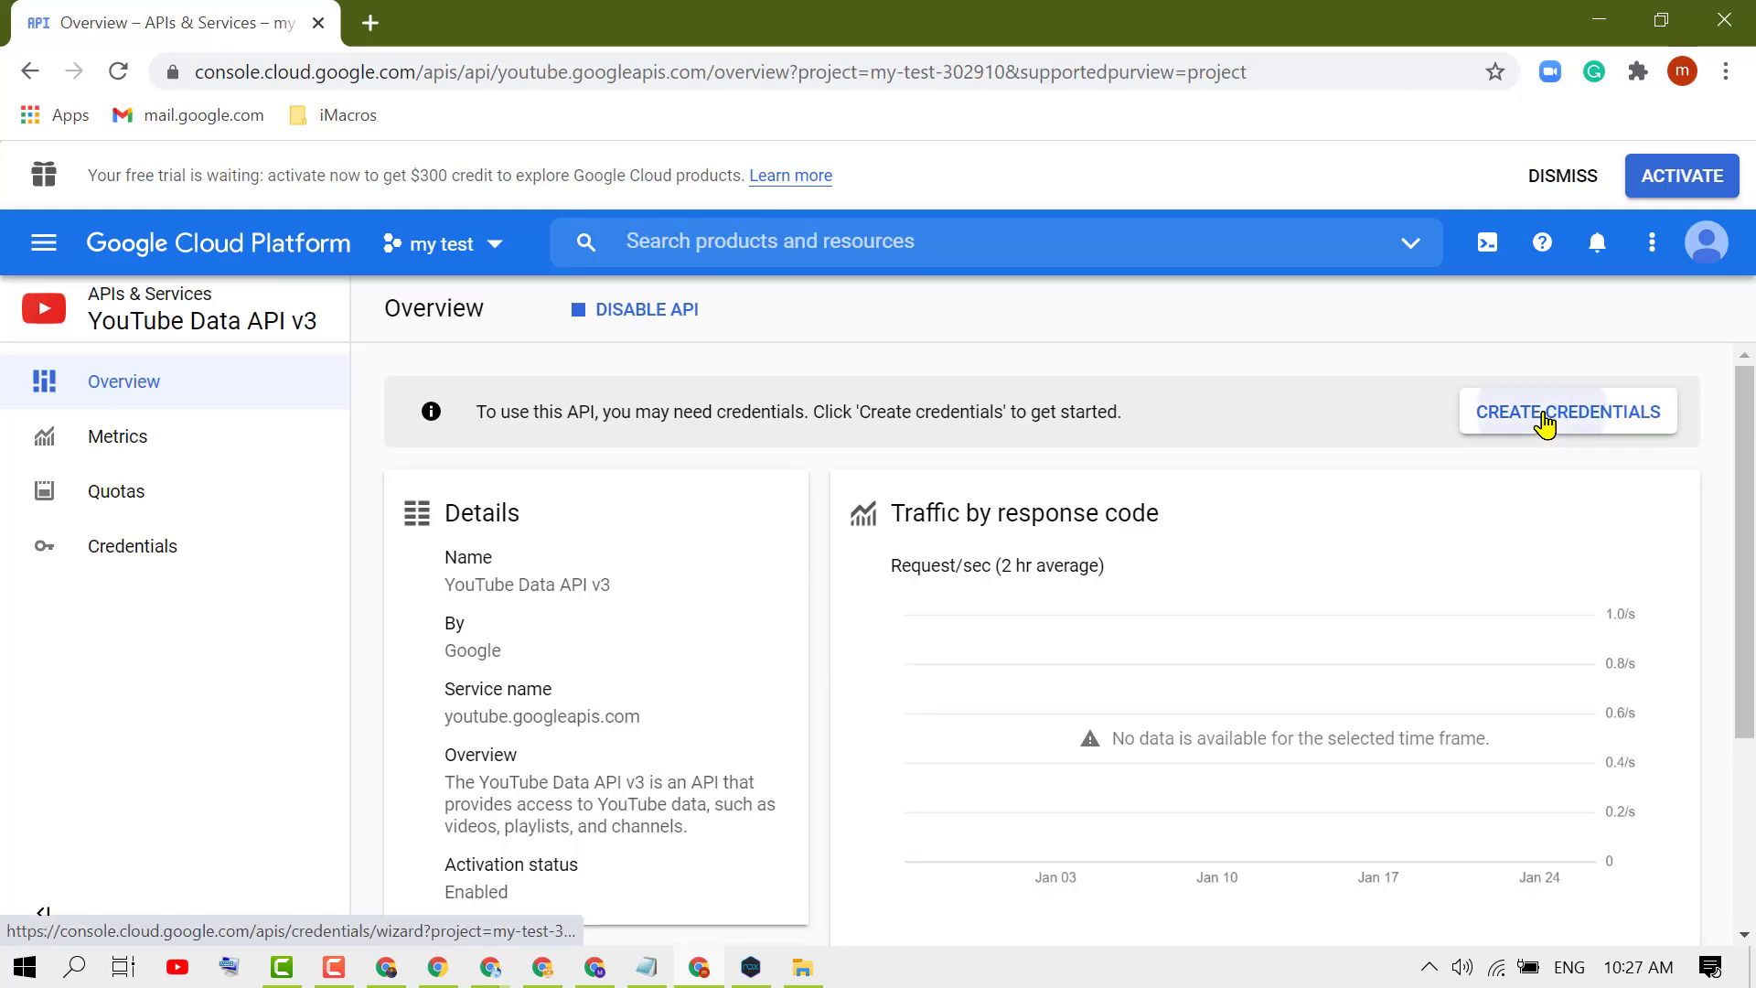
Start the Create Credentials wizard from the API Overview page.
{"action": "left_click", "coordinate": [1569, 412]}
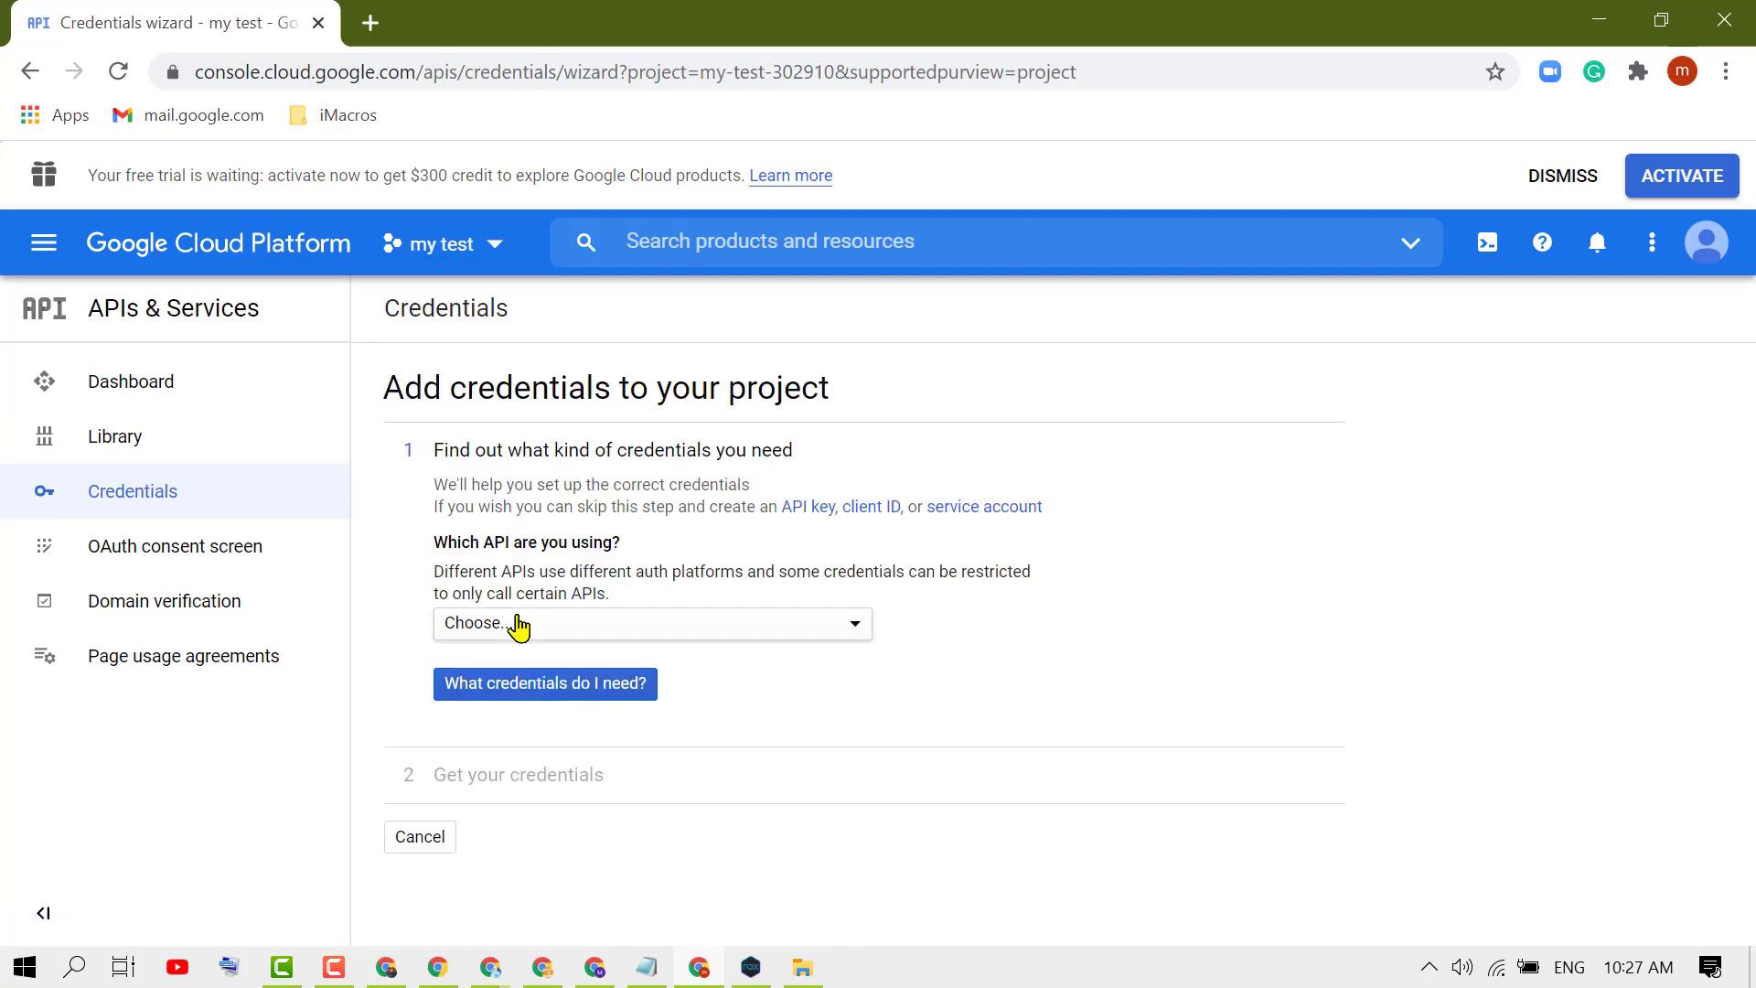
Choose YouTube Data API v3, called from Web browser (Javascript), accessing Public data.
{"action": "left_click", "coordinate": [652, 624]}
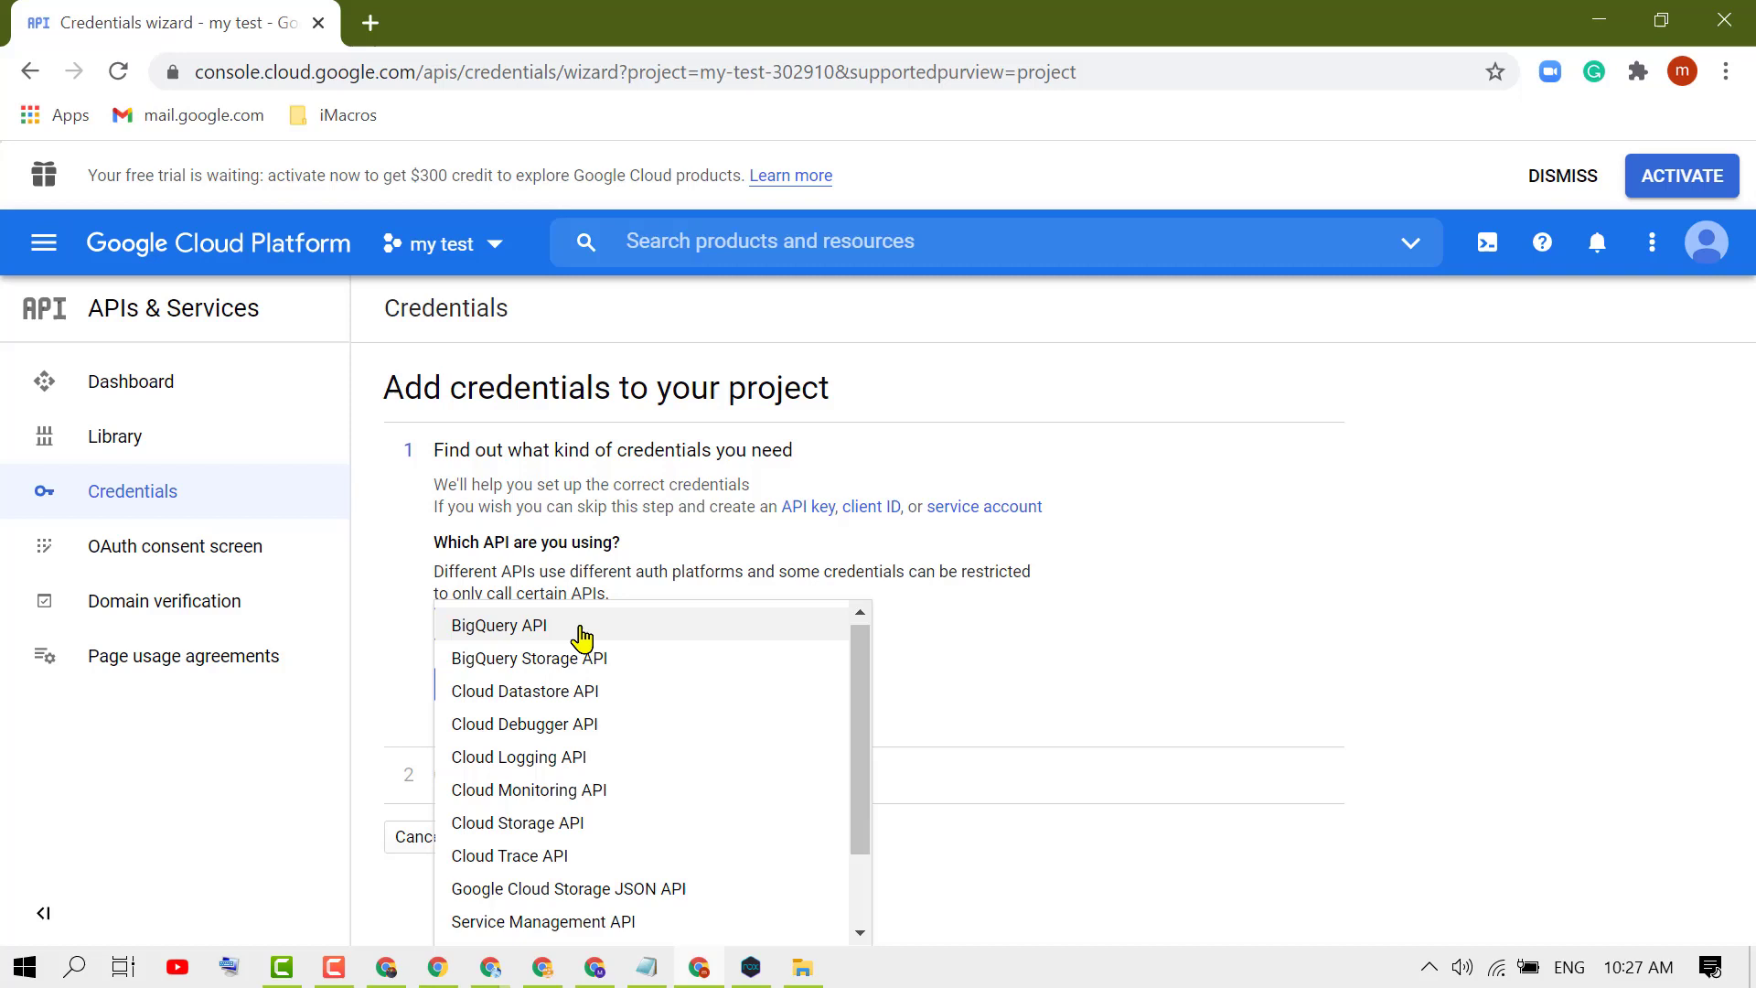
{"action": "scroll", "scroll_direction": "down", "scroll_amount": 3}
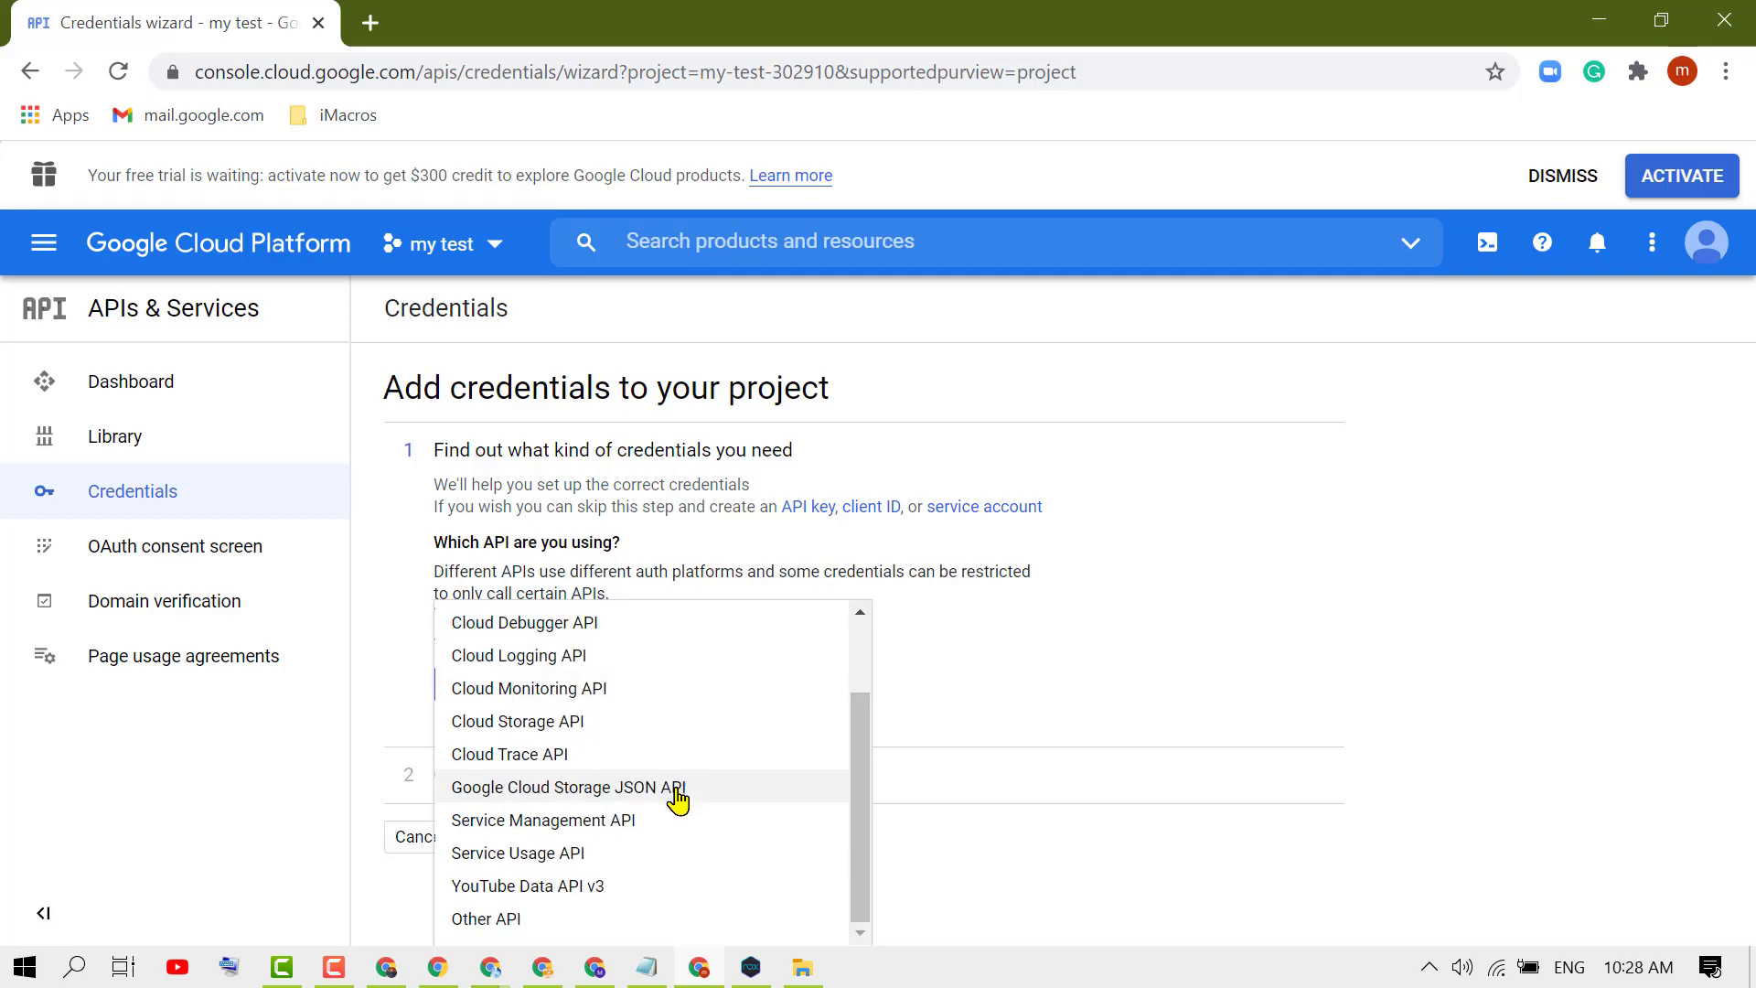
{"action": "mouse_move", "coordinate": [576, 904]}
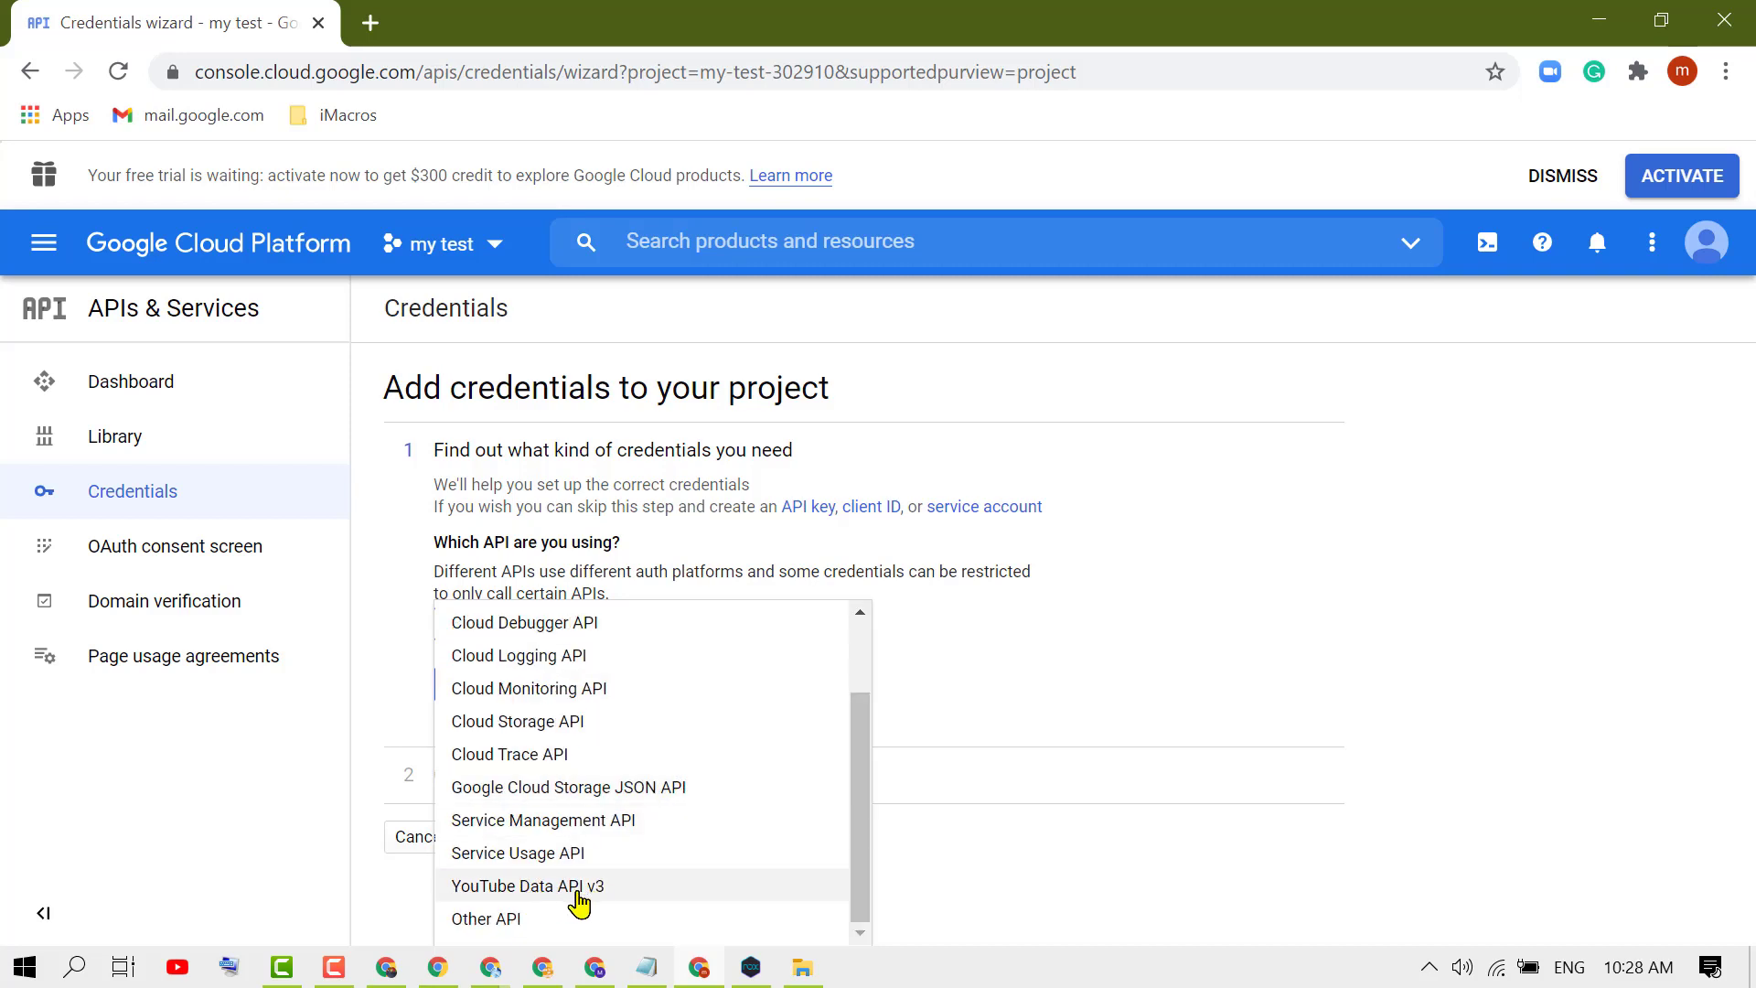
{"action": "left_click", "coordinate": [541, 885]}
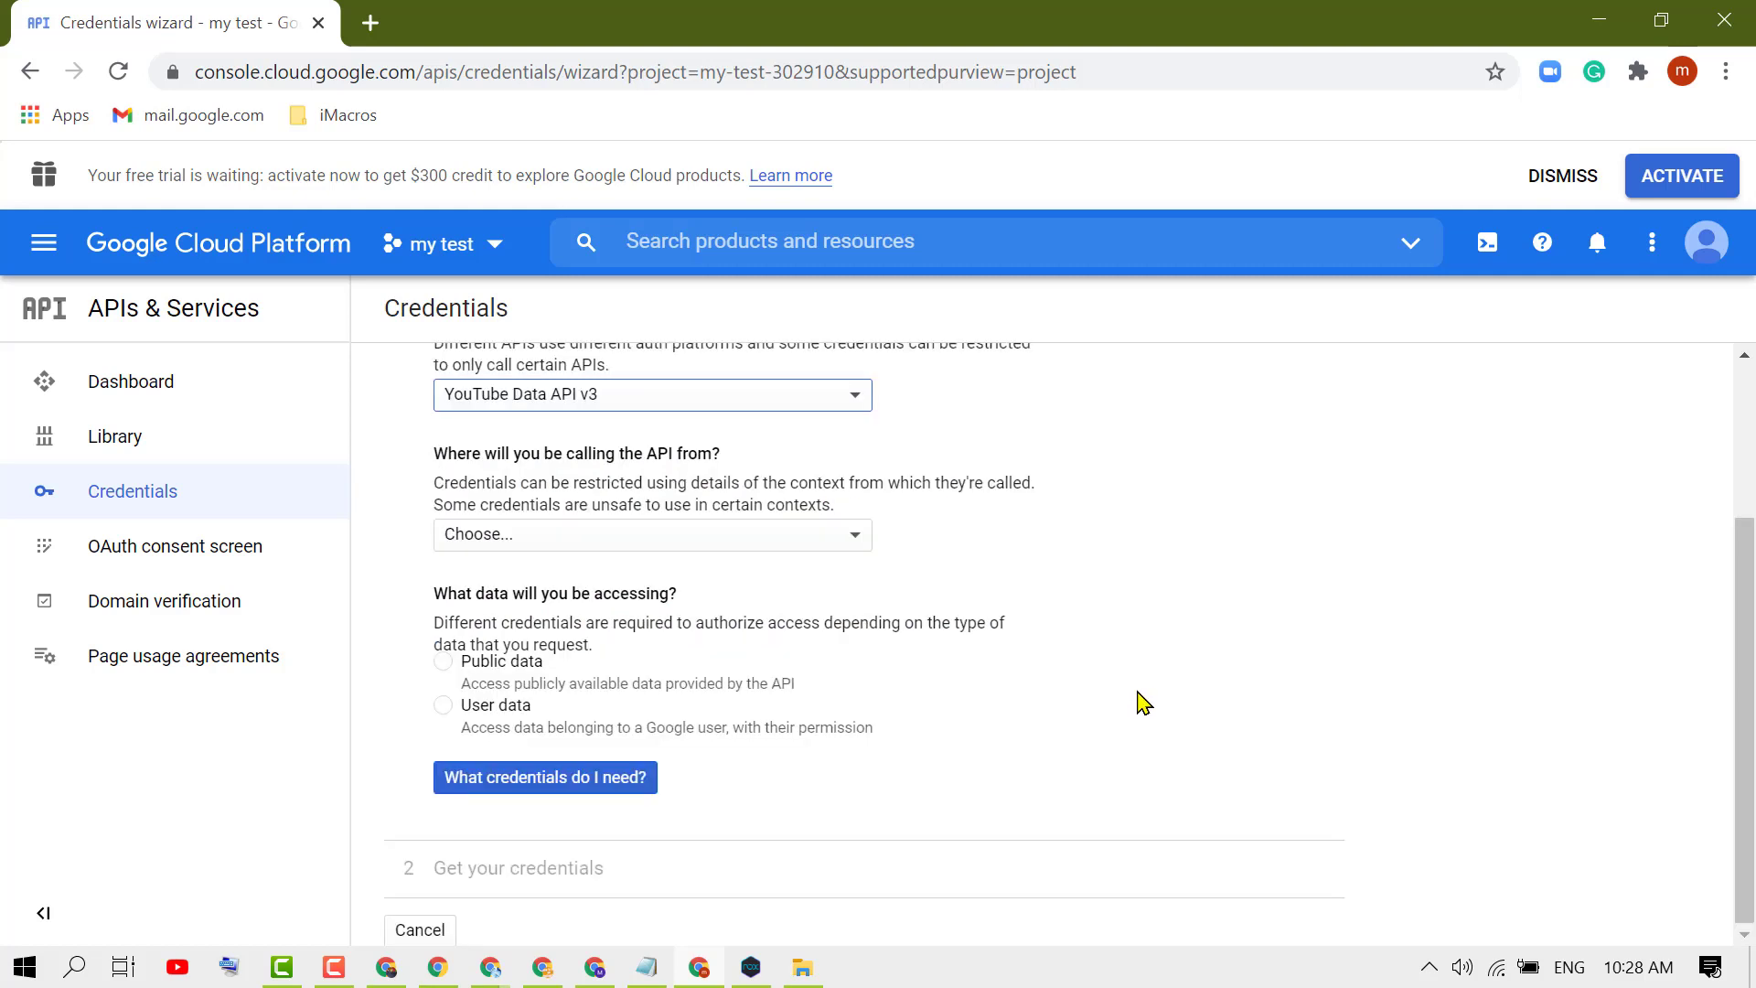
{"action": "mouse_move", "coordinate": [655, 553]}
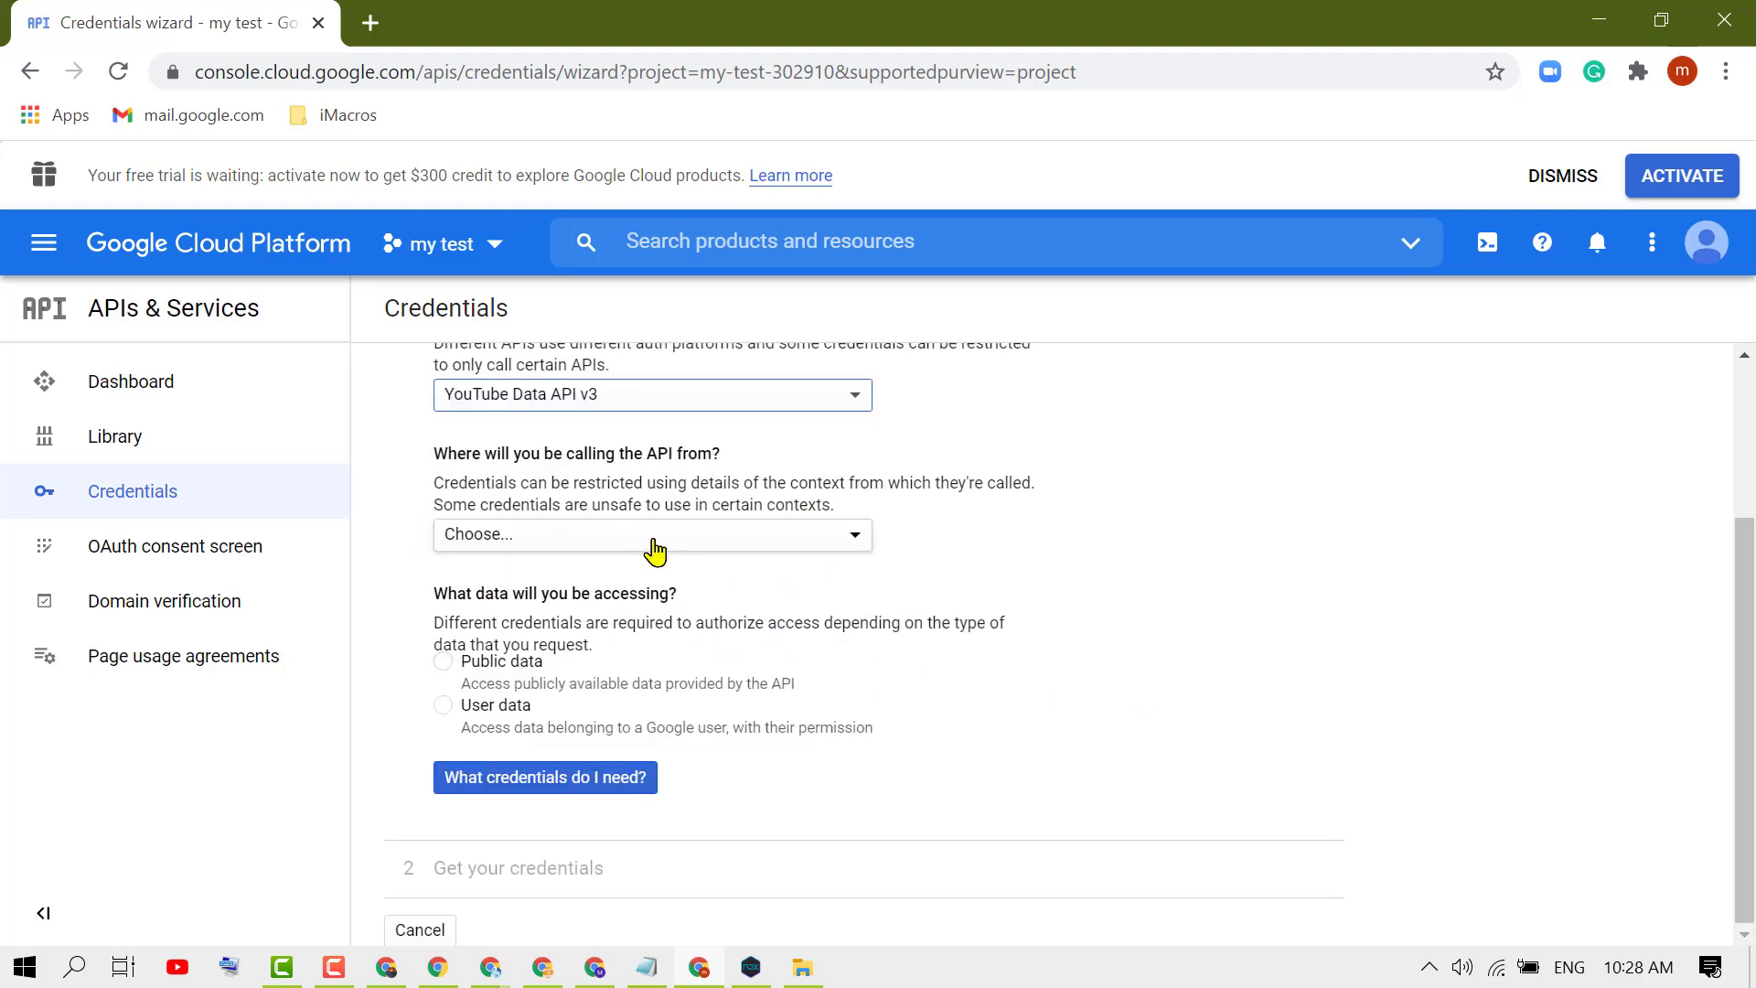
{"action": "left_click", "coordinate": [652, 535]}
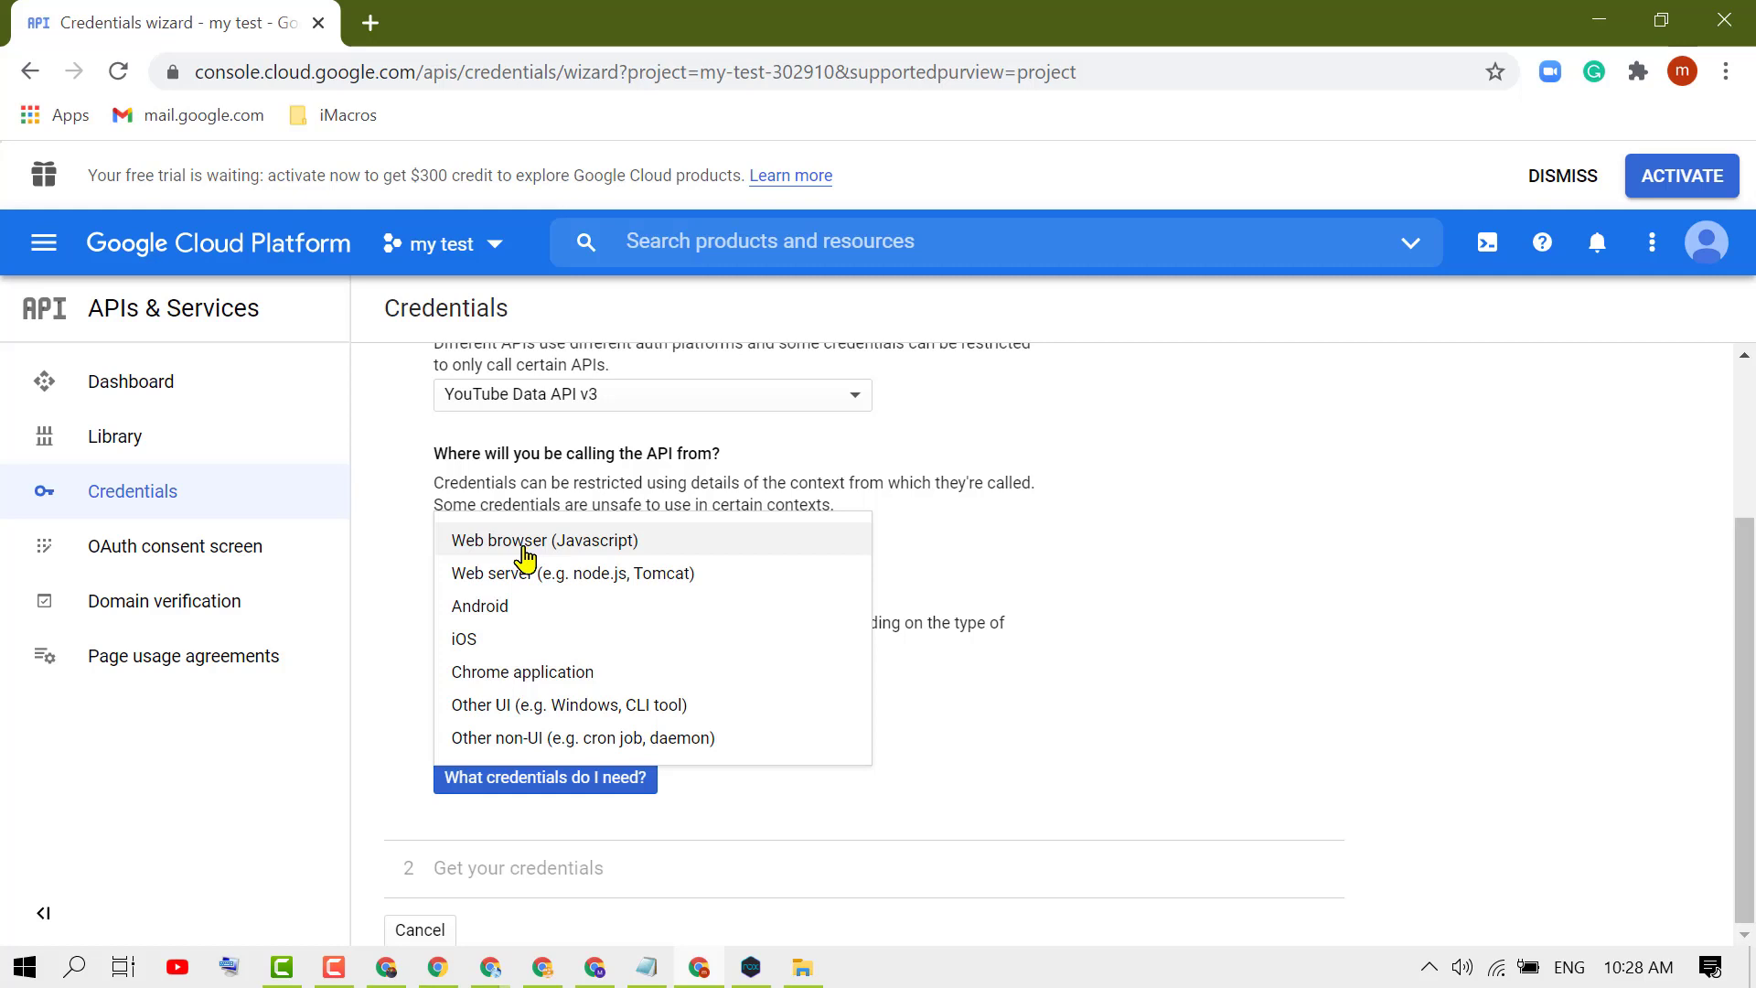
{"action": "mouse_move", "coordinate": [511, 549]}
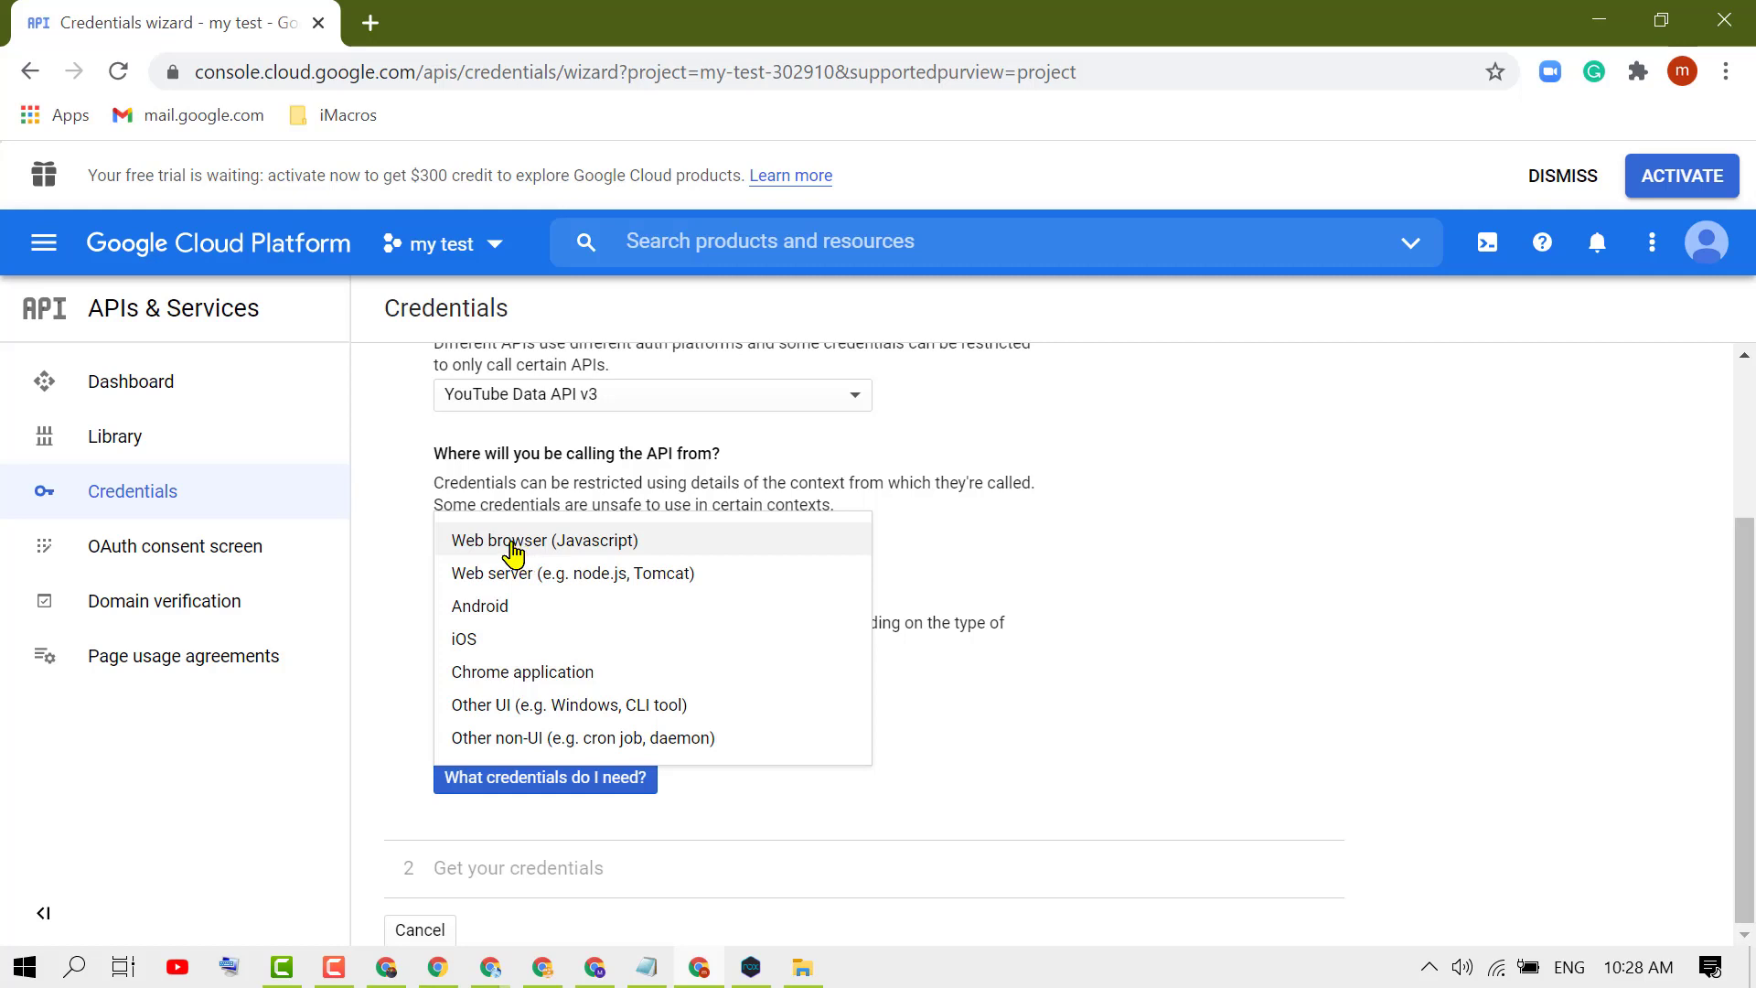
{"action": "left_click", "coordinate": [544, 539]}
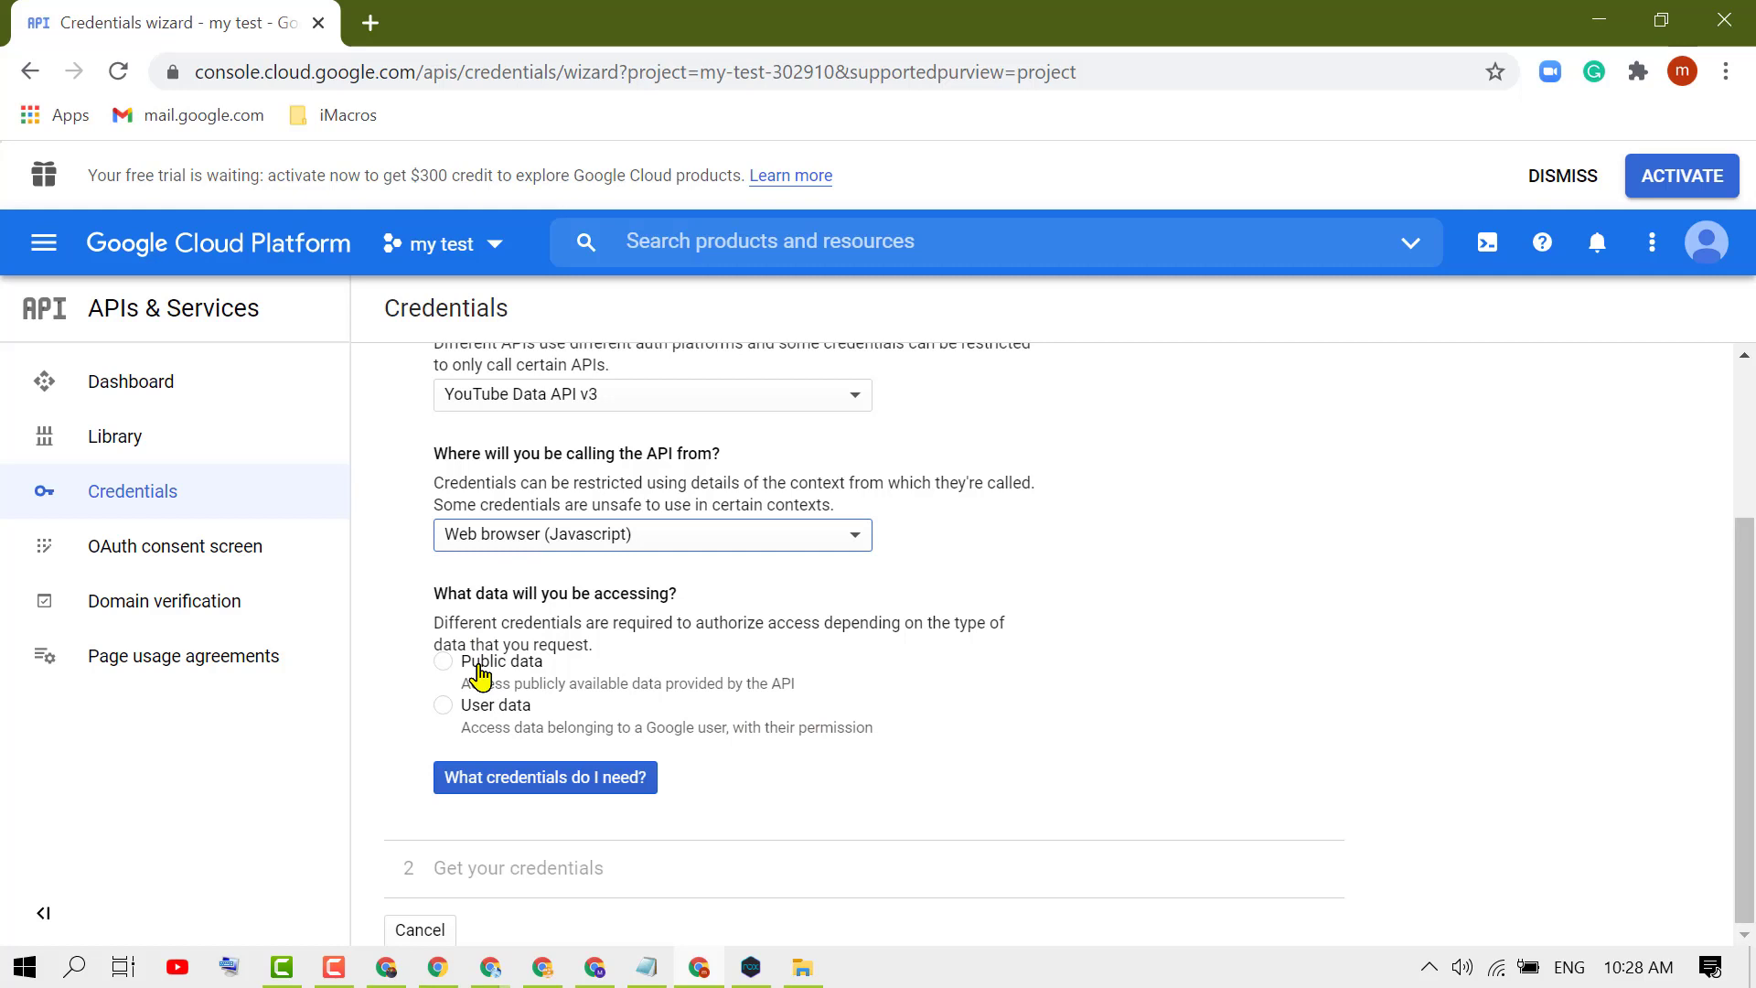
{"action": "mouse_move", "coordinate": [444, 629]}
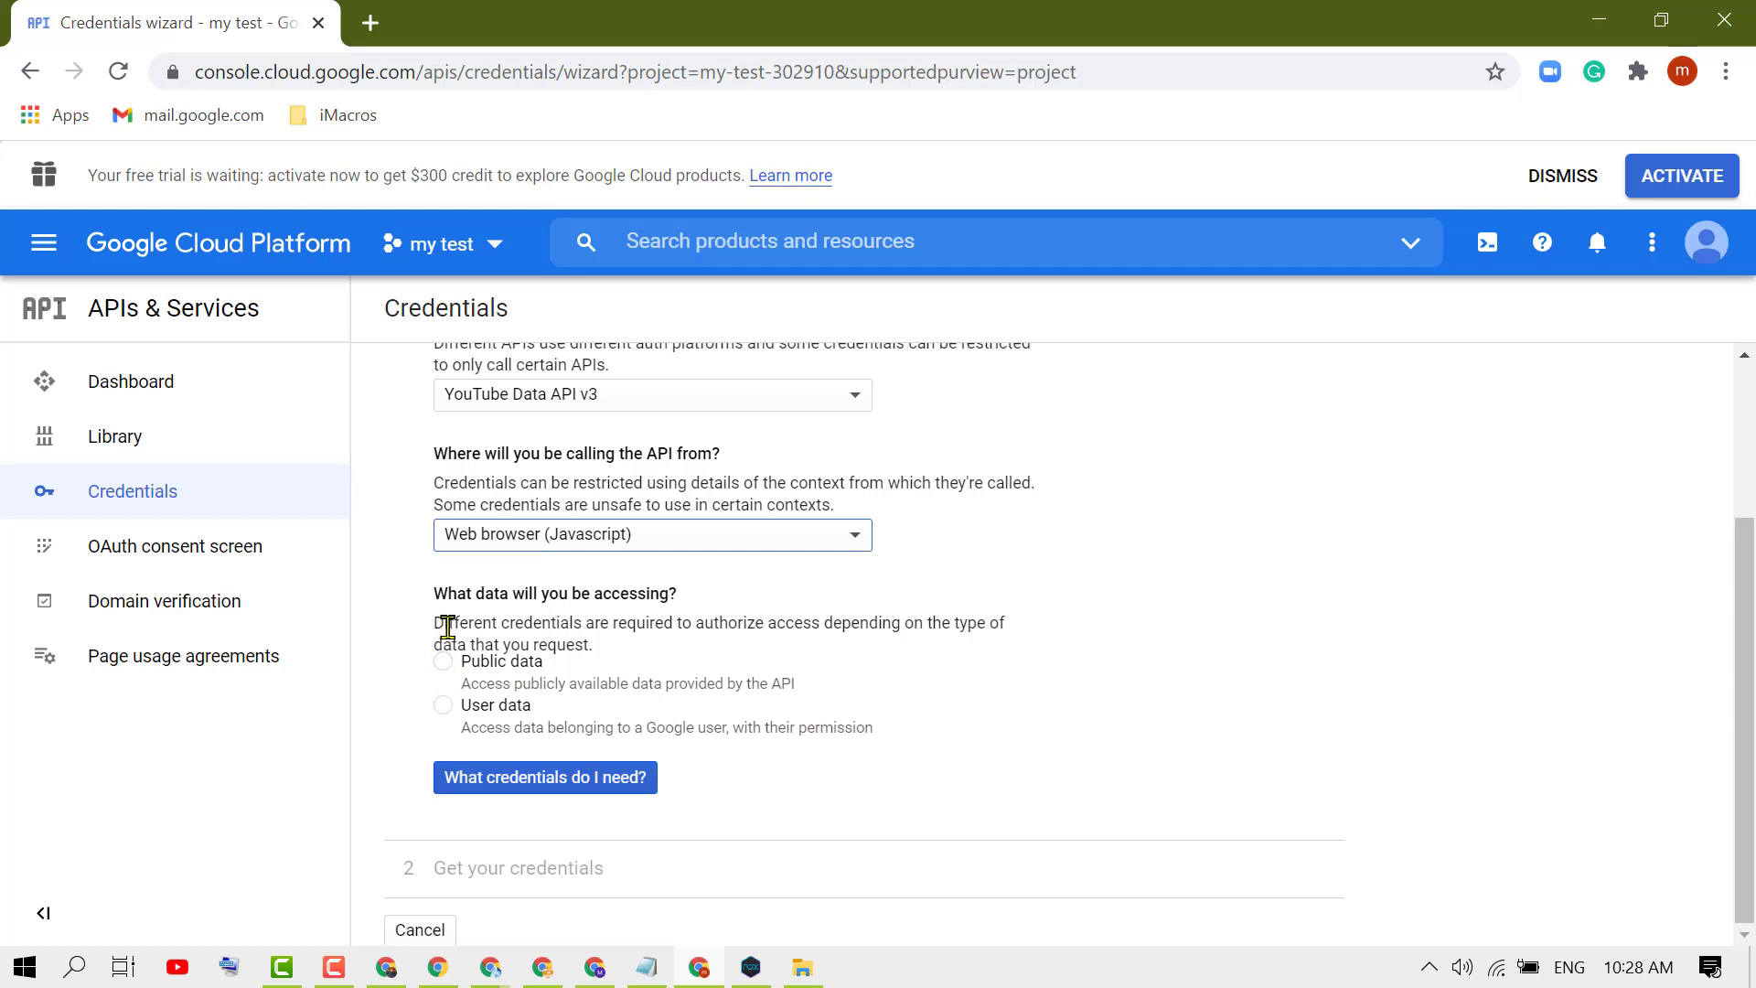
{"action": "mouse_move", "coordinate": [546, 644]}
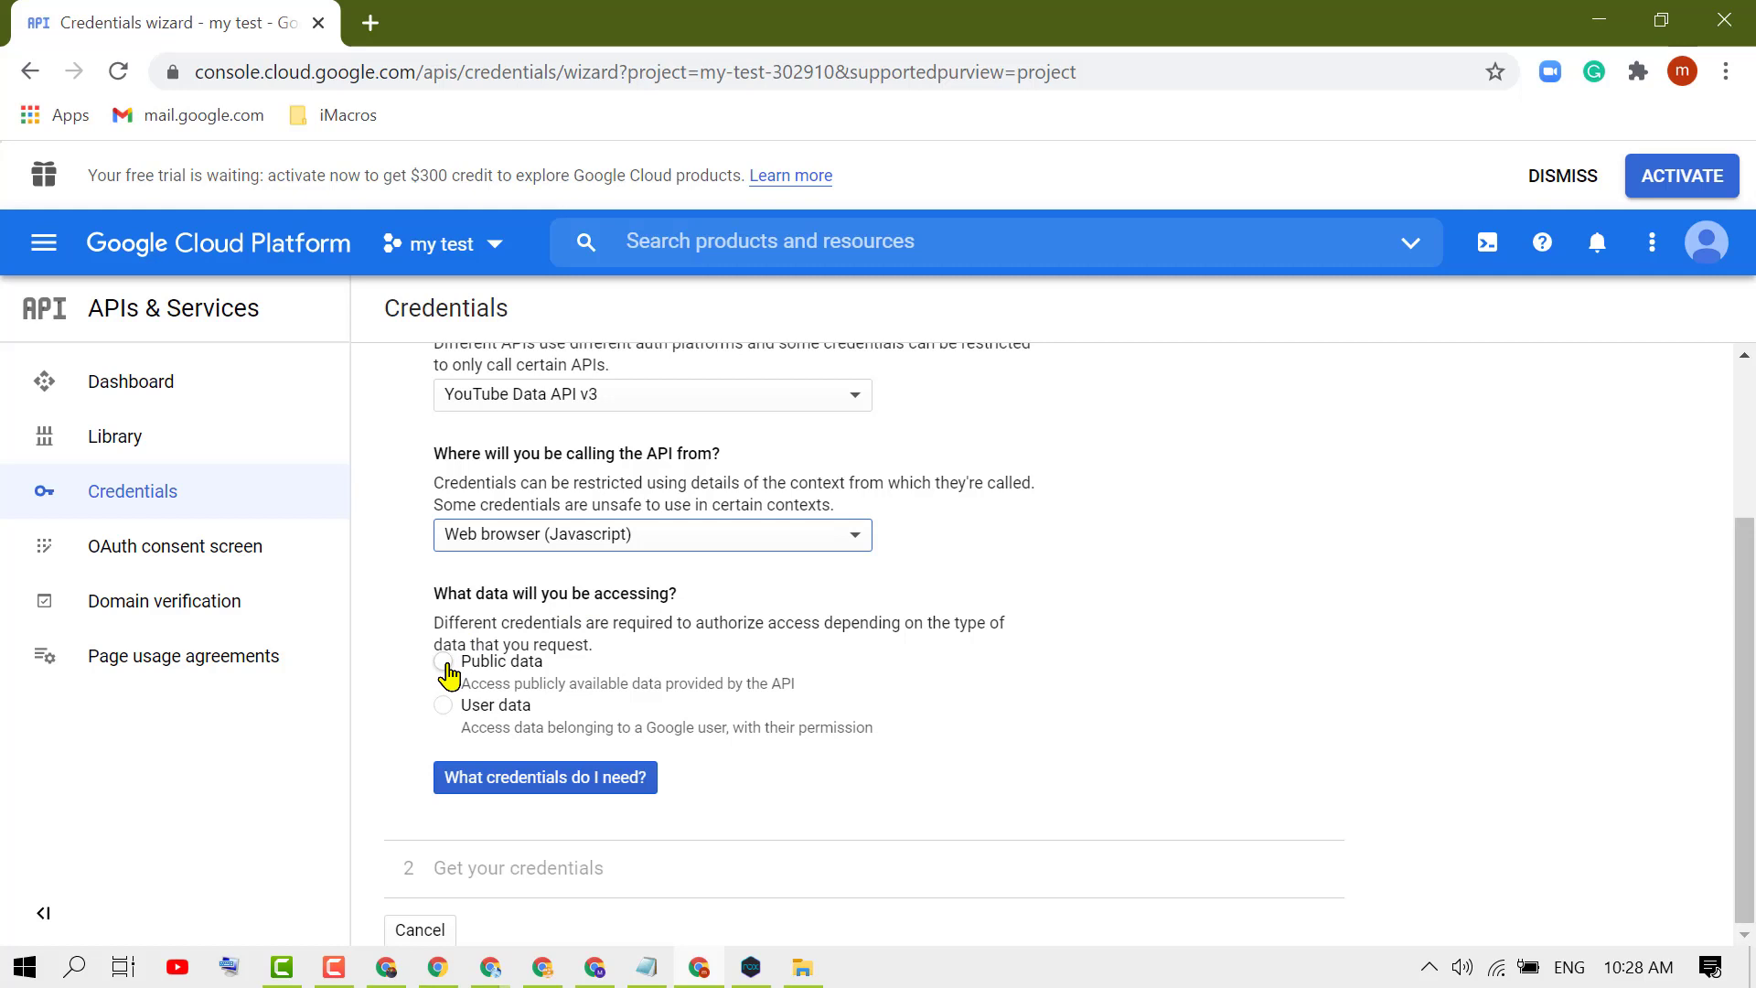
{"action": "left_click", "coordinate": [443, 662]}
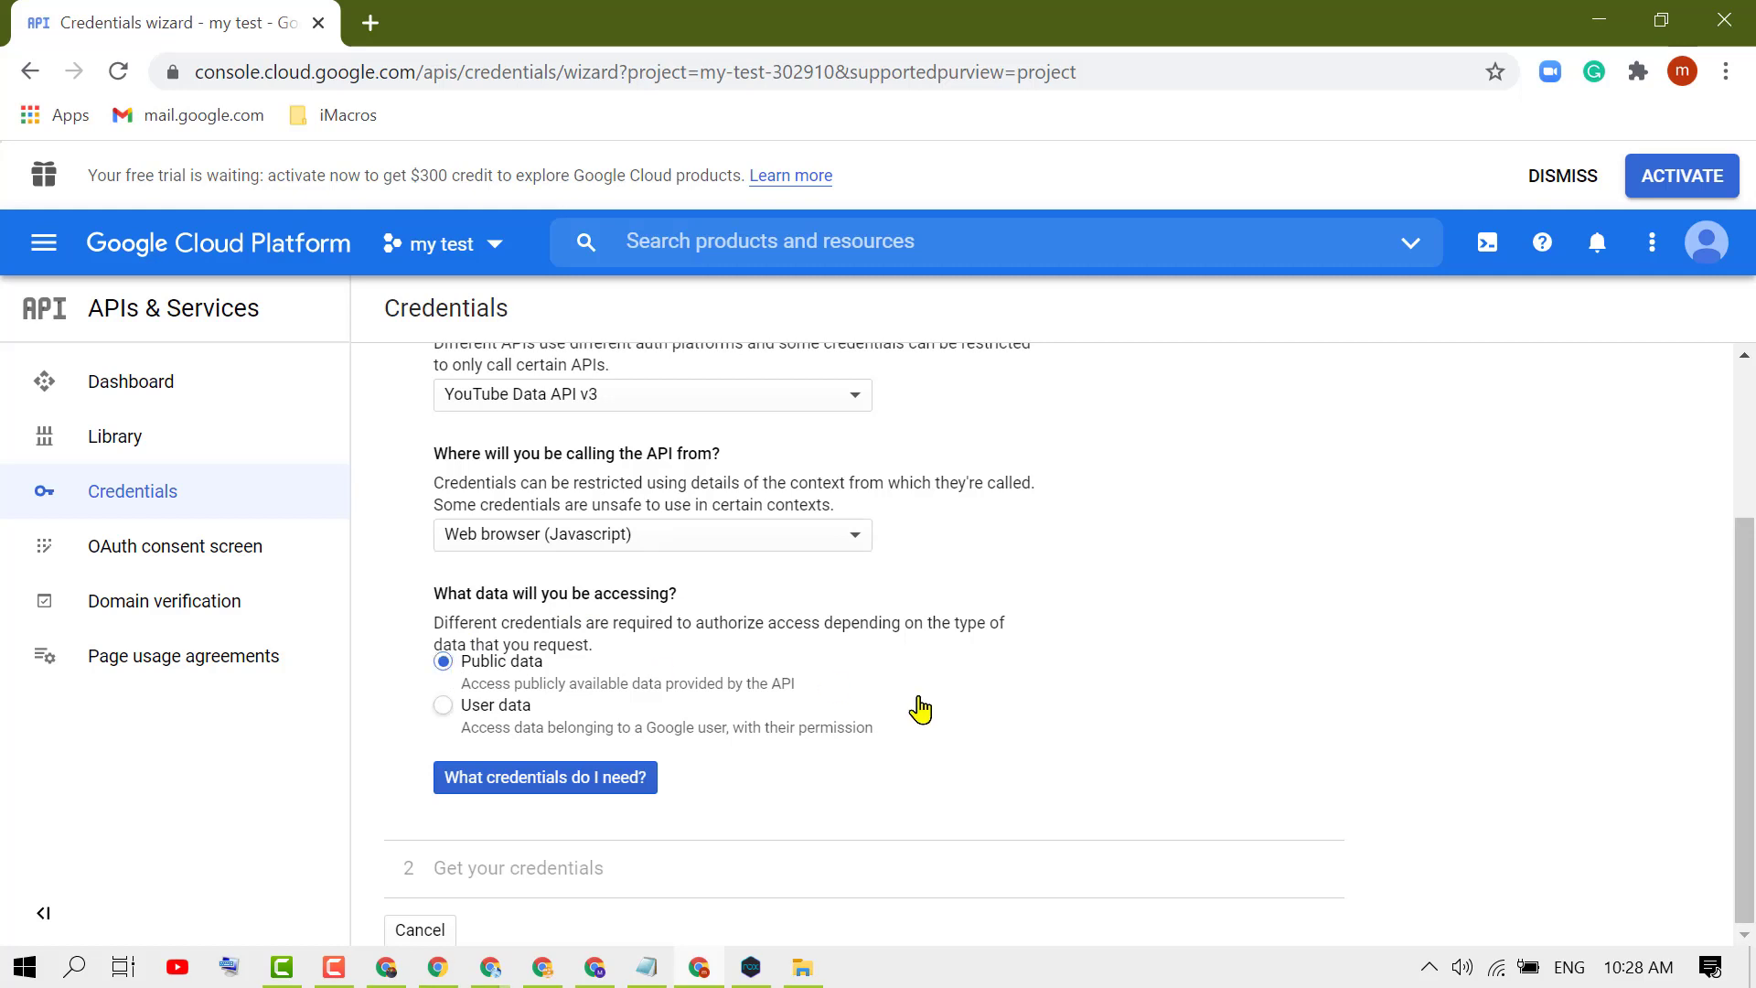
{"action": "mouse_move", "coordinate": [508, 814]}
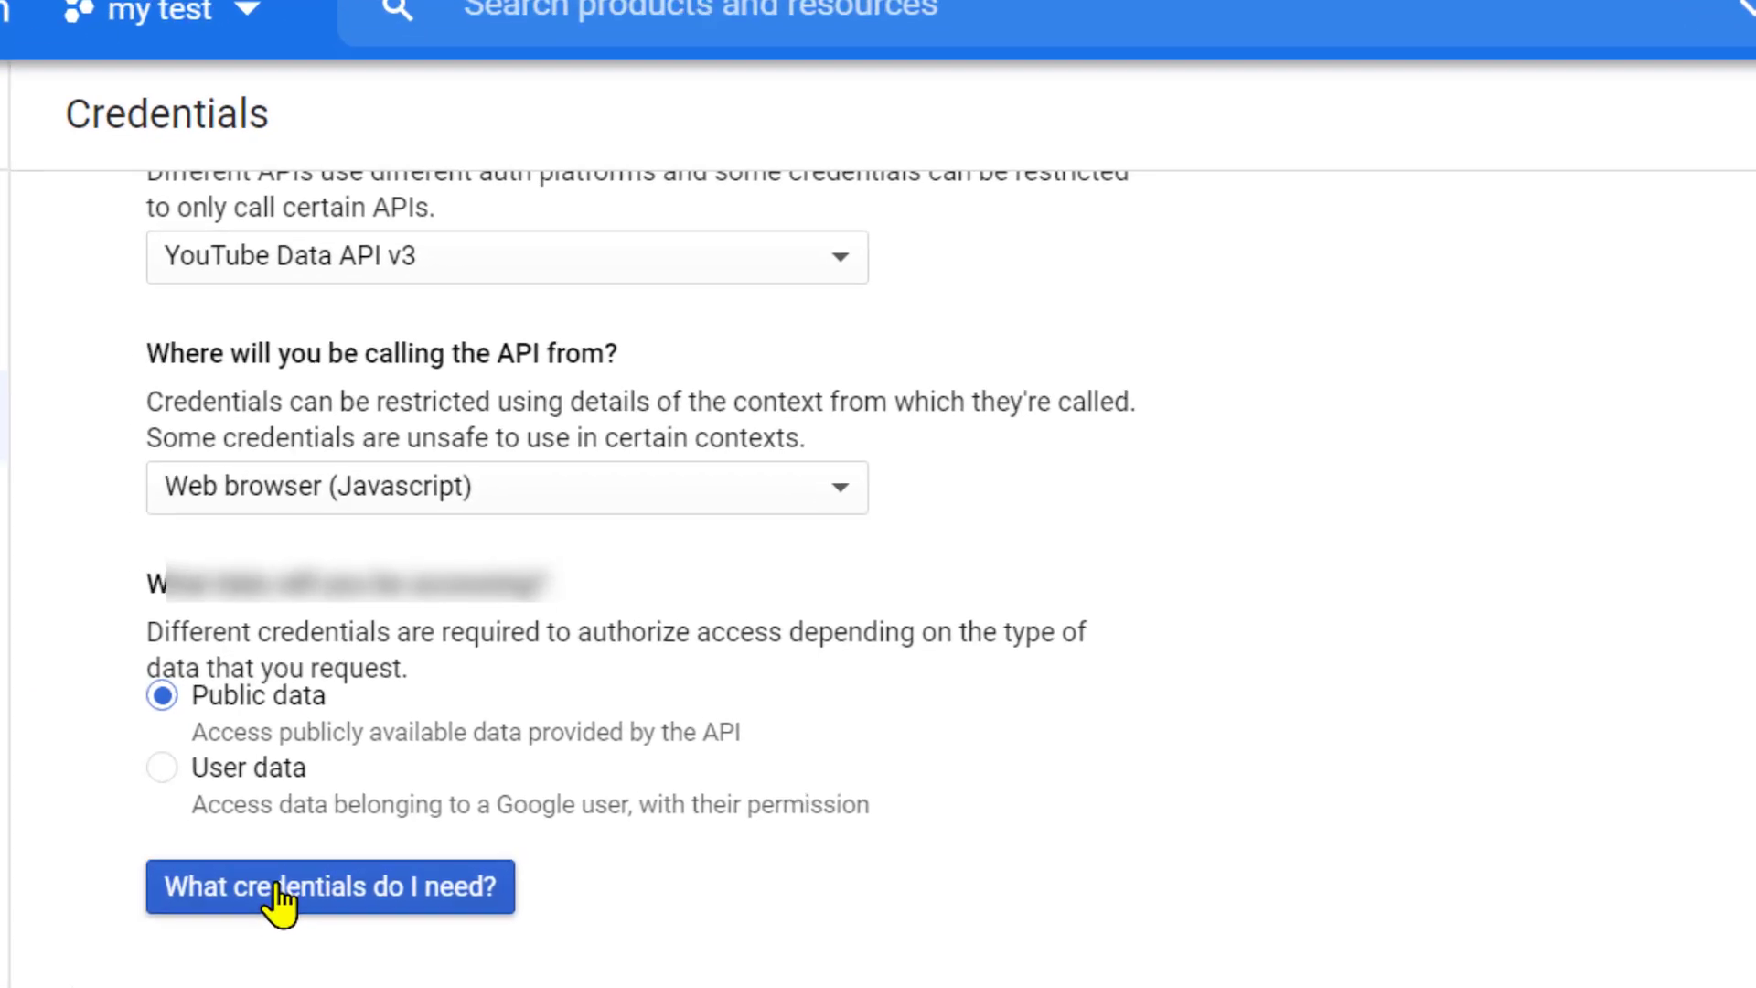
Request 'What credentials do I need?' to generate the browser API key.
{"action": "left_click", "coordinate": [330, 889]}
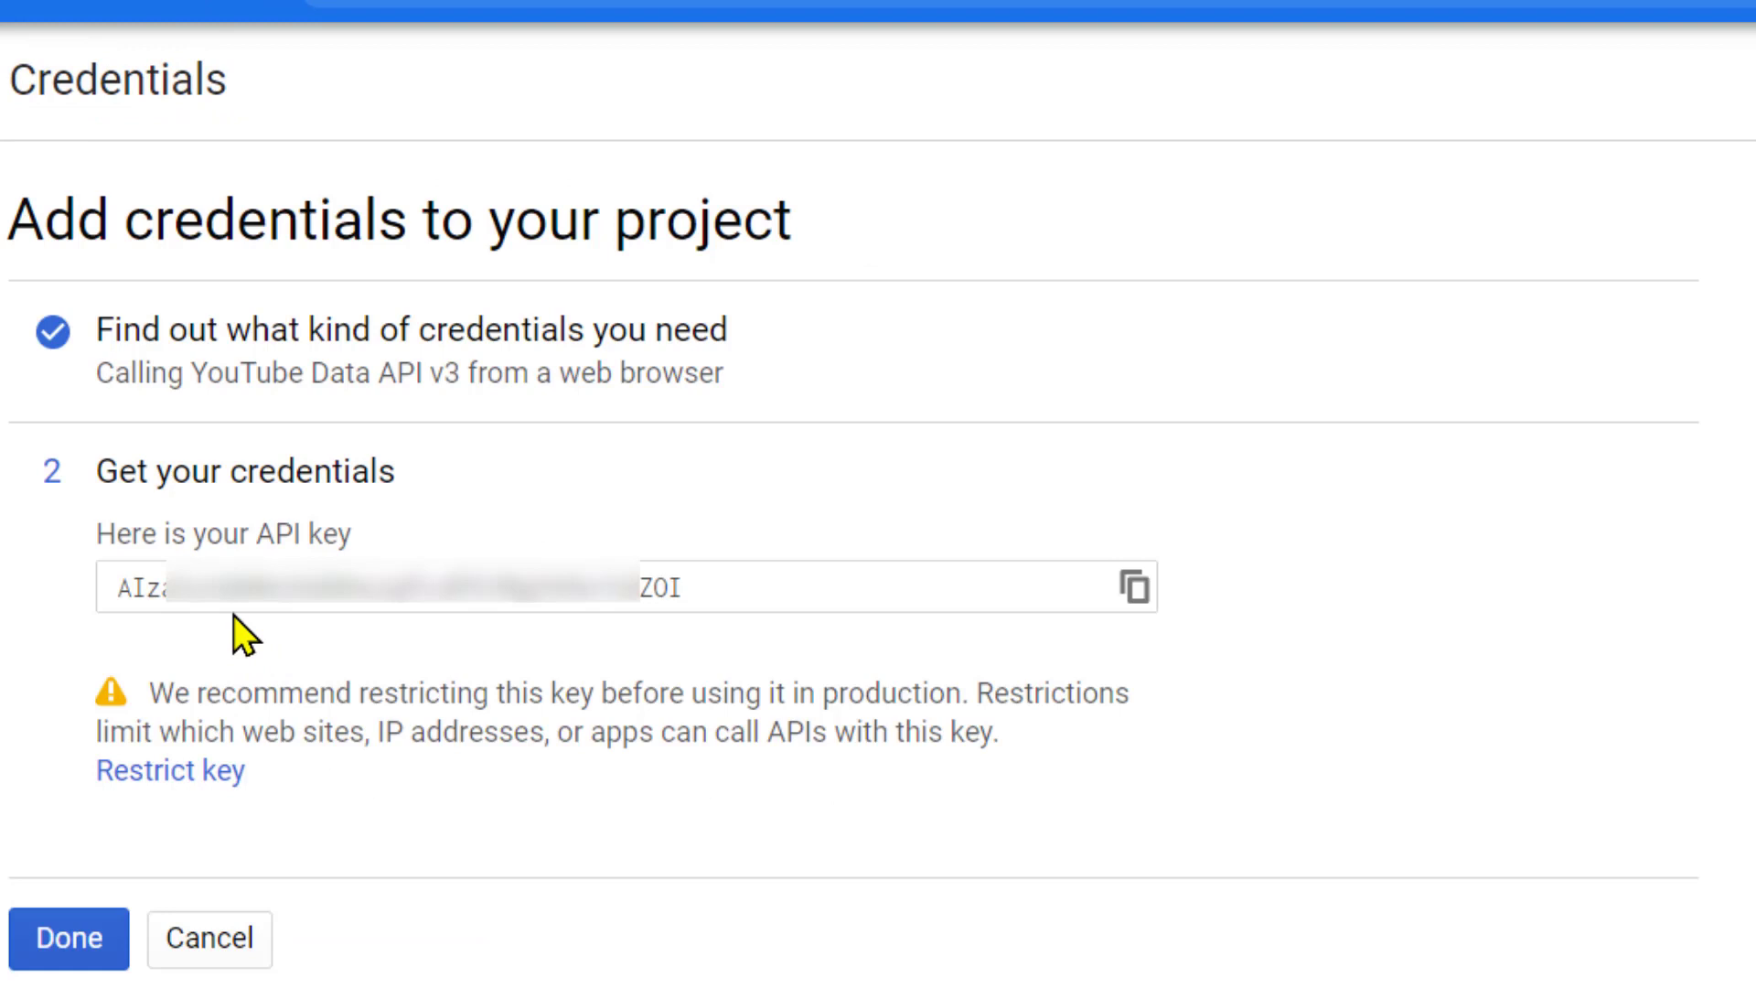
{"action": "mouse_move", "coordinate": [589, 606]}
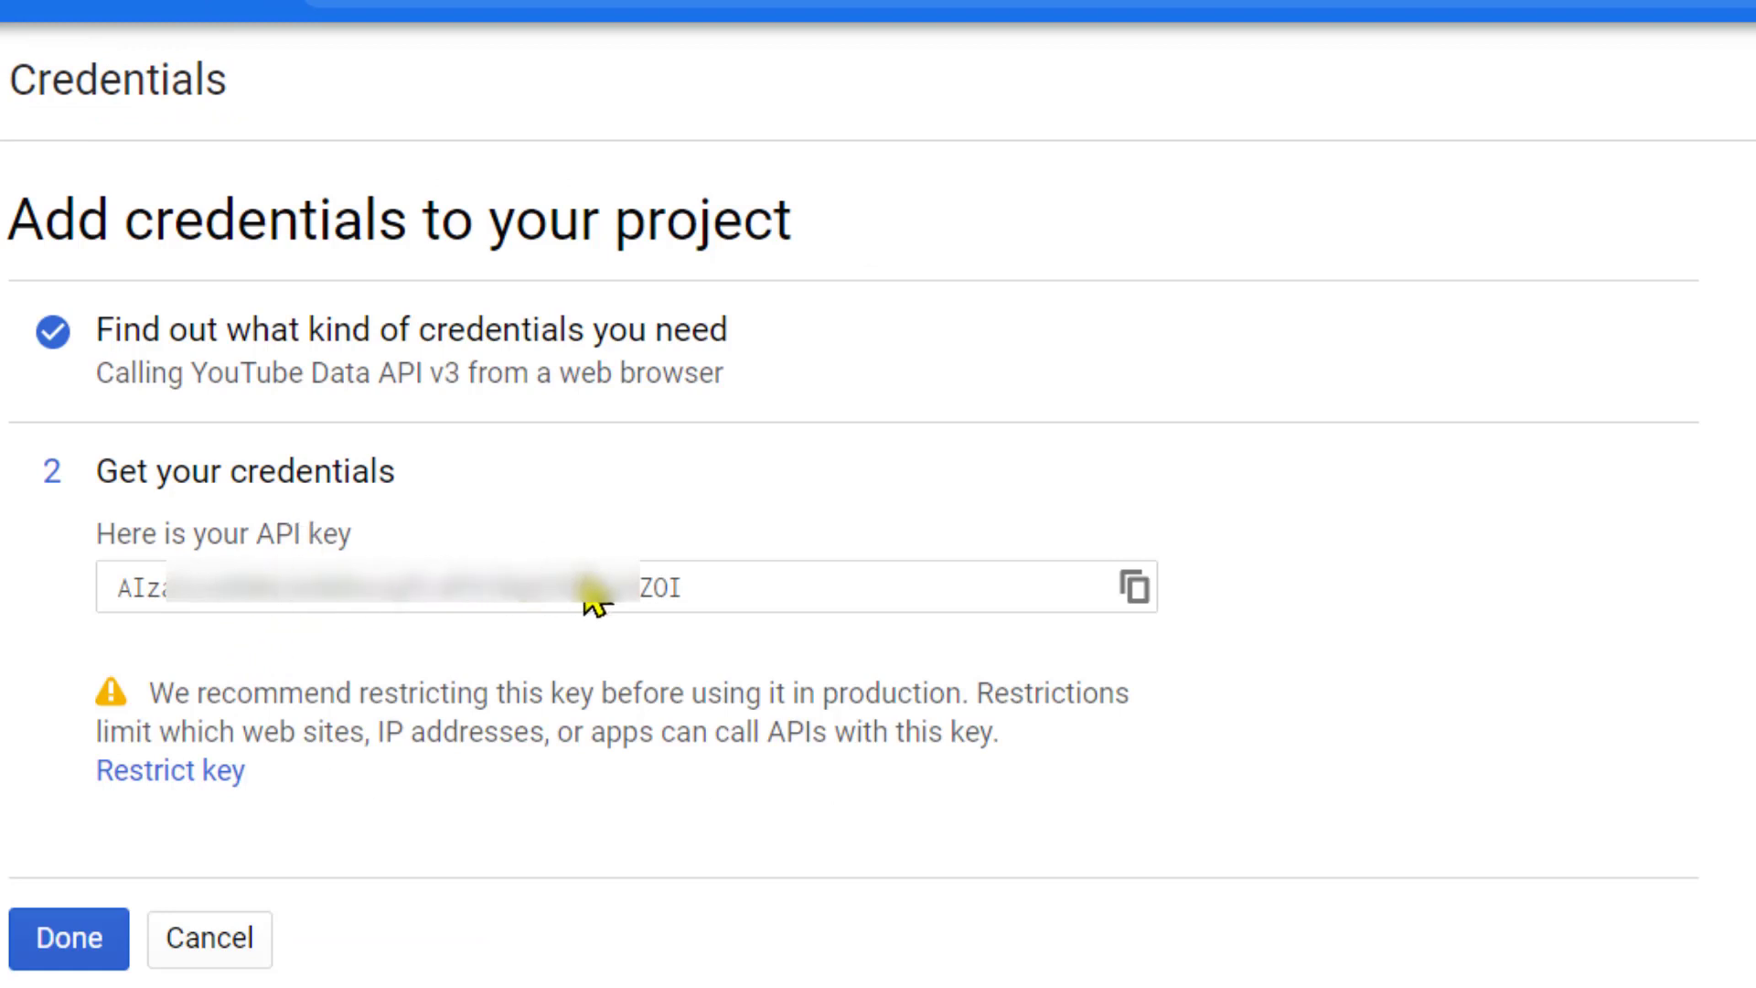
{"action": "mouse_move", "coordinate": [110, 625]}
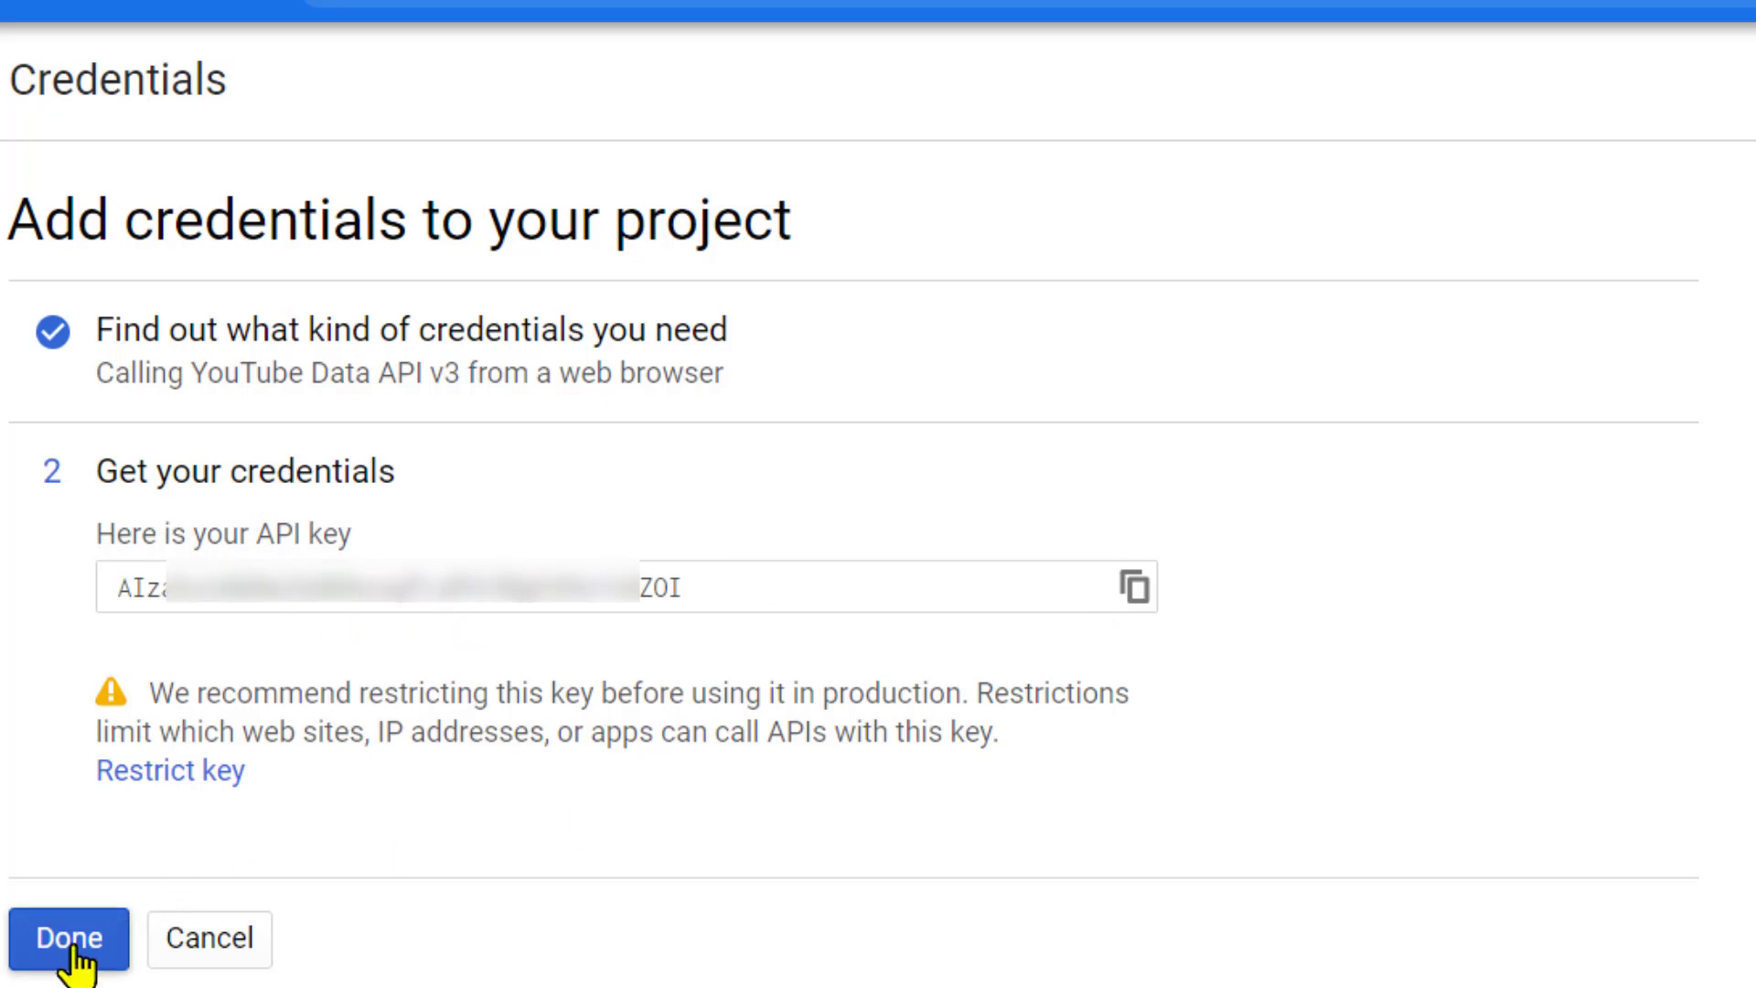
{"action": "mouse_move", "coordinate": [1561, 929]}
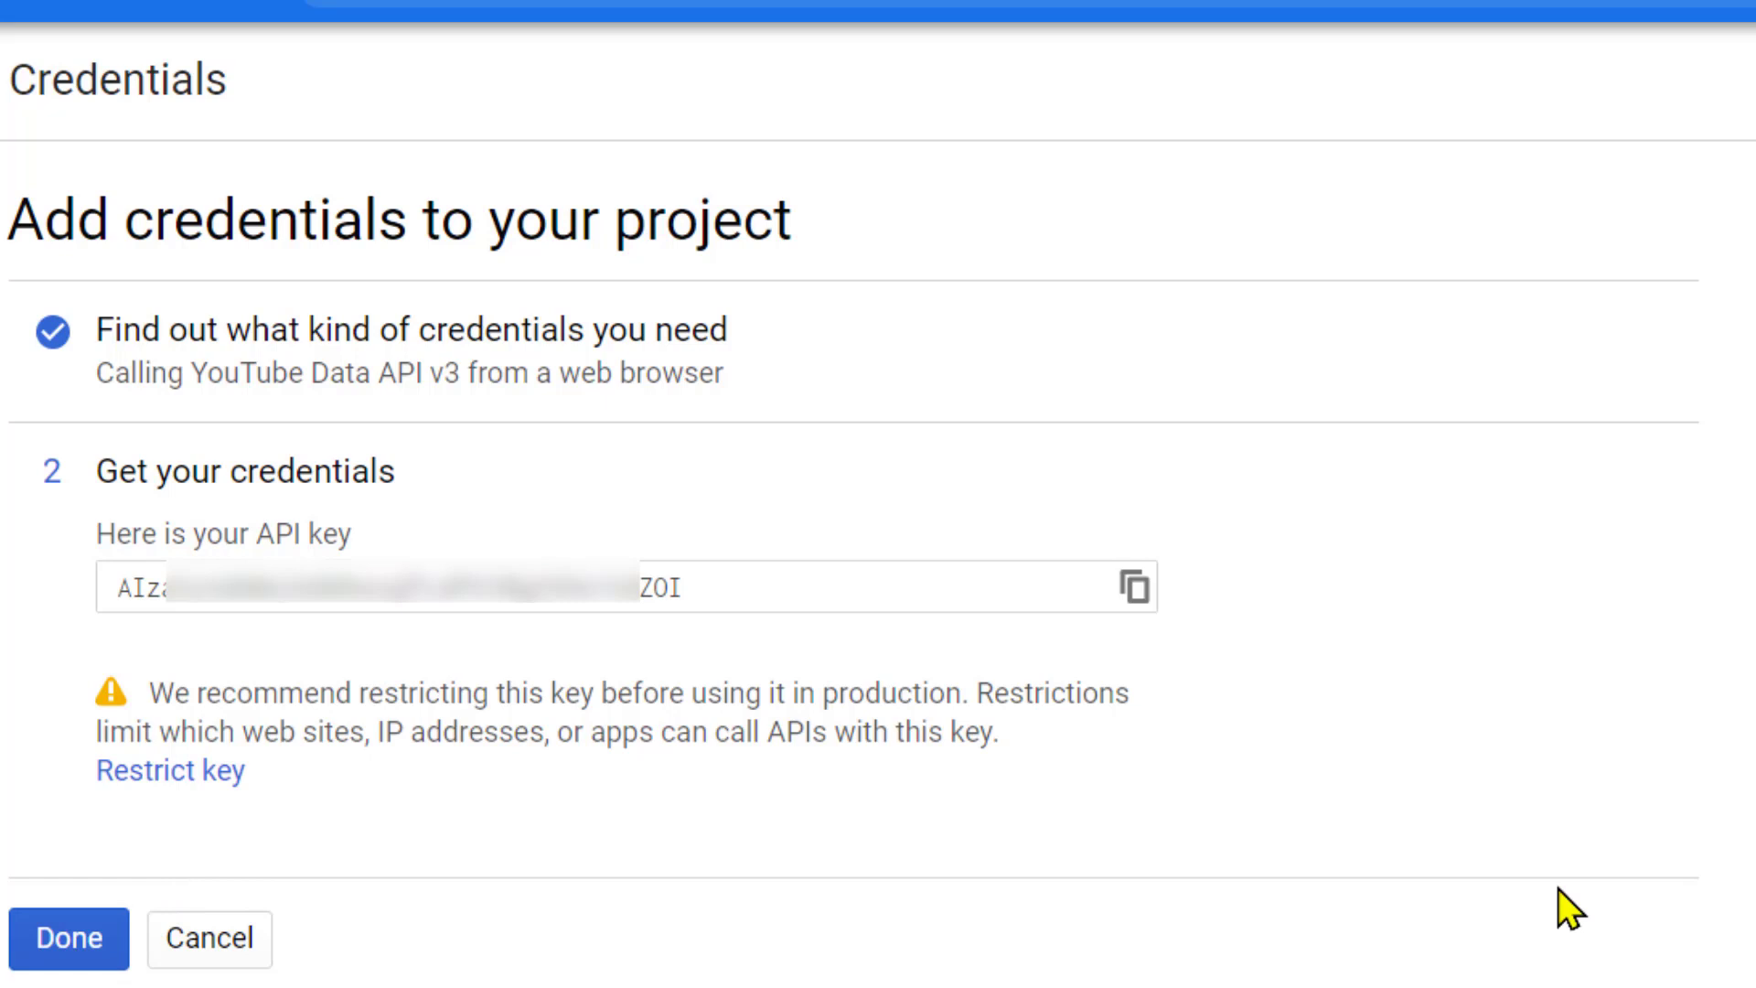